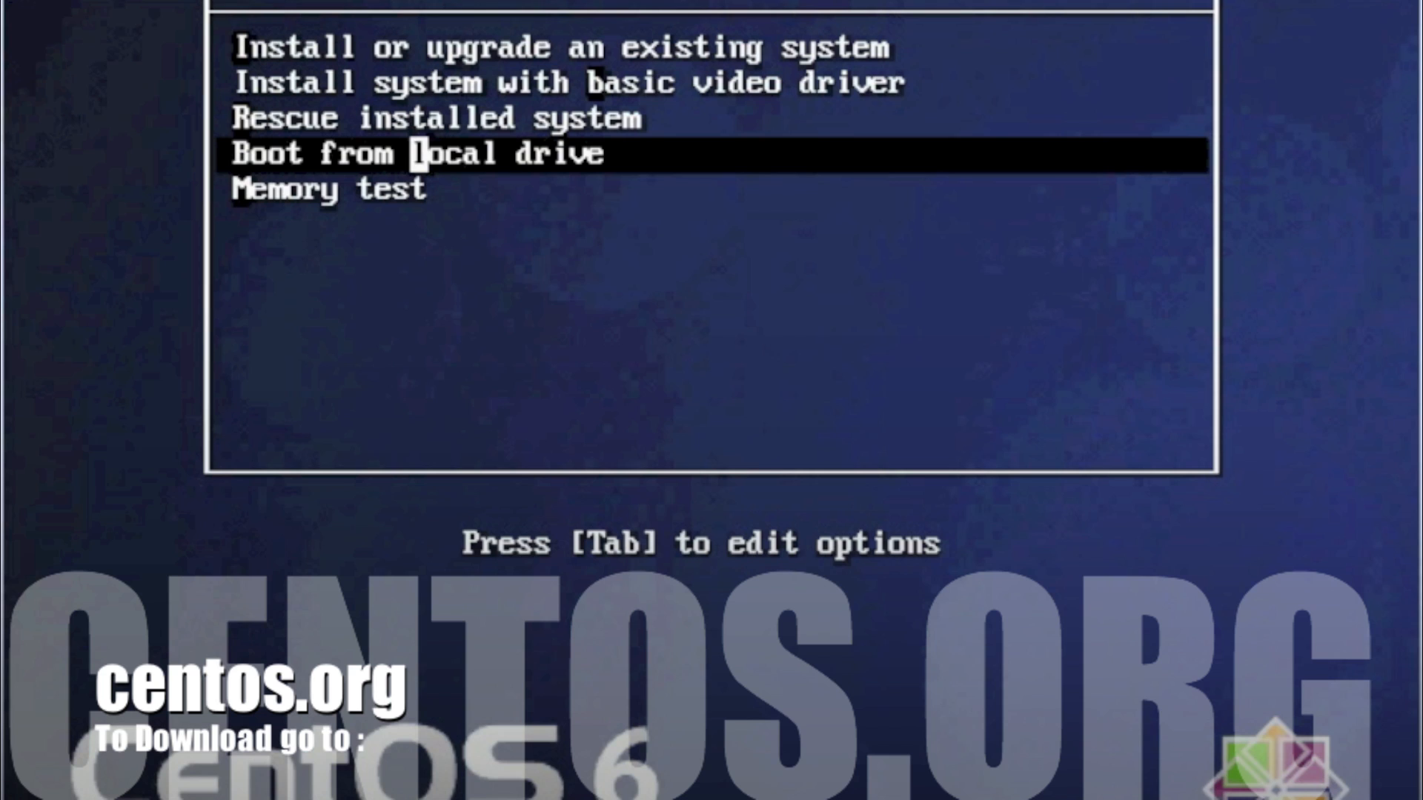
- Choose 'Install or upgrade an existing system' at the boot menu to launch the graphical installer
key("Return")
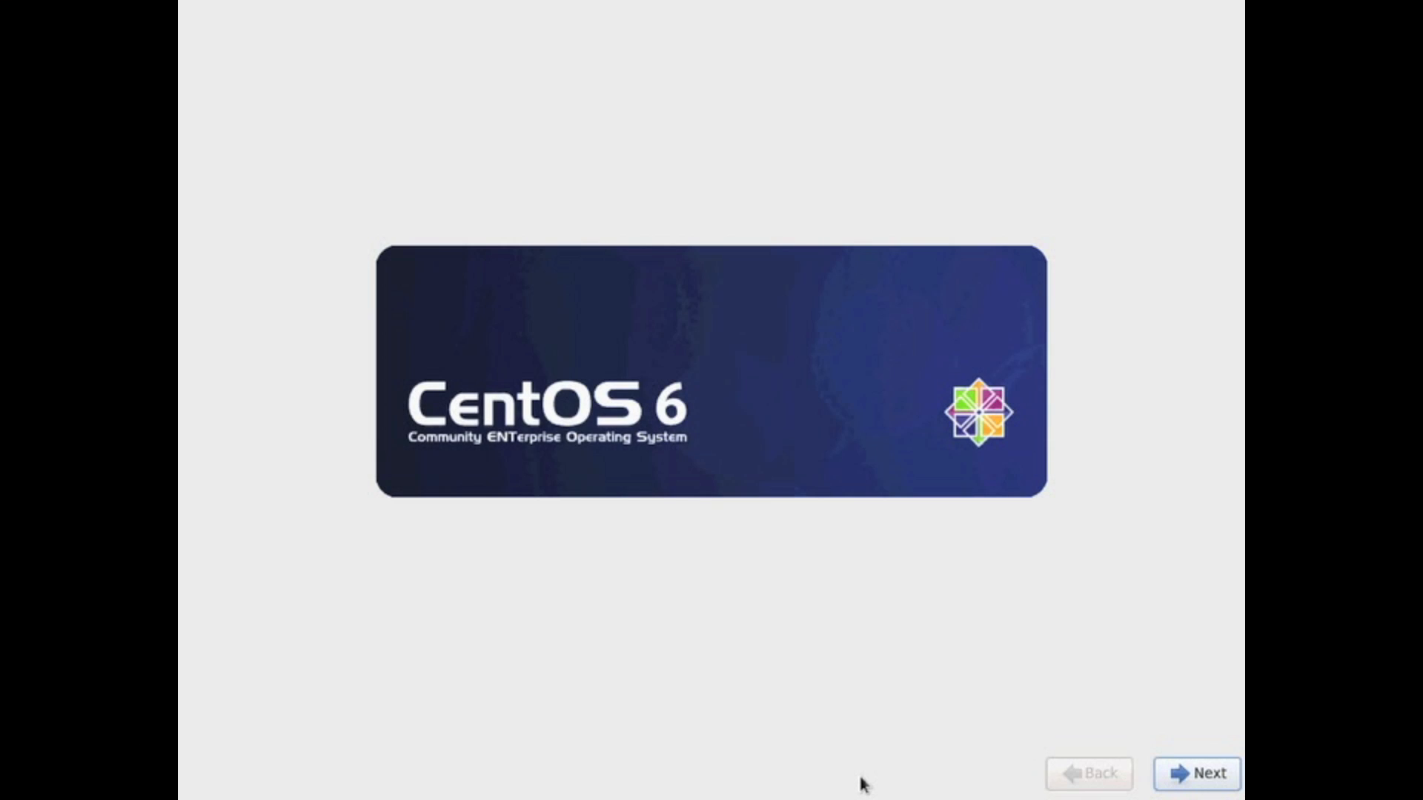
mouse_move(179, 655)
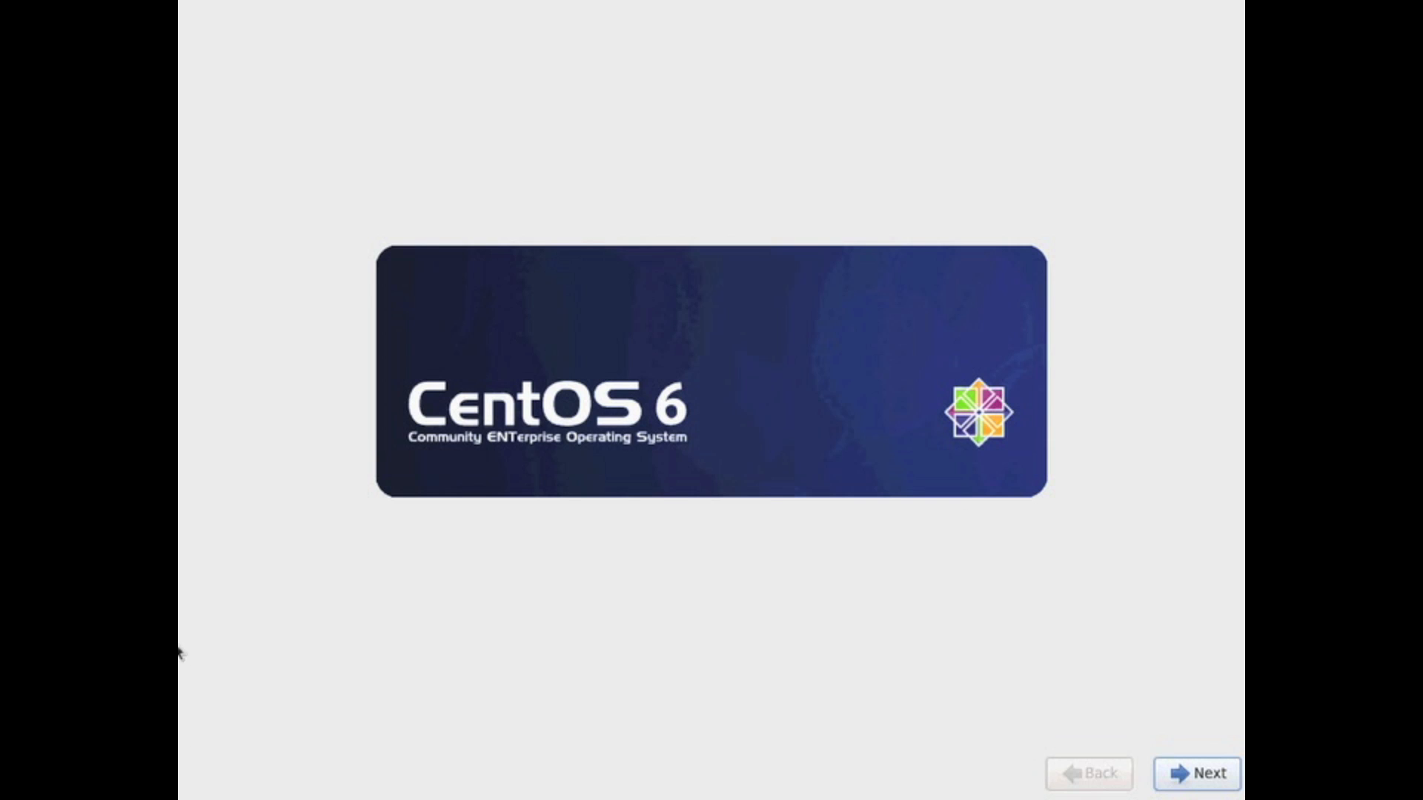
mouse_move(959, 724)
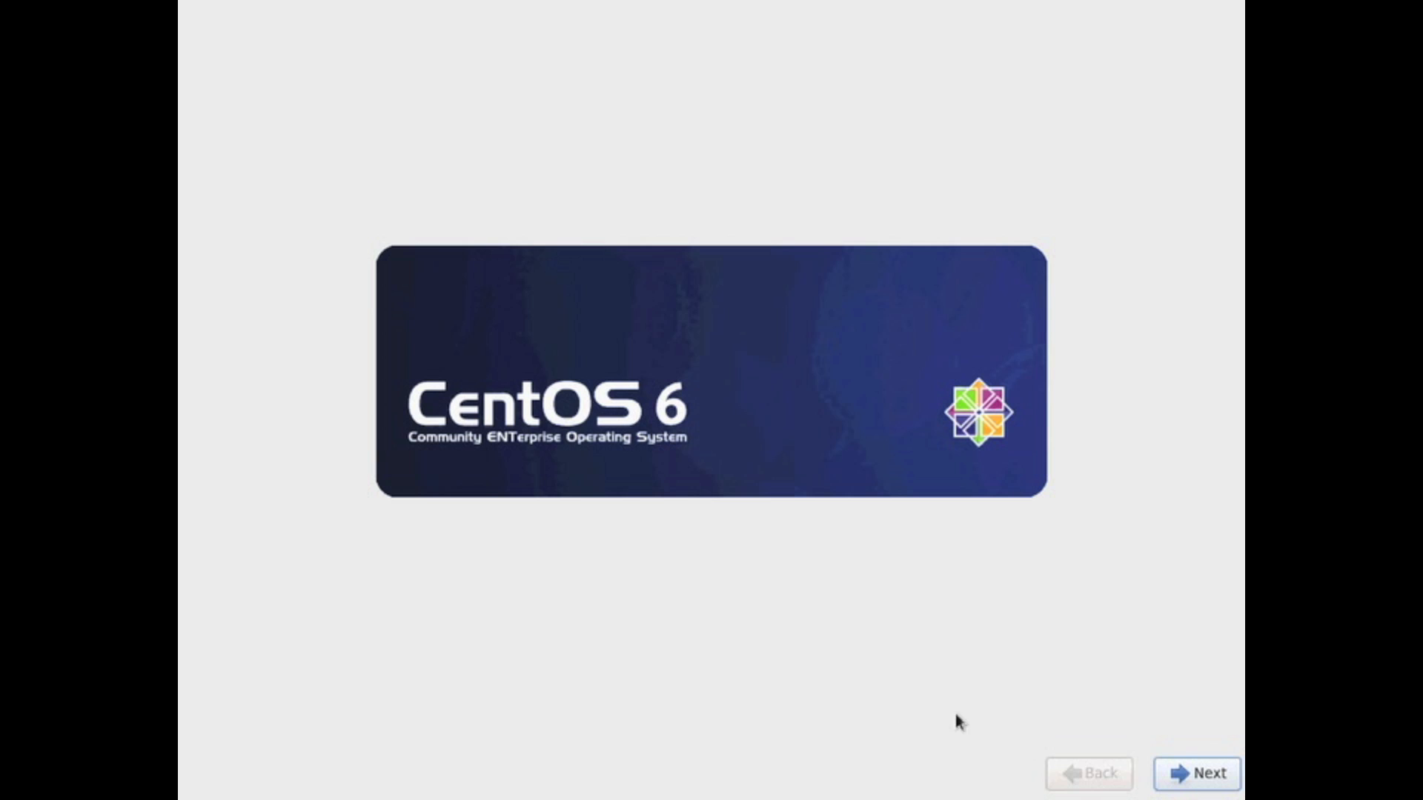
- Get past the welcome screen and keep English (English) as the installation language
left_click(1196, 773)
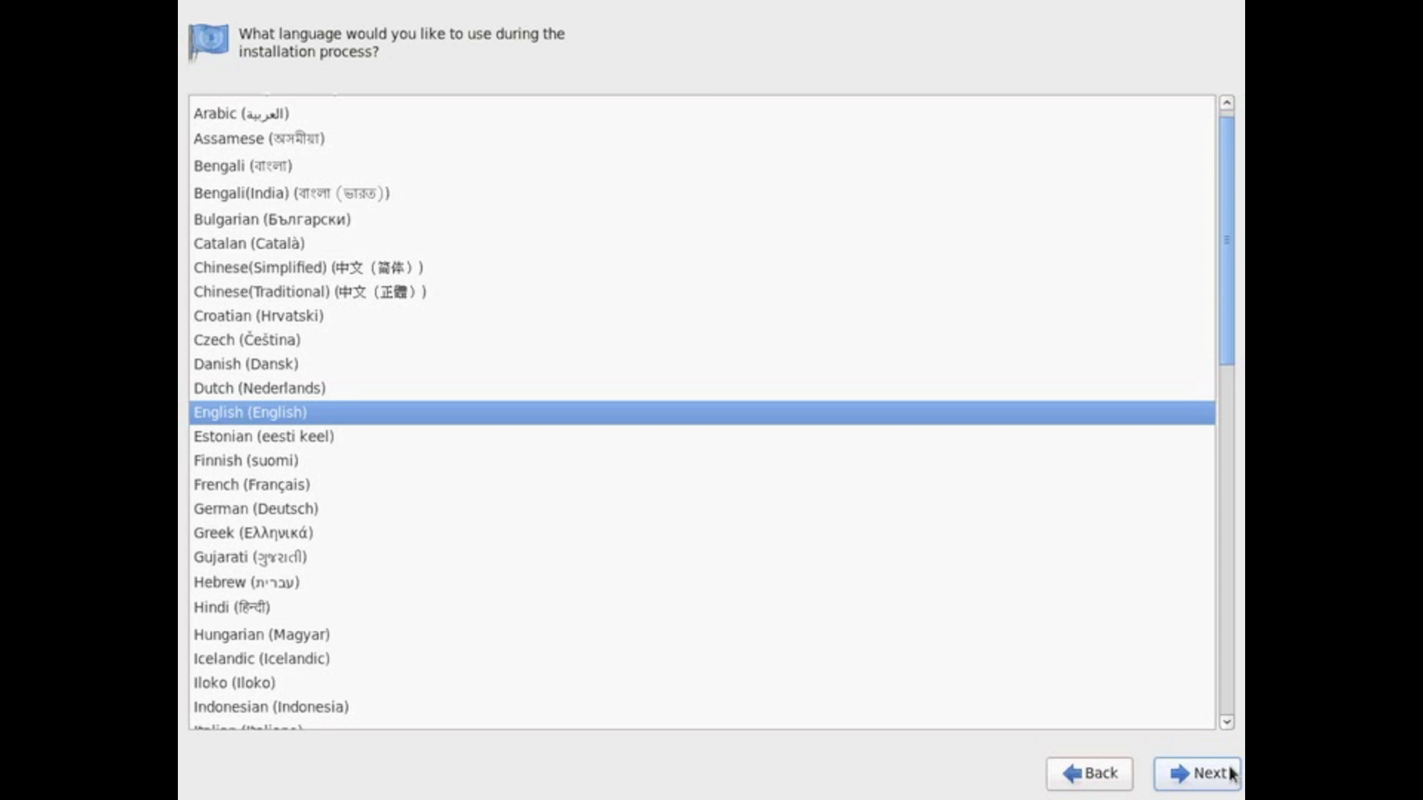
scroll("down", 3)
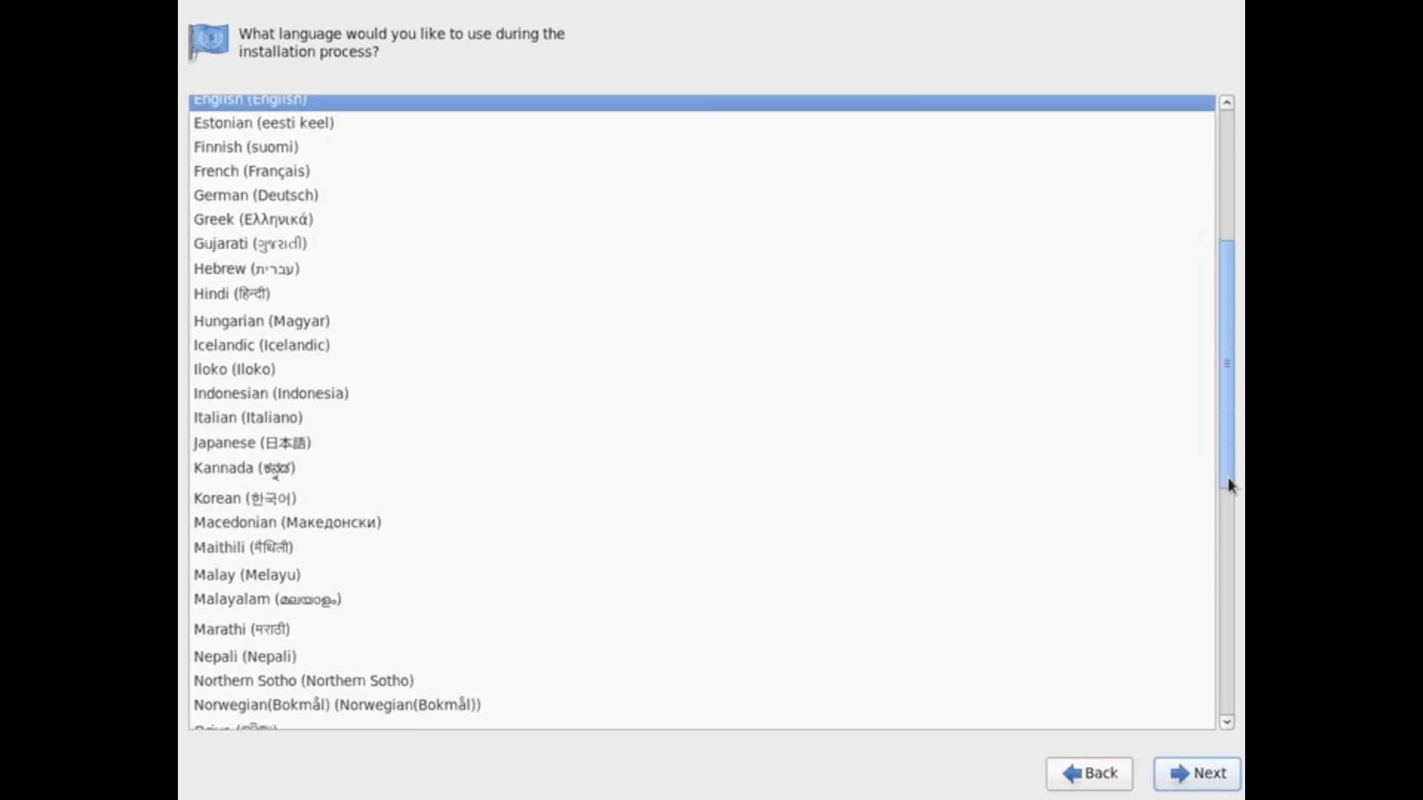
scroll("up", 3)
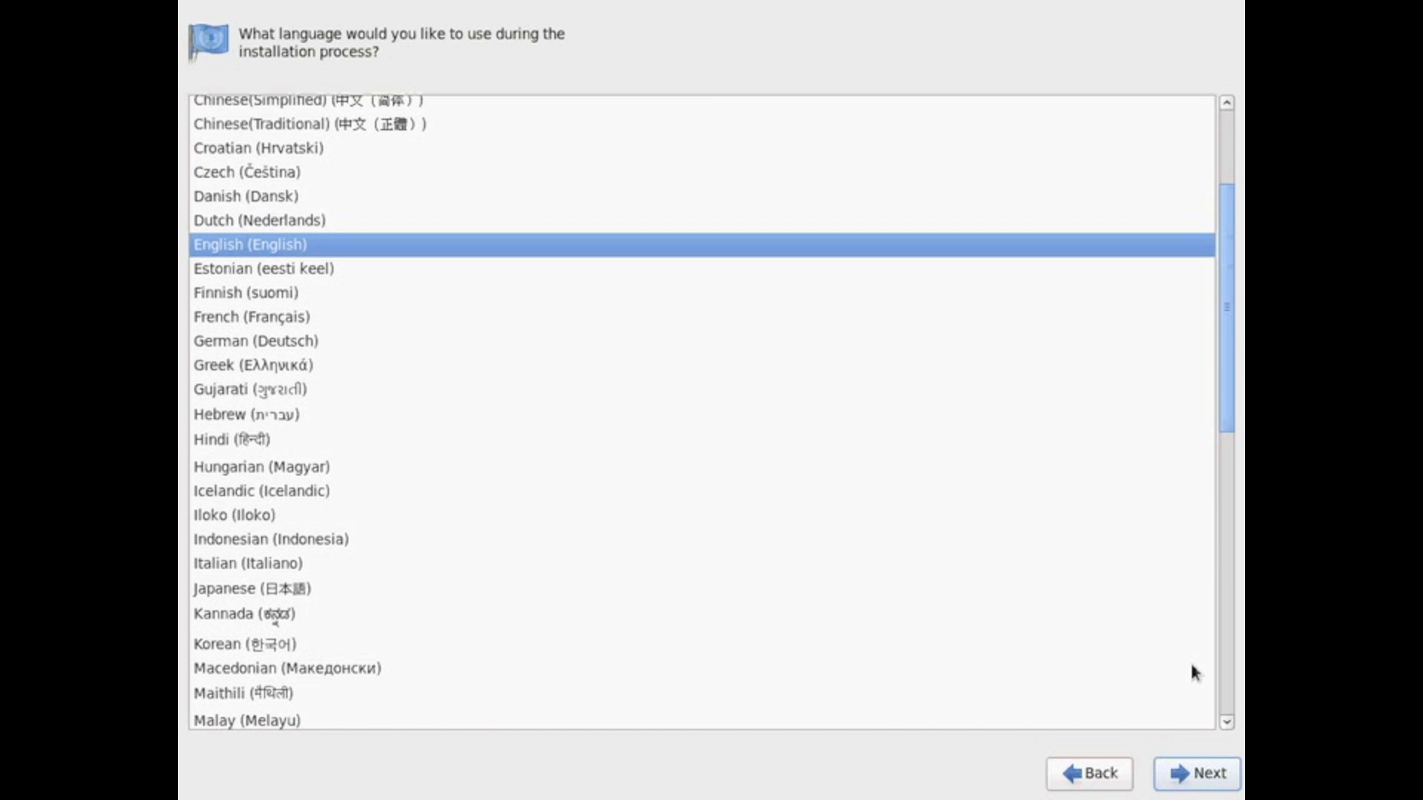
mouse_move(1125, 7)
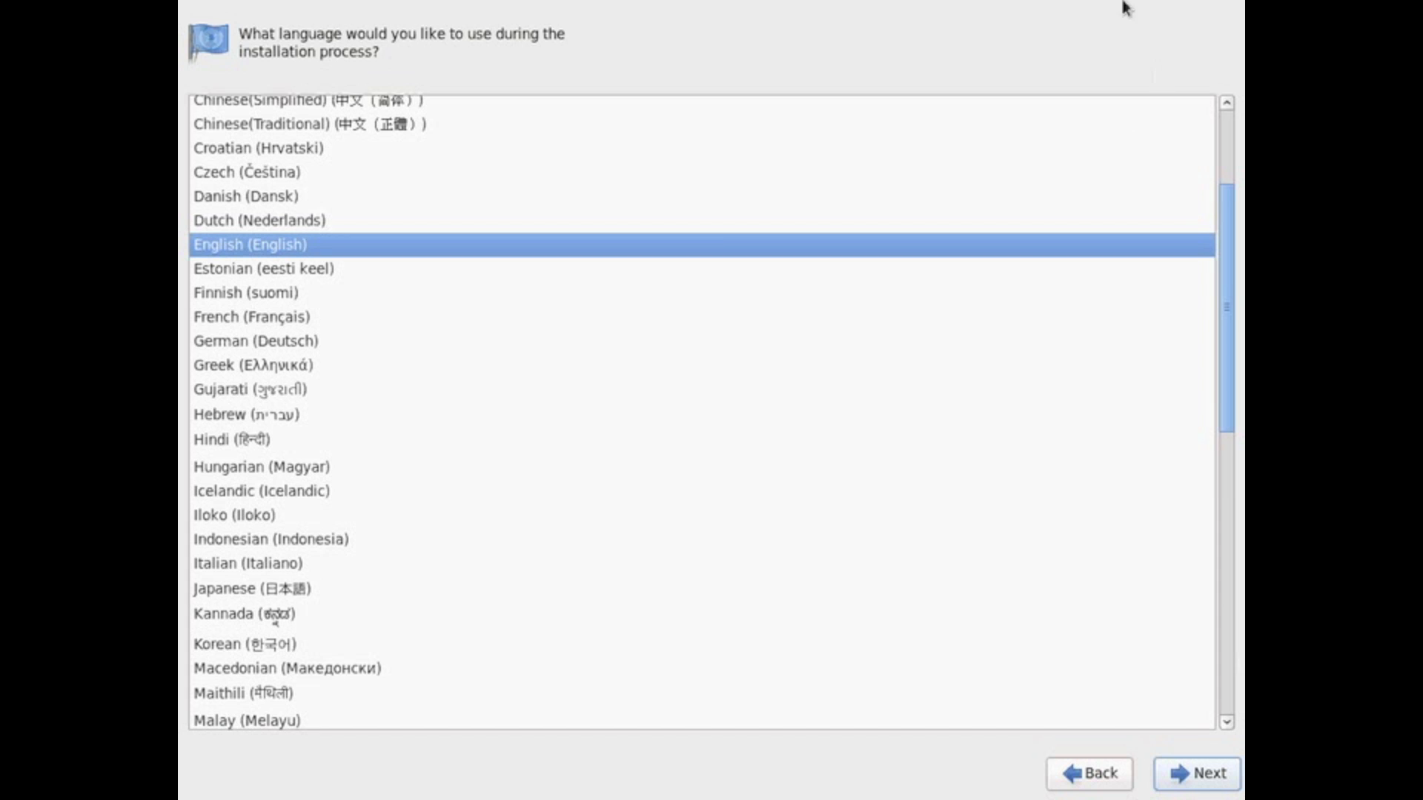
mouse_move(985, 8)
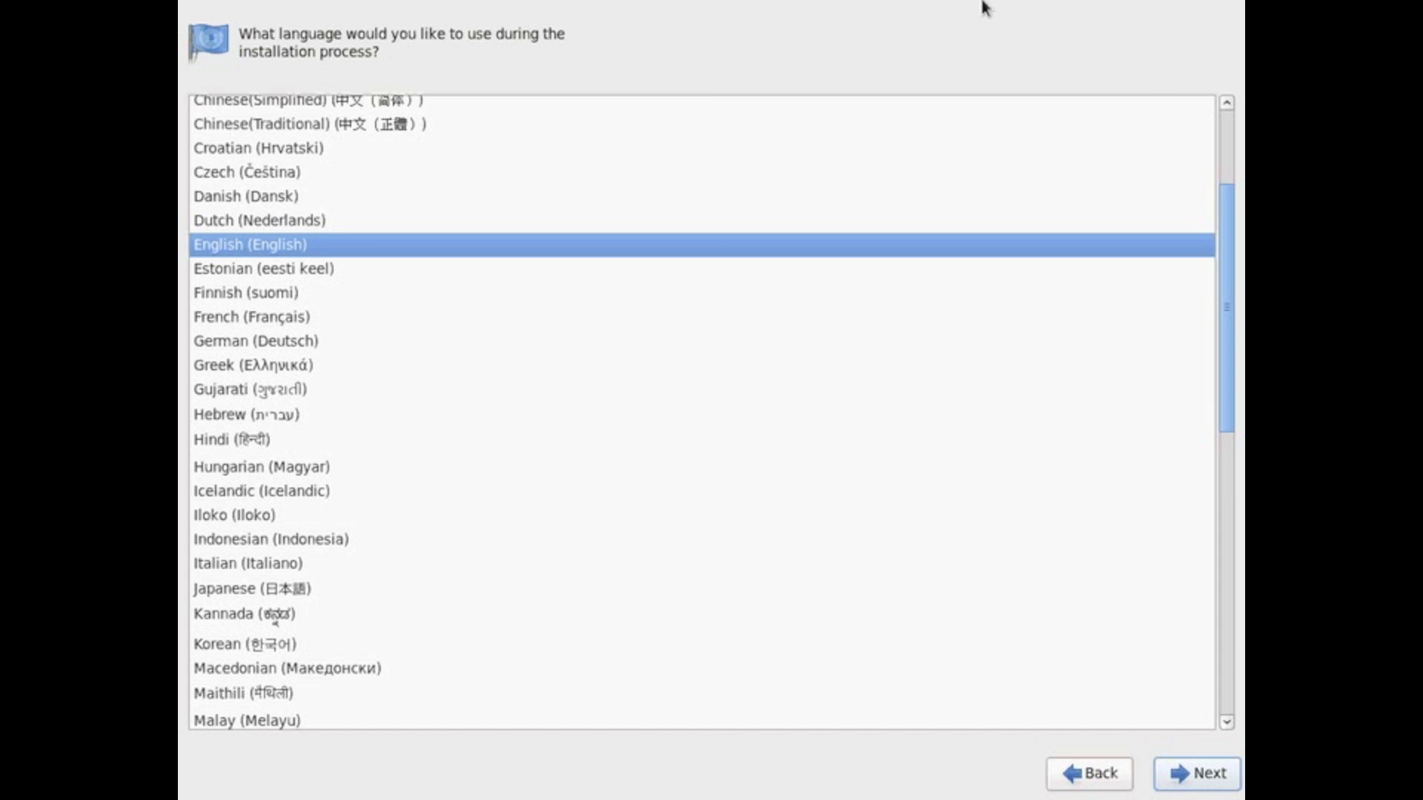
mouse_move(1239, 752)
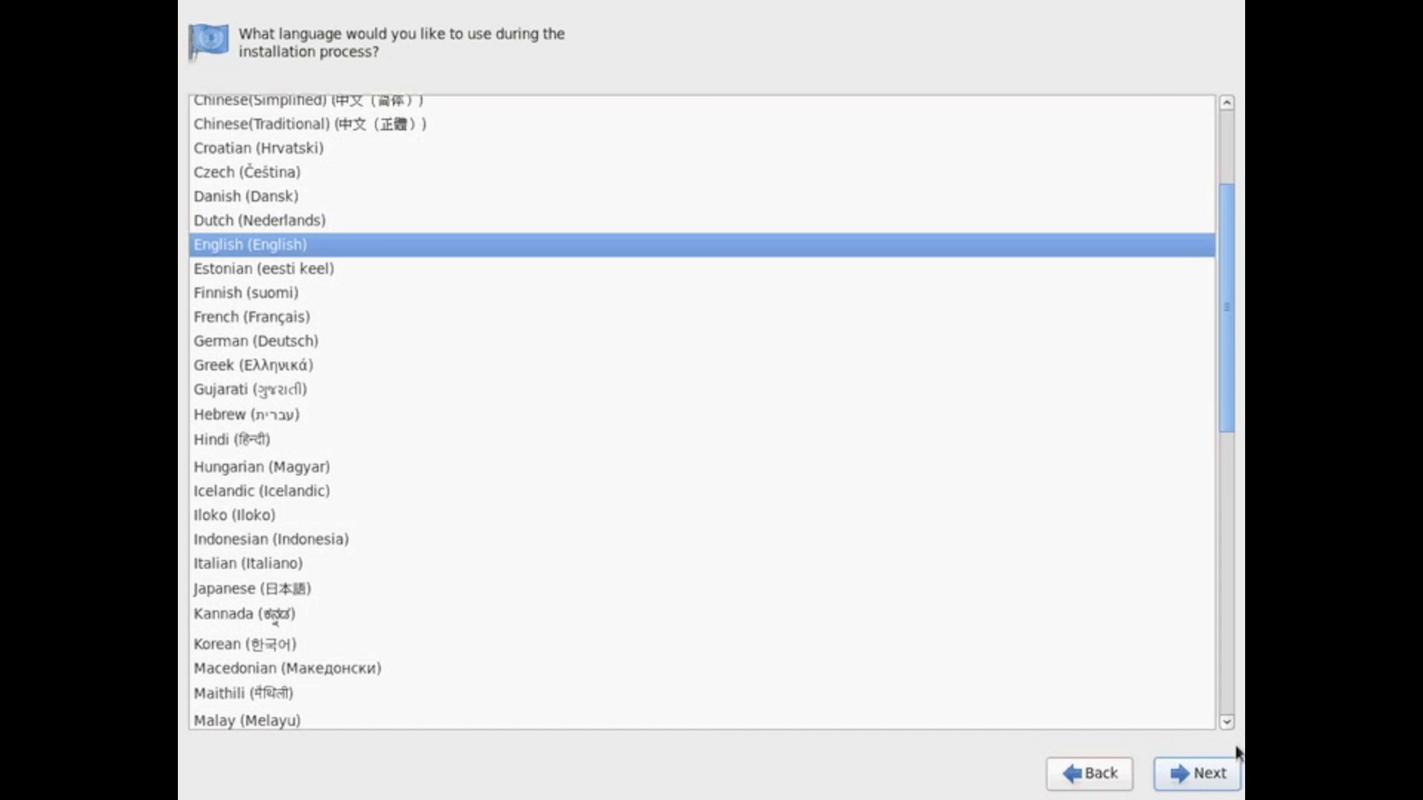
left_click(1196, 773)
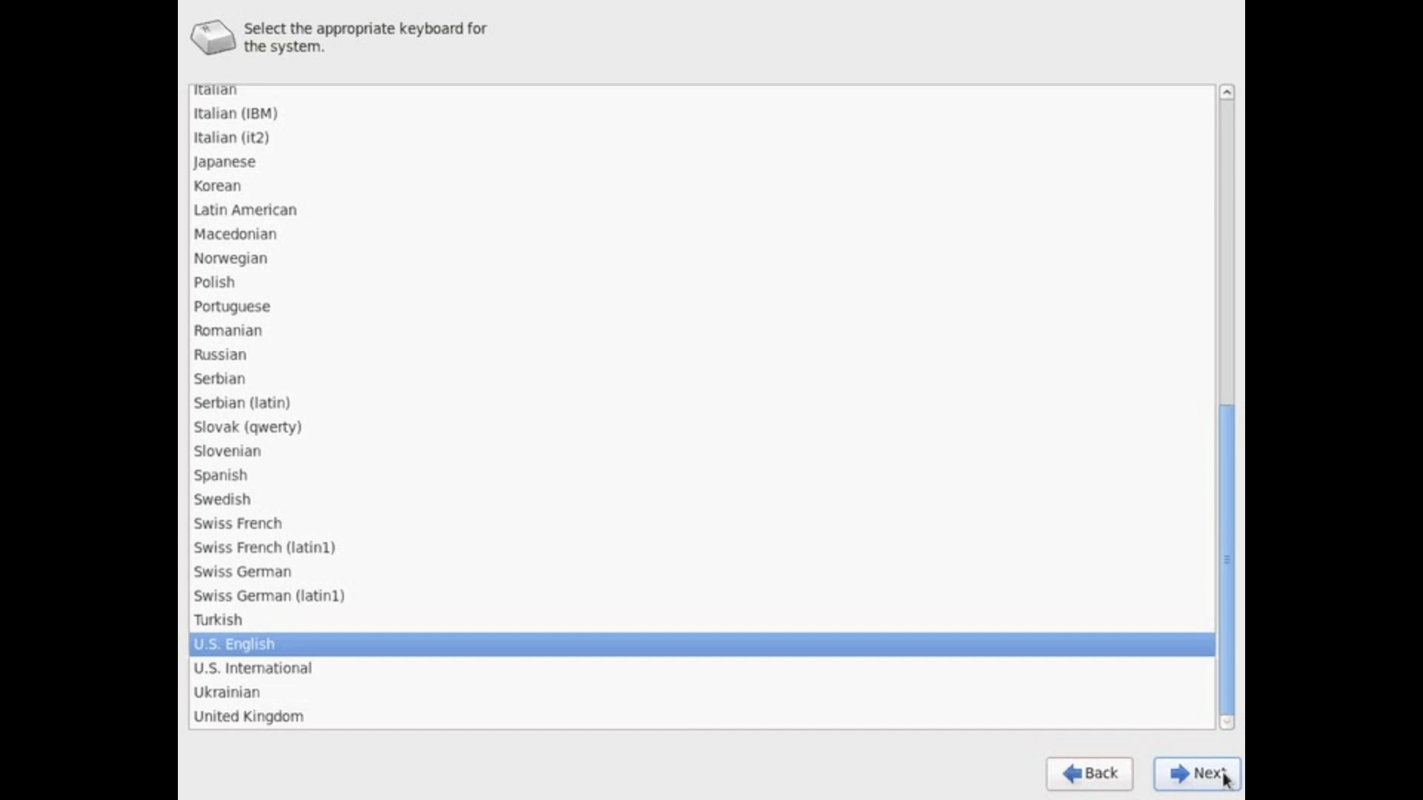
mouse_move(1229, 673)
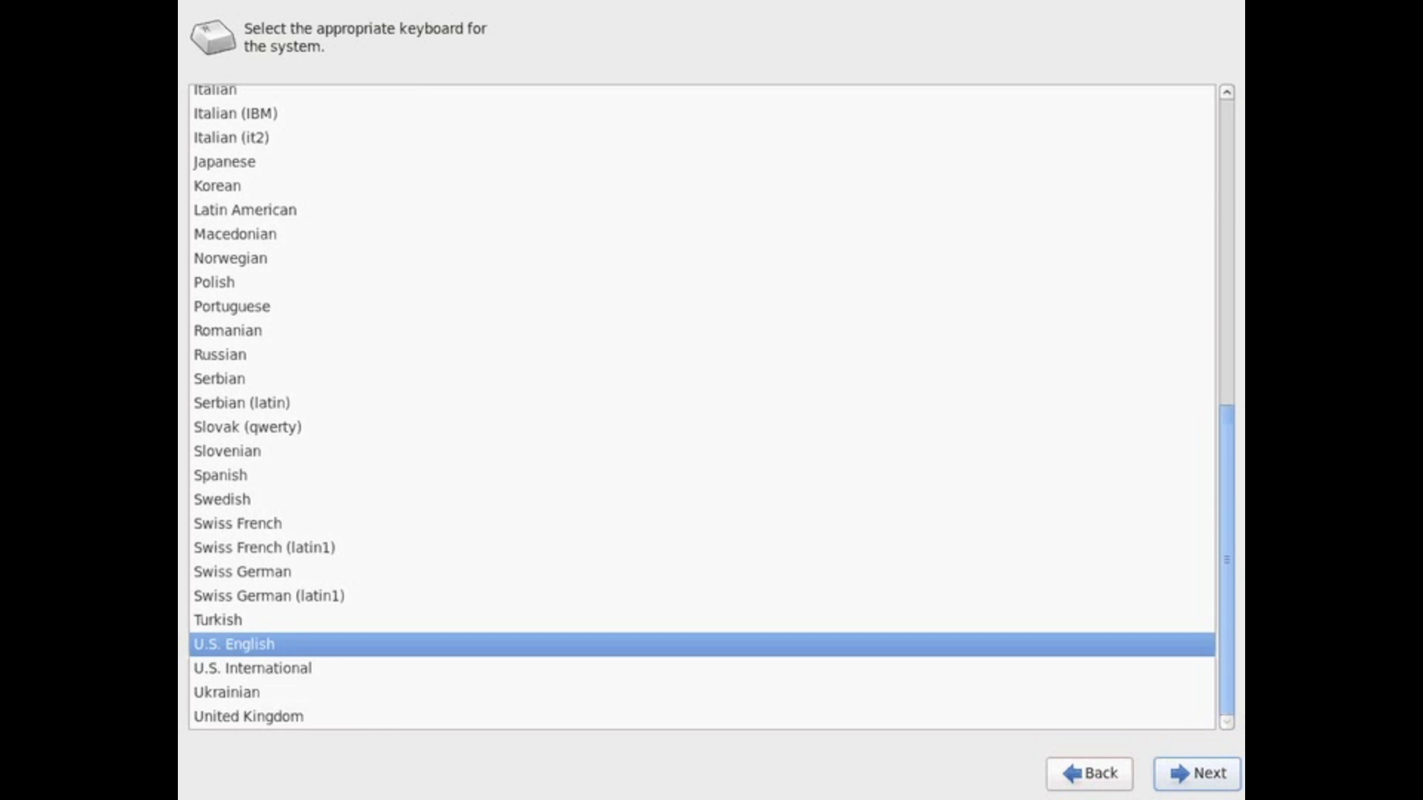
- Accept the U.S. English keyboard and continue with Basic Storage Devices
left_click(1197, 773)
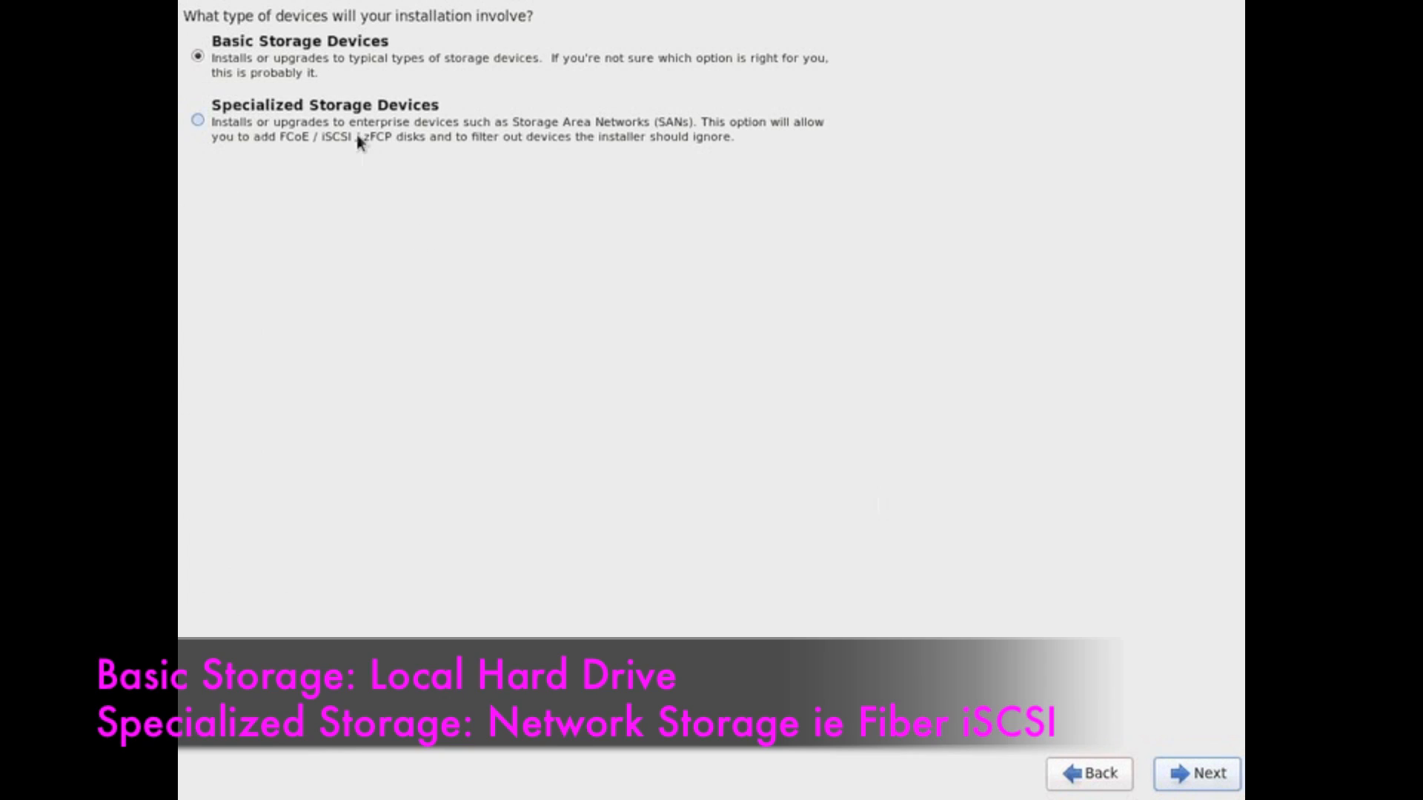
mouse_move(353, 135)
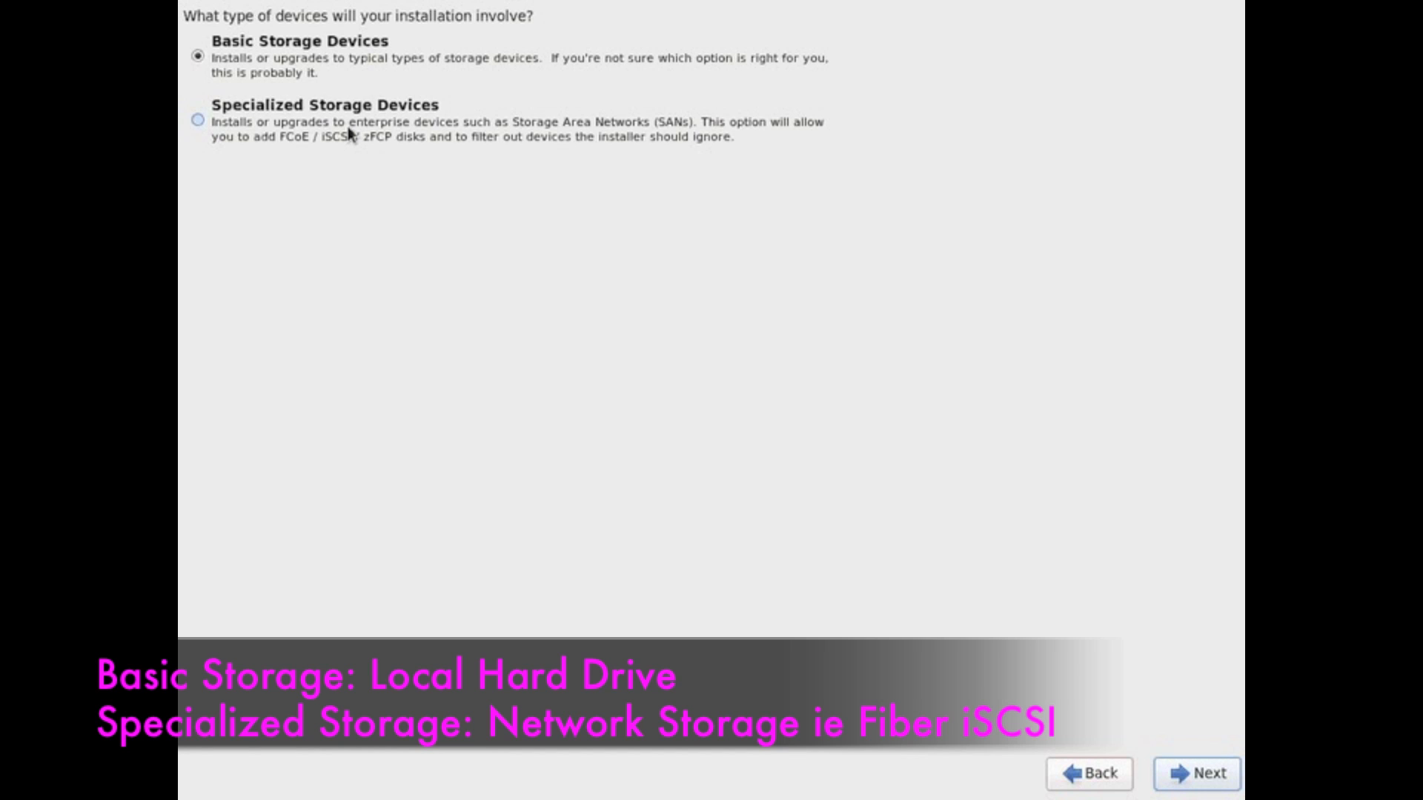
left_click(198, 120)
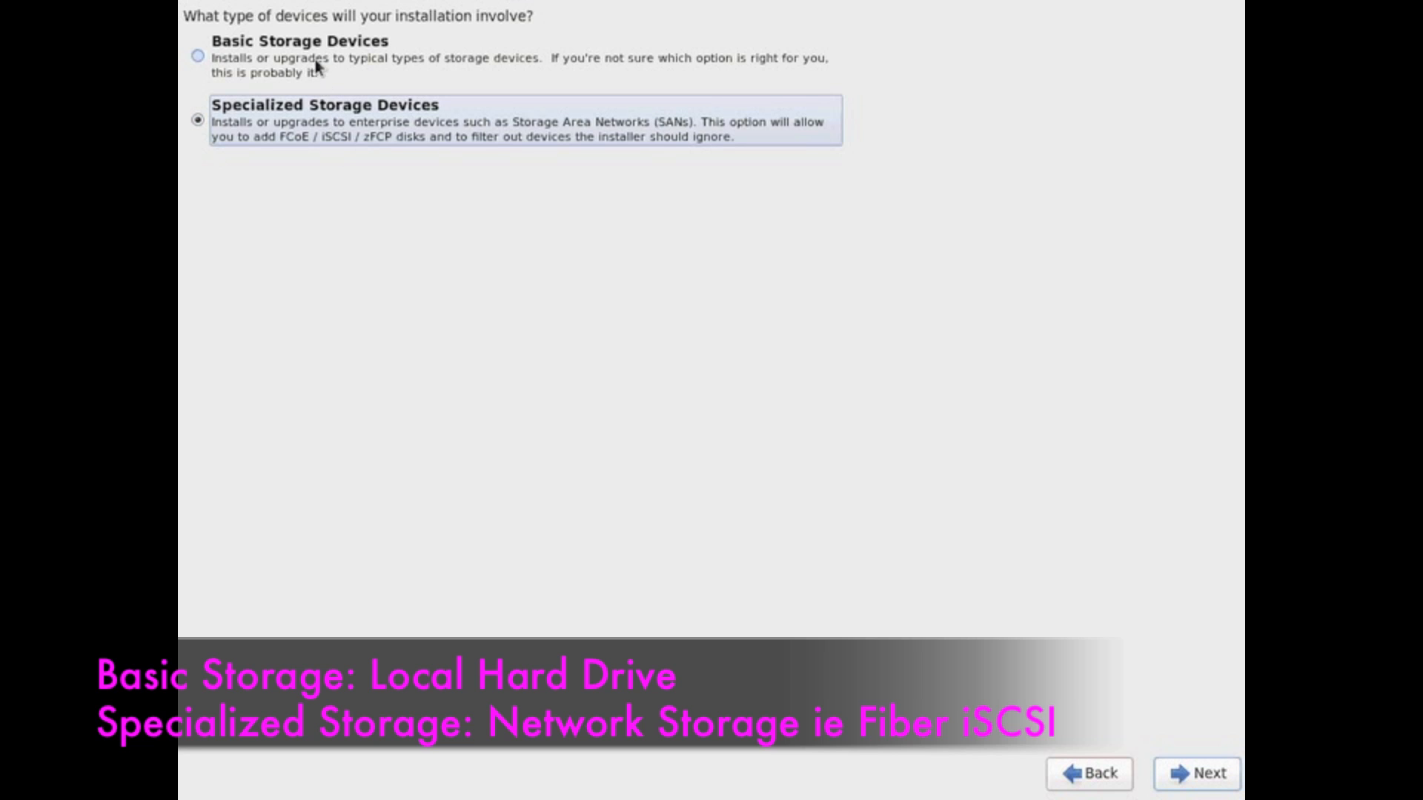
left_click(198, 56)
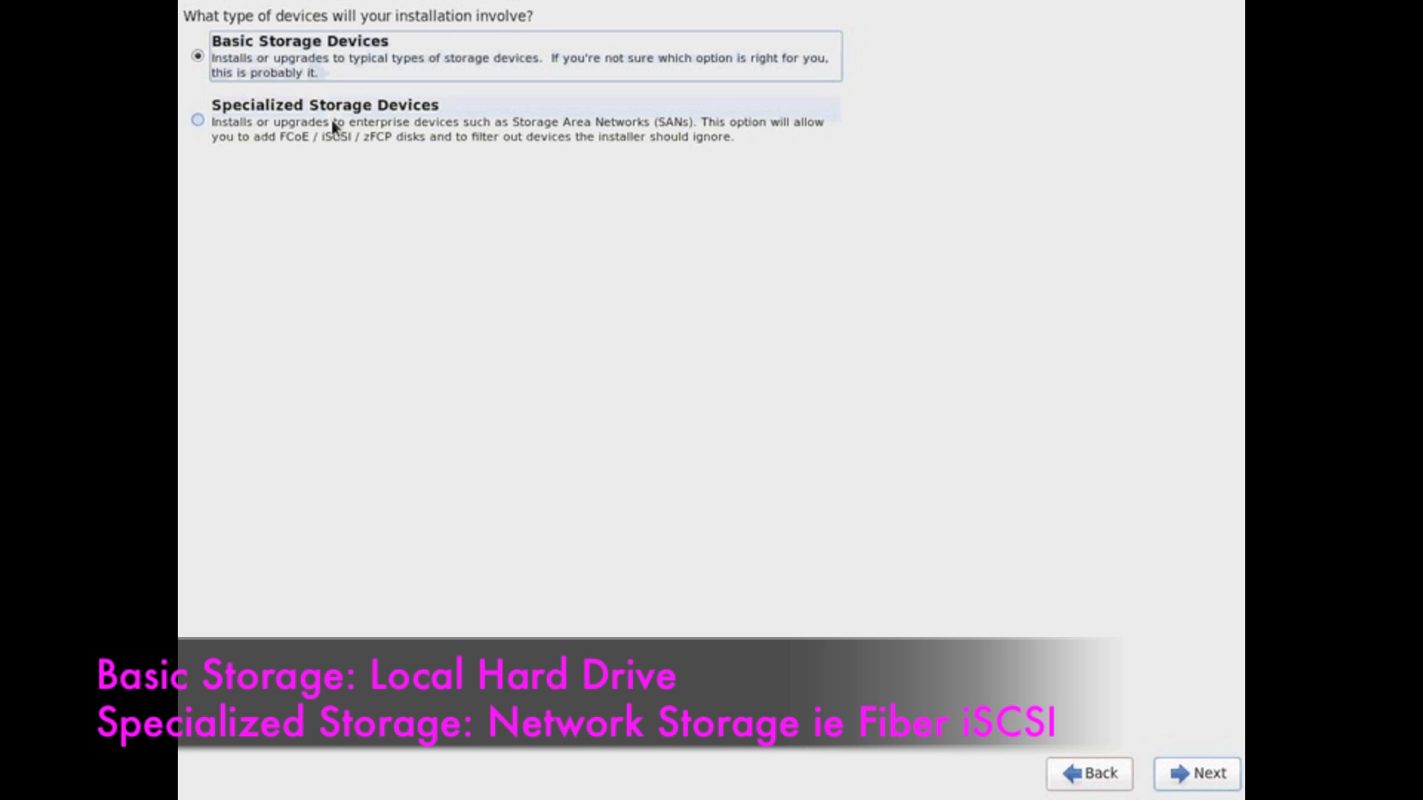
mouse_move(377, 150)
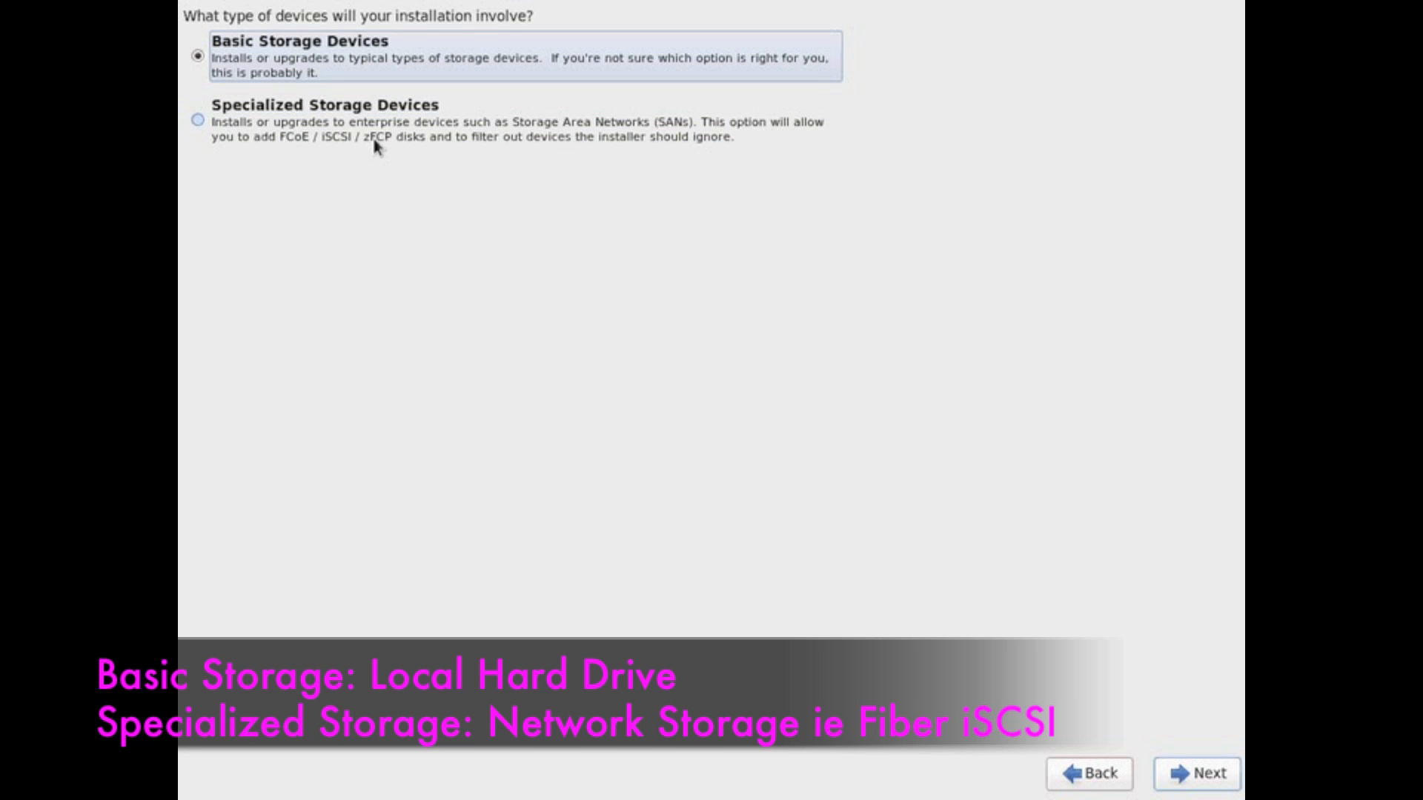
mouse_move(1048, 499)
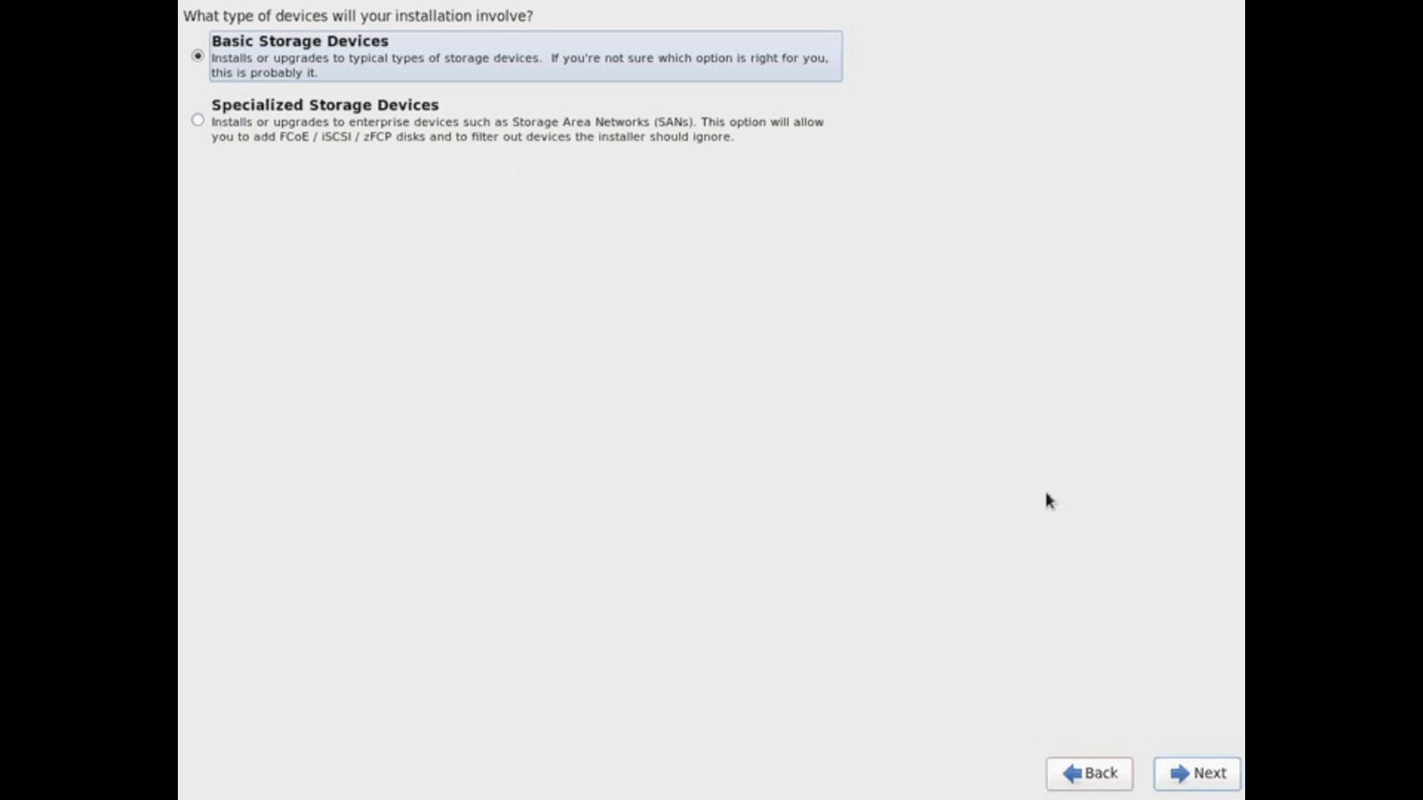
left_click(1197, 773)
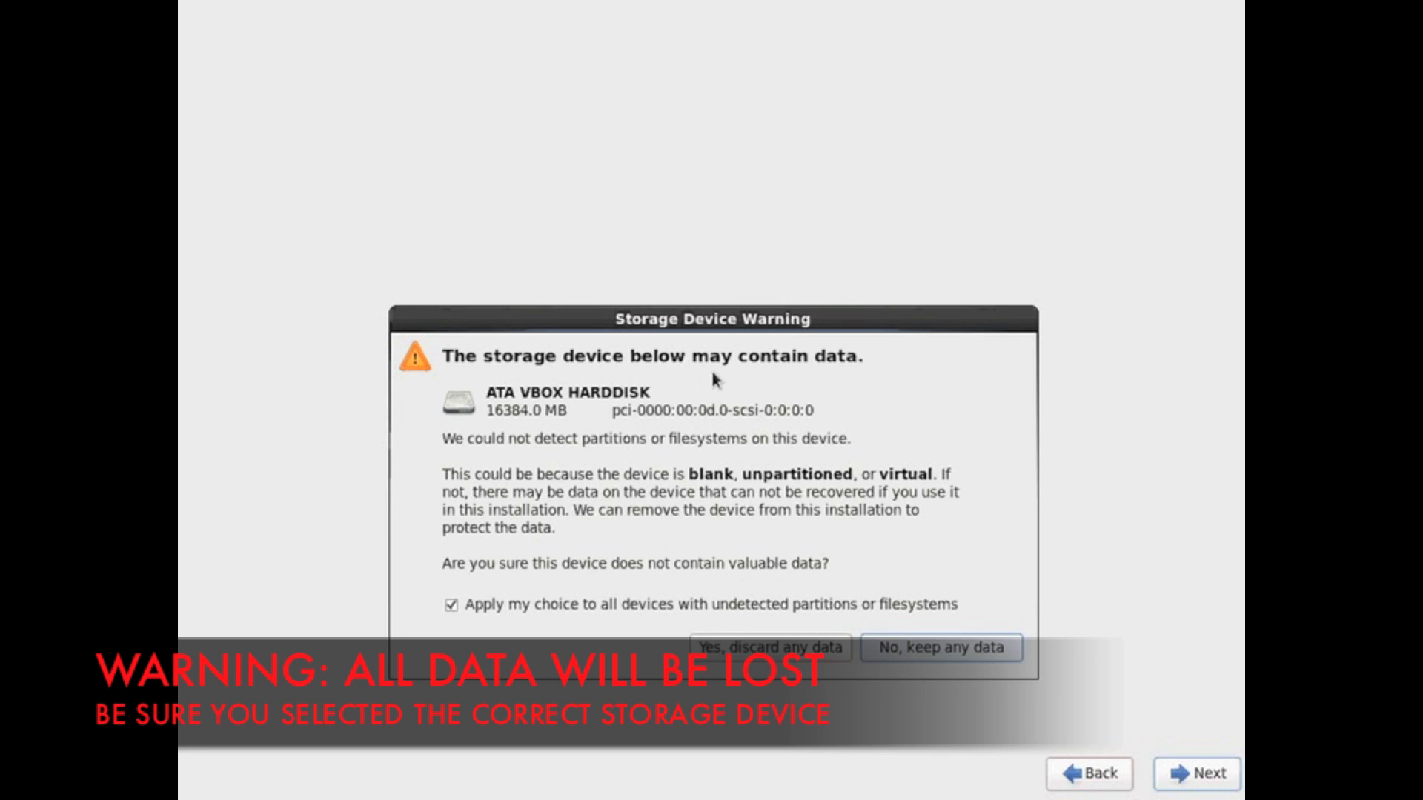
mouse_move(797, 550)
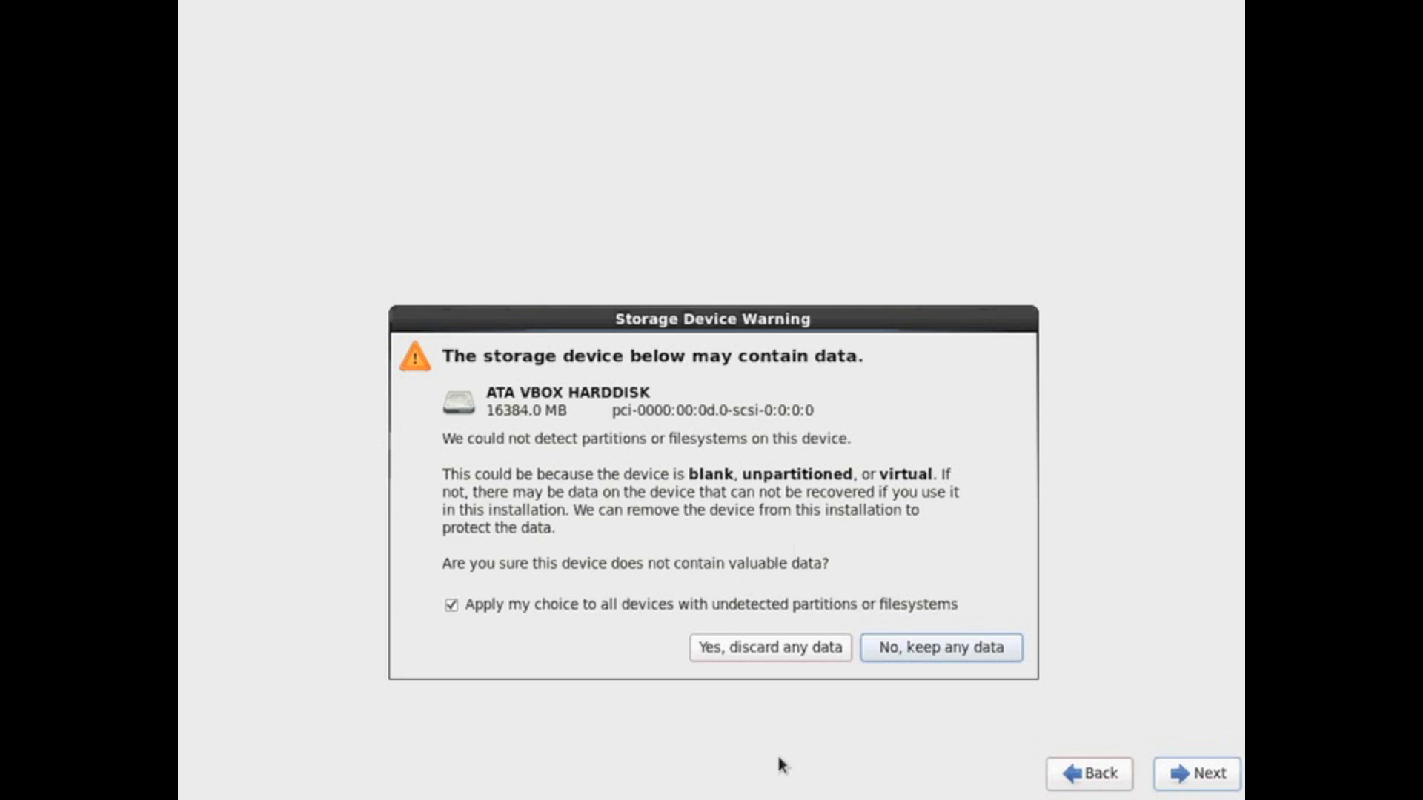
mouse_move(858, 632)
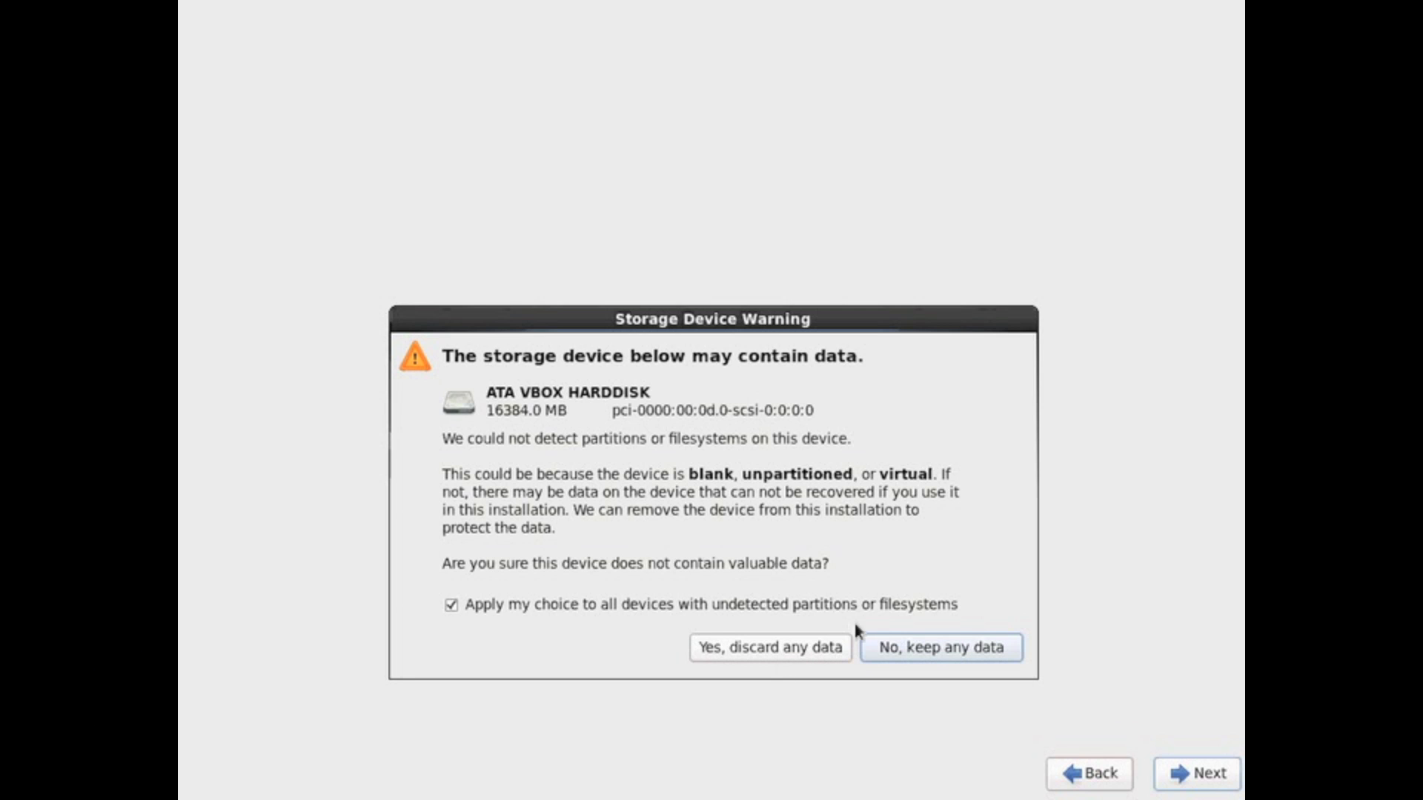
mouse_move(821, 648)
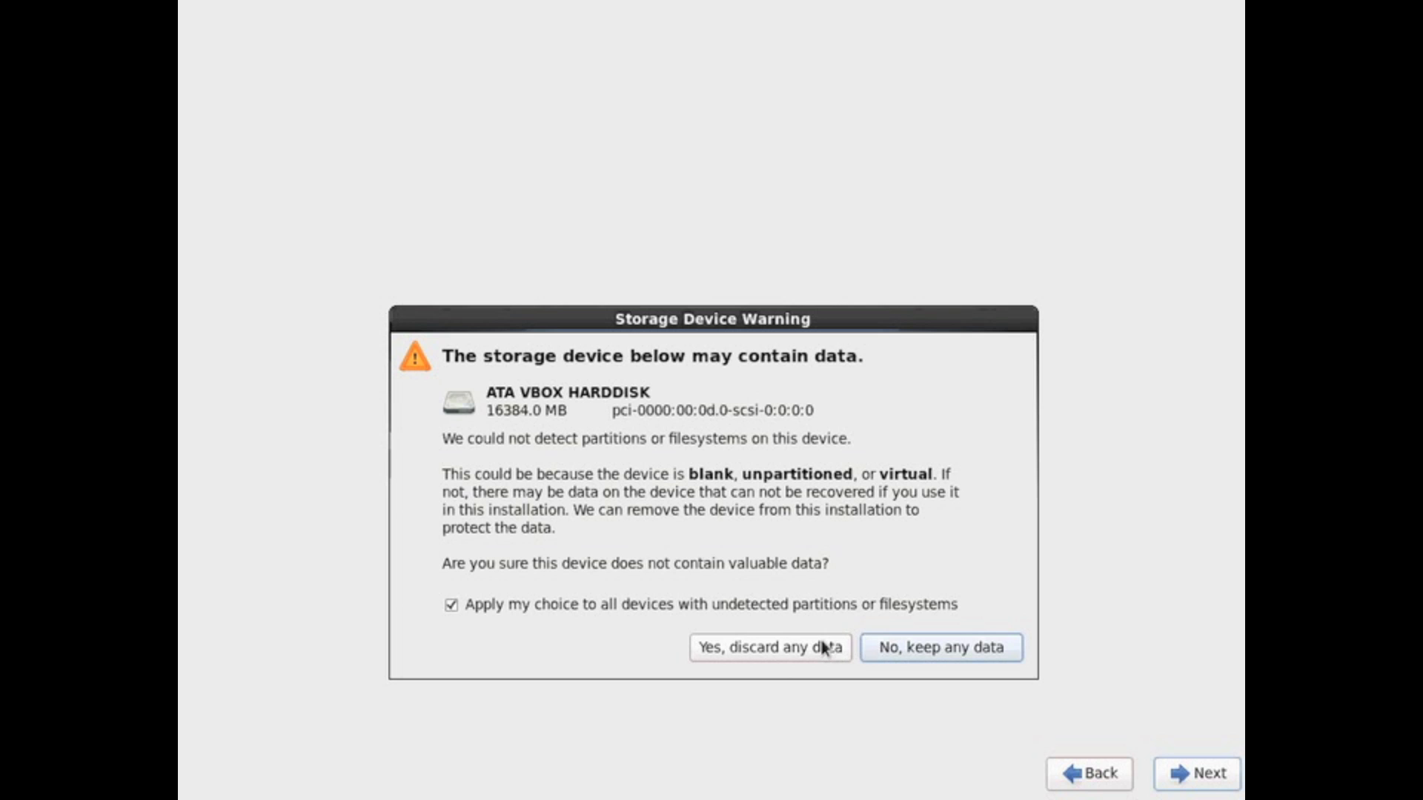
- Discard the virtual disk's data and enter centos-server as the hostname
left_click(769, 647)
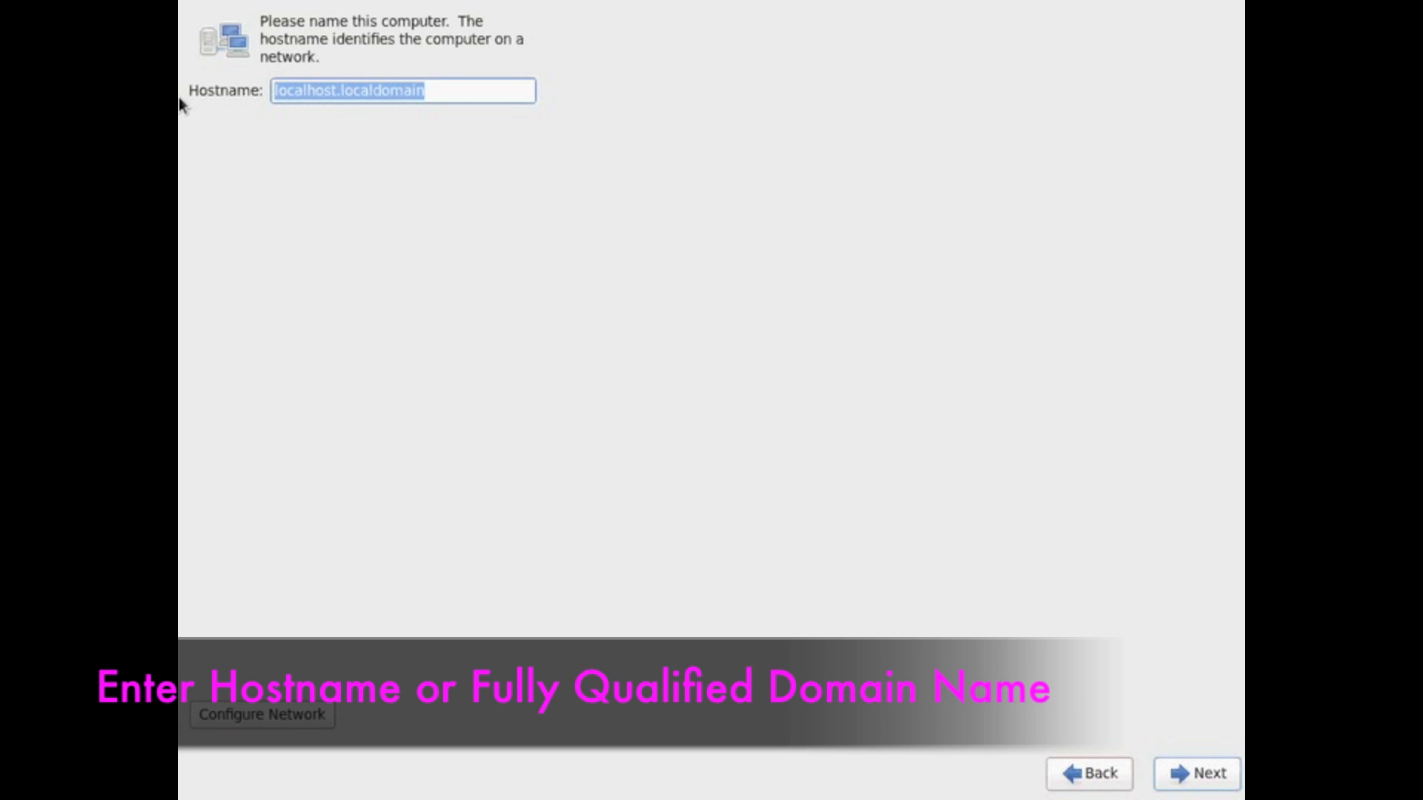
type("cen")
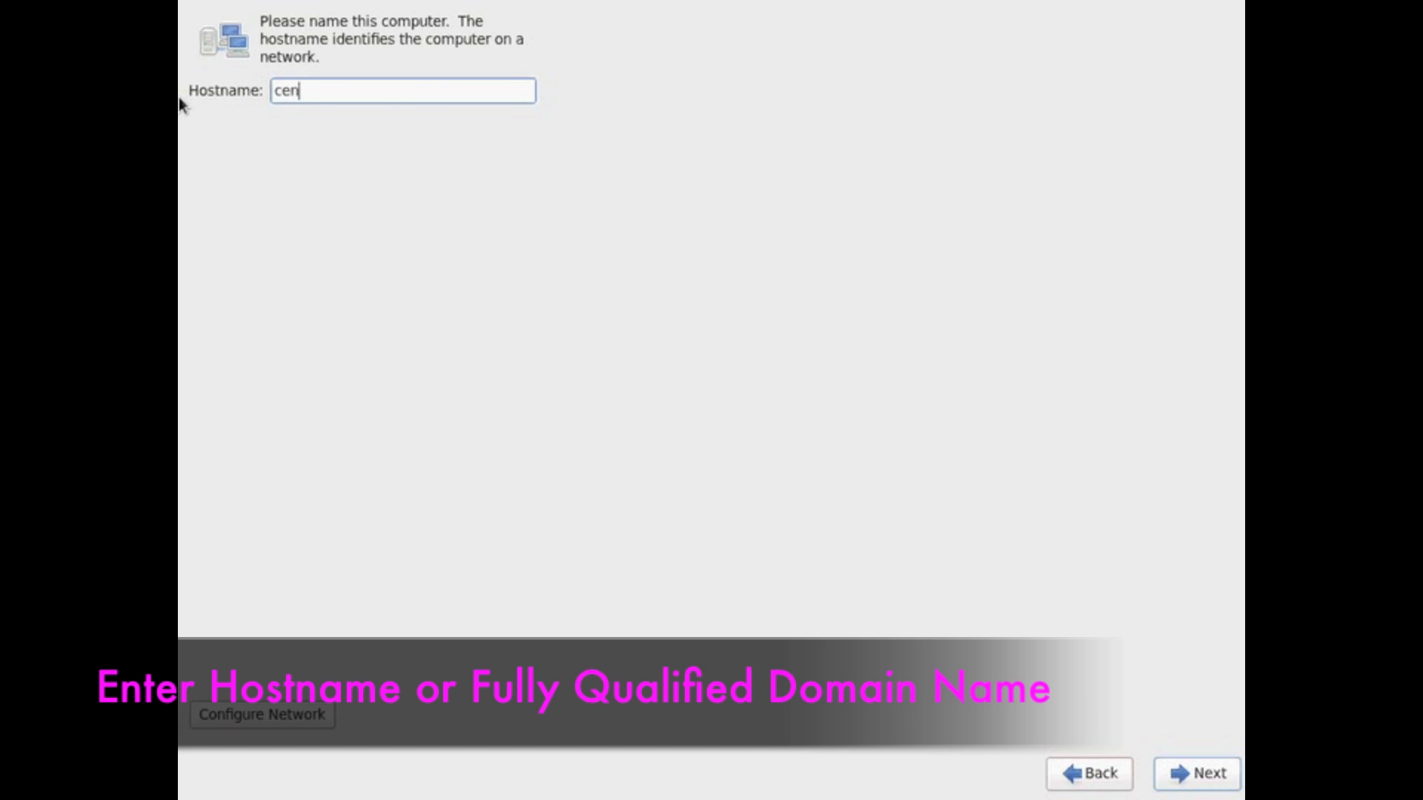
type("tos")
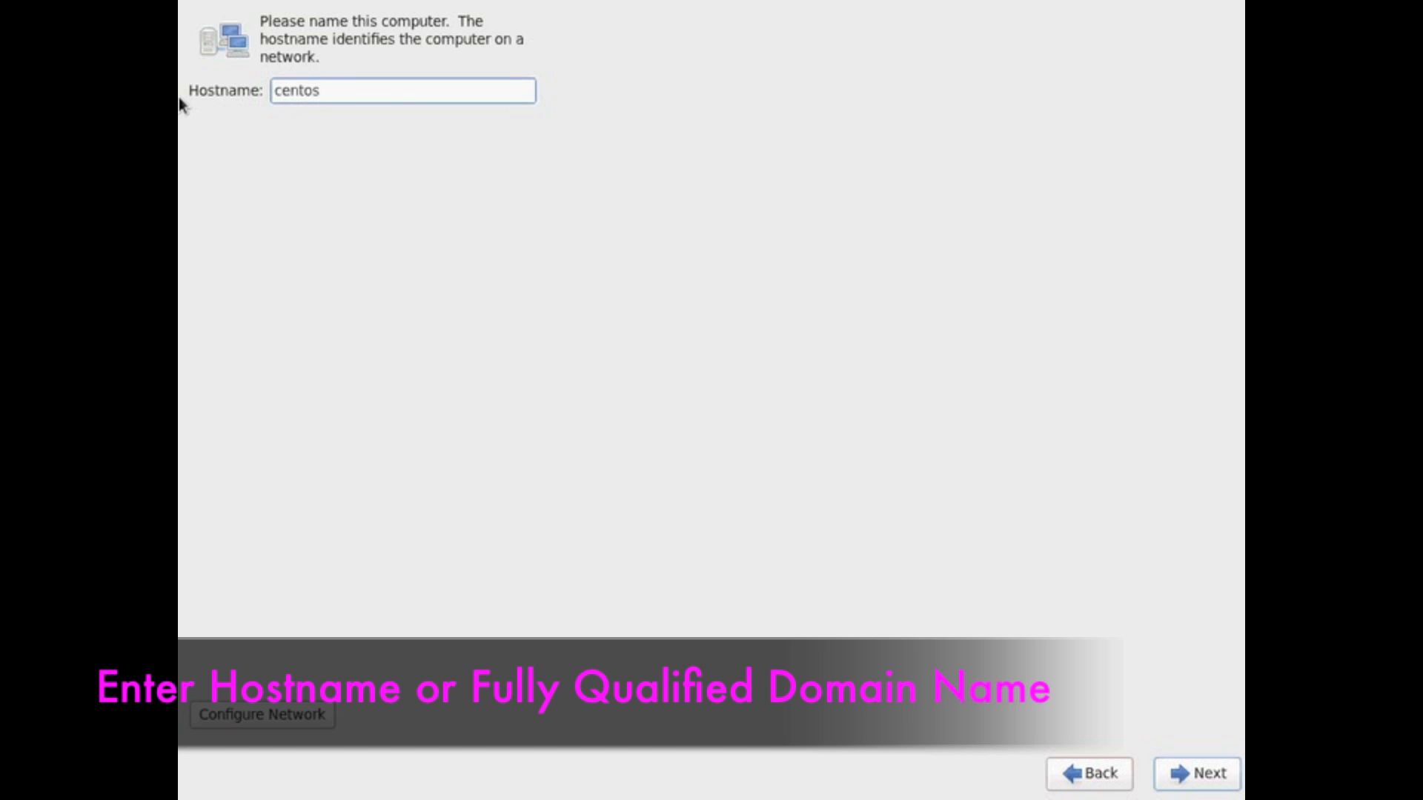
type("-server")
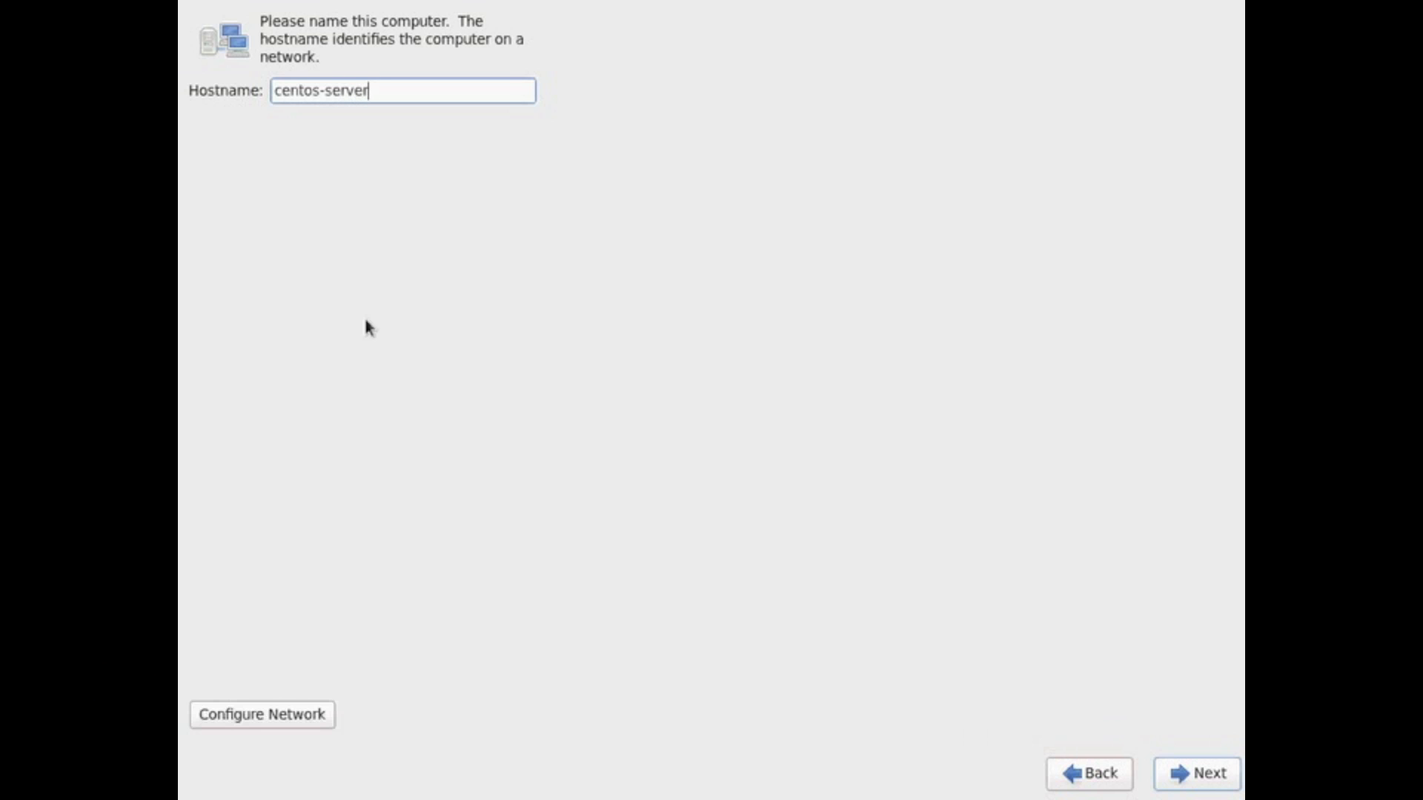
- Edit the System eth0 connection and enable Connect automatically
left_click(261, 714)
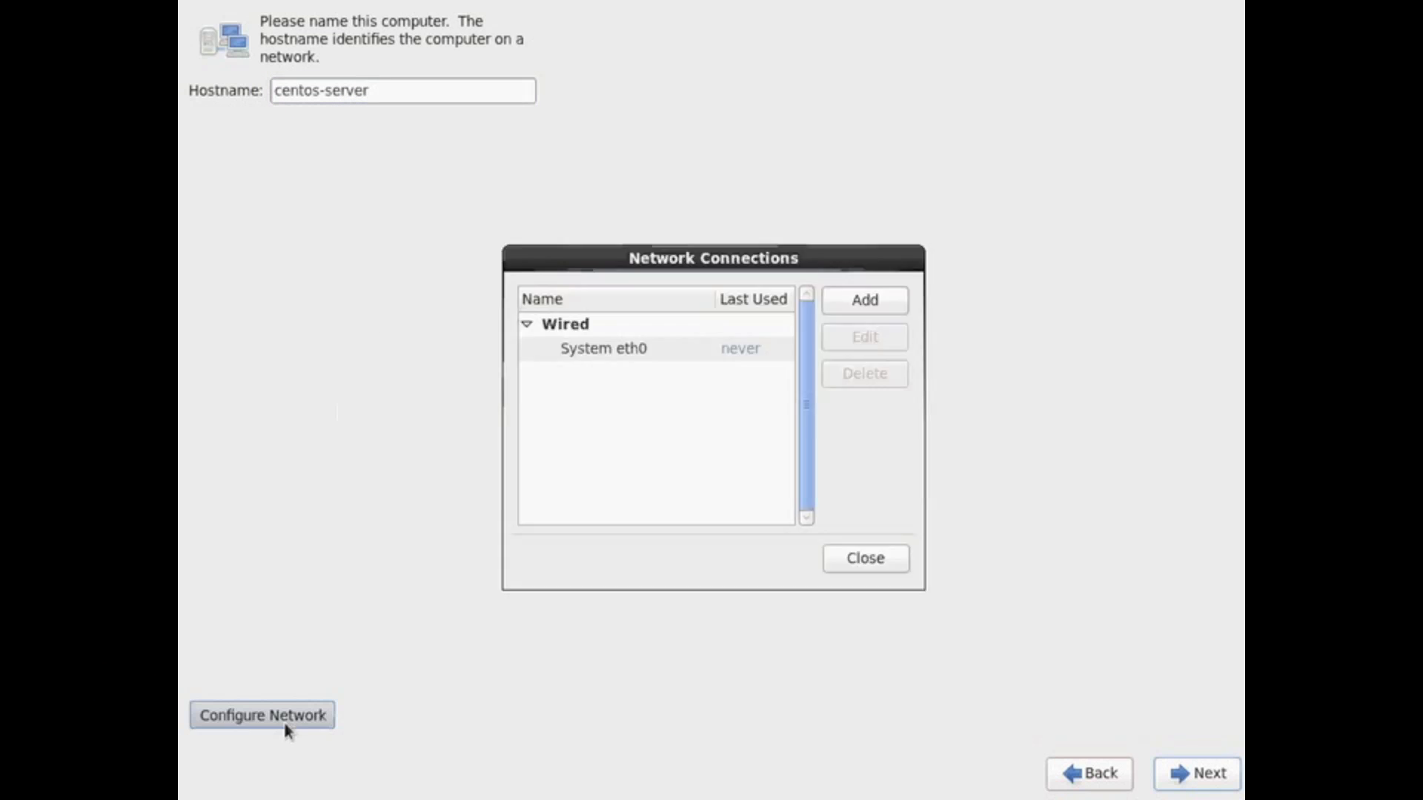
left_click(603, 347)
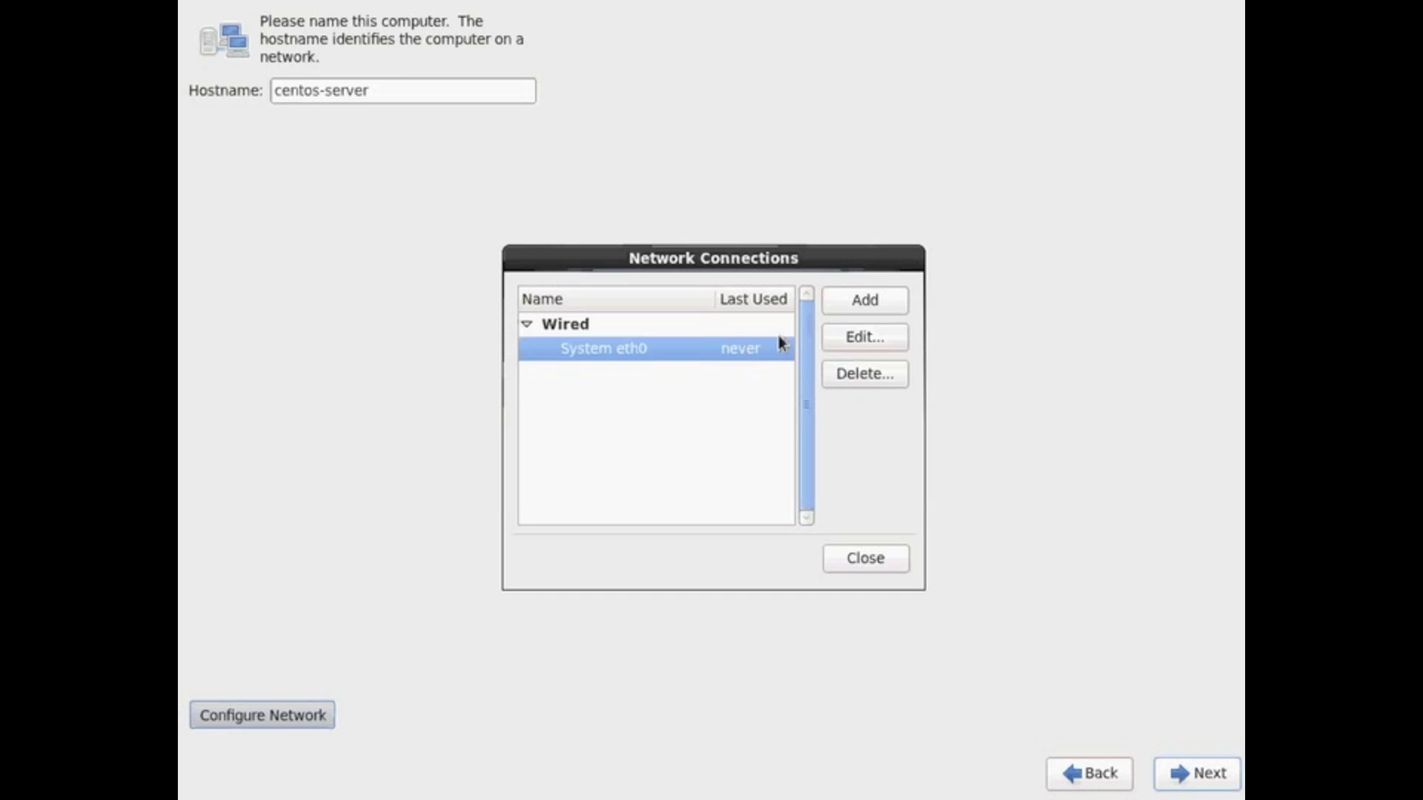
left_click(863, 336)
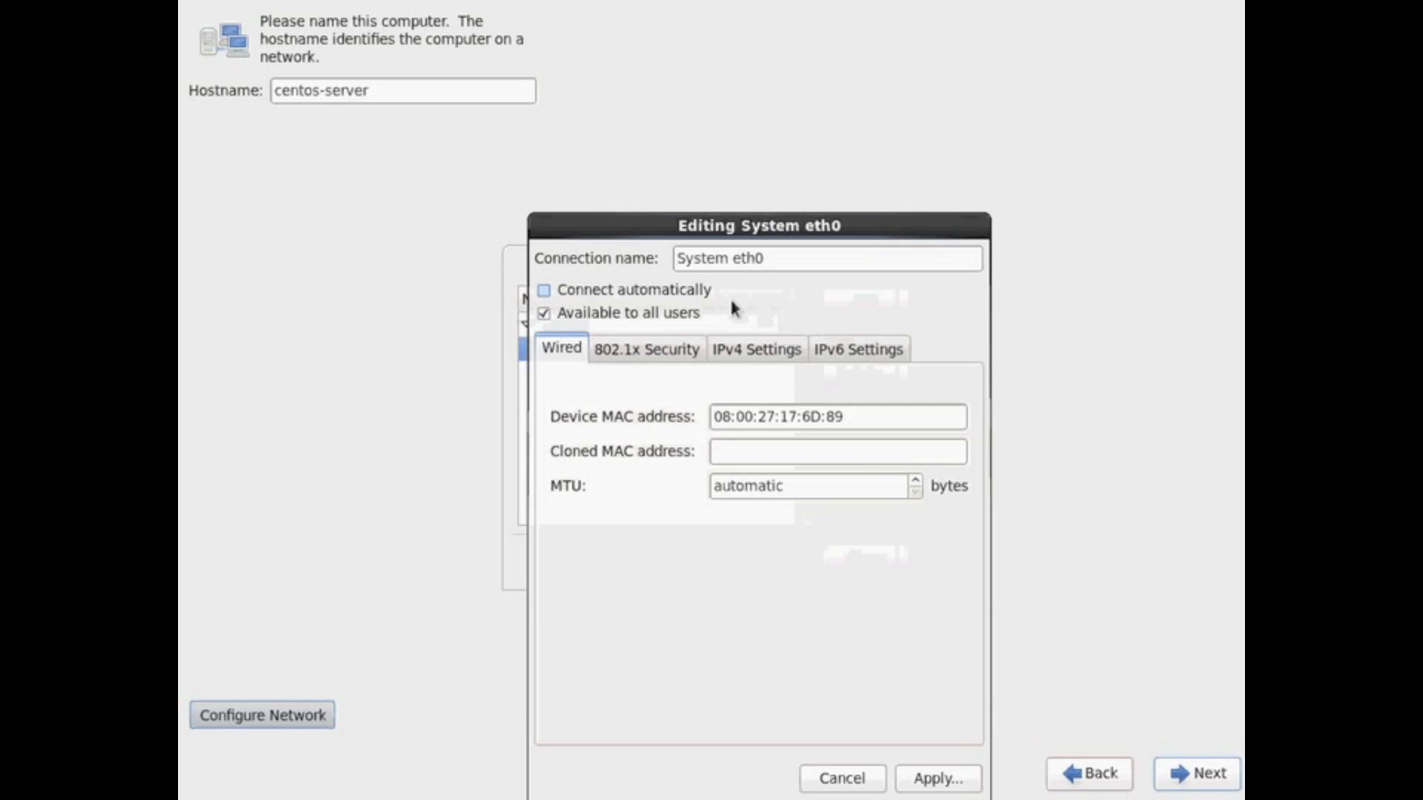
left_click(545, 290)
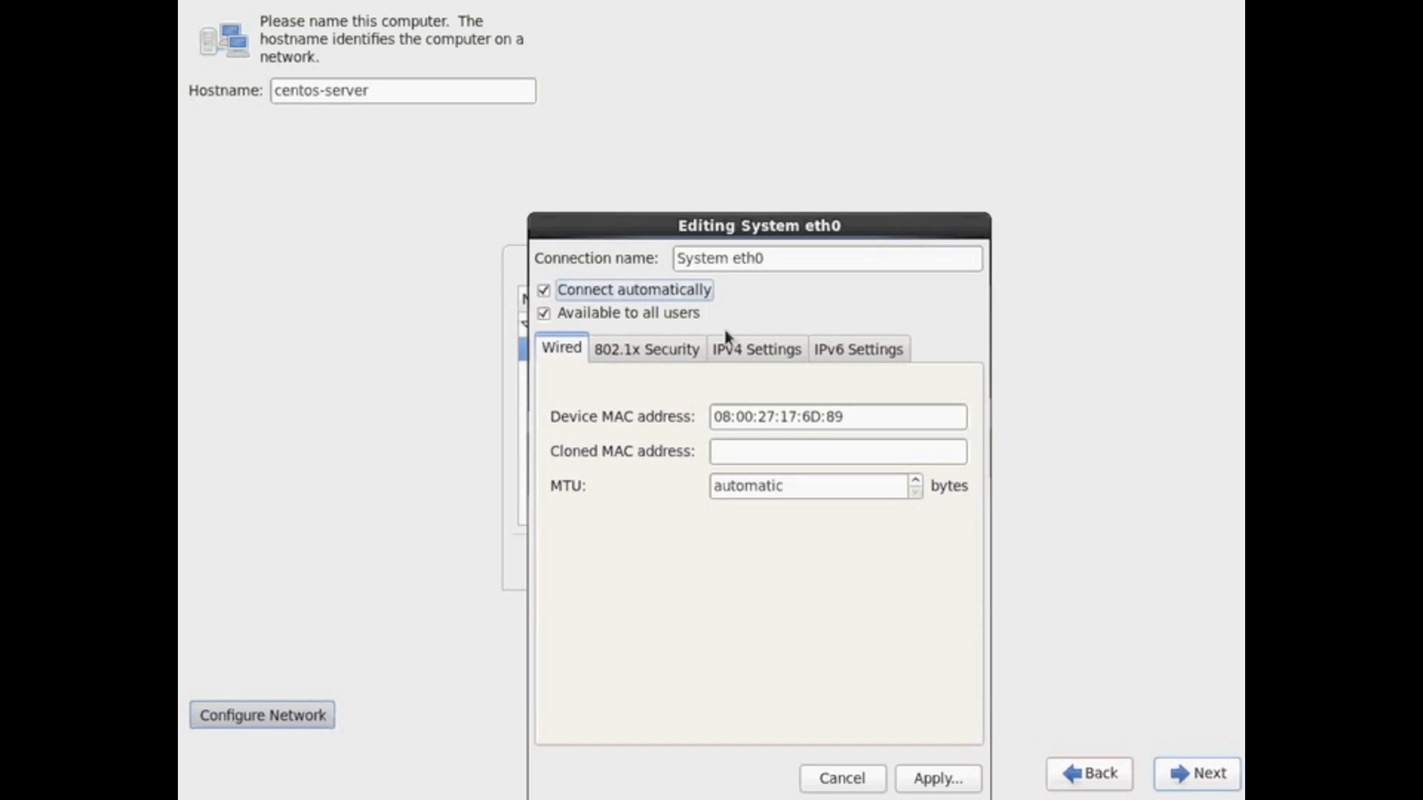
- Set eth0 IPv4 to Manual with address 192.168.56.100 and netmask 24
left_click(755, 348)
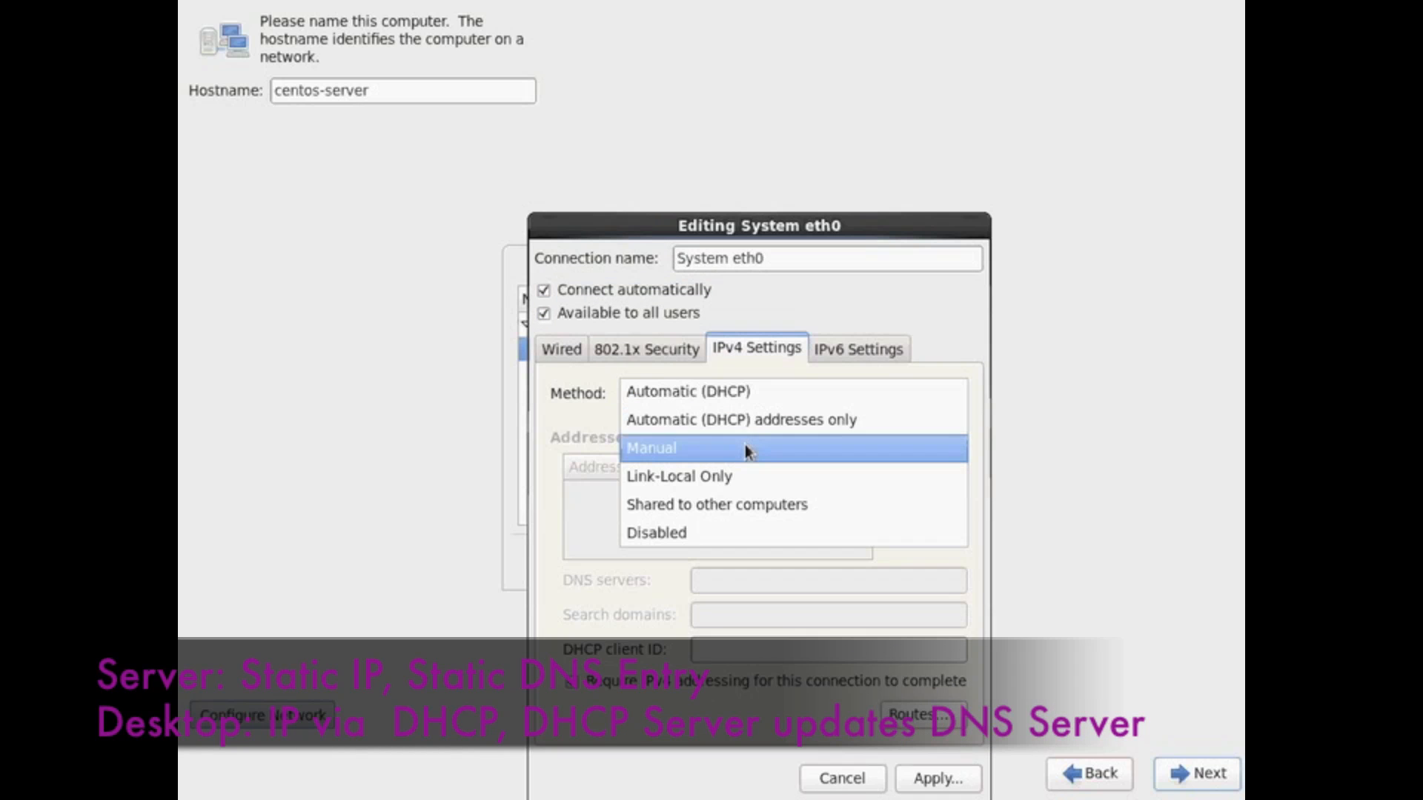
left_click(650, 448)
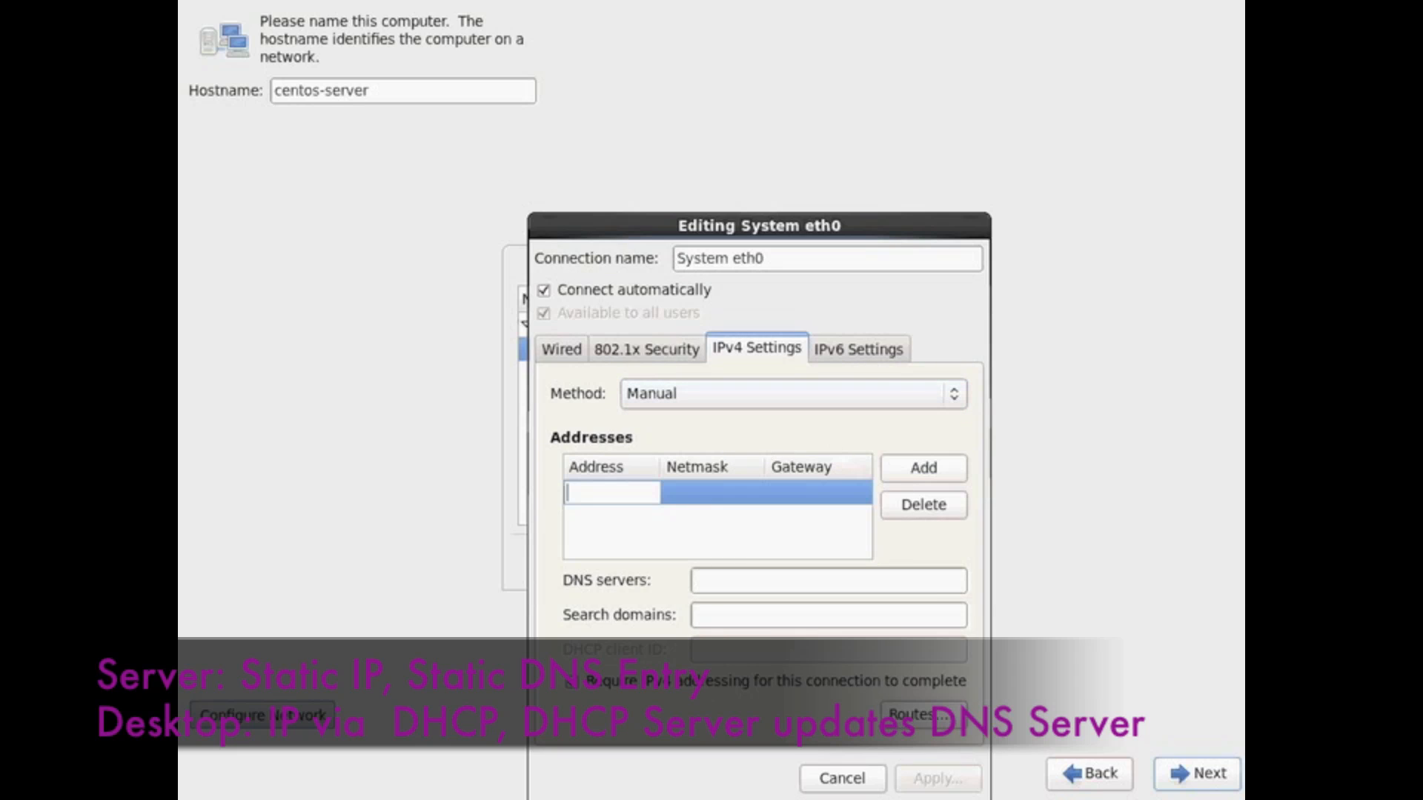
type("192.")
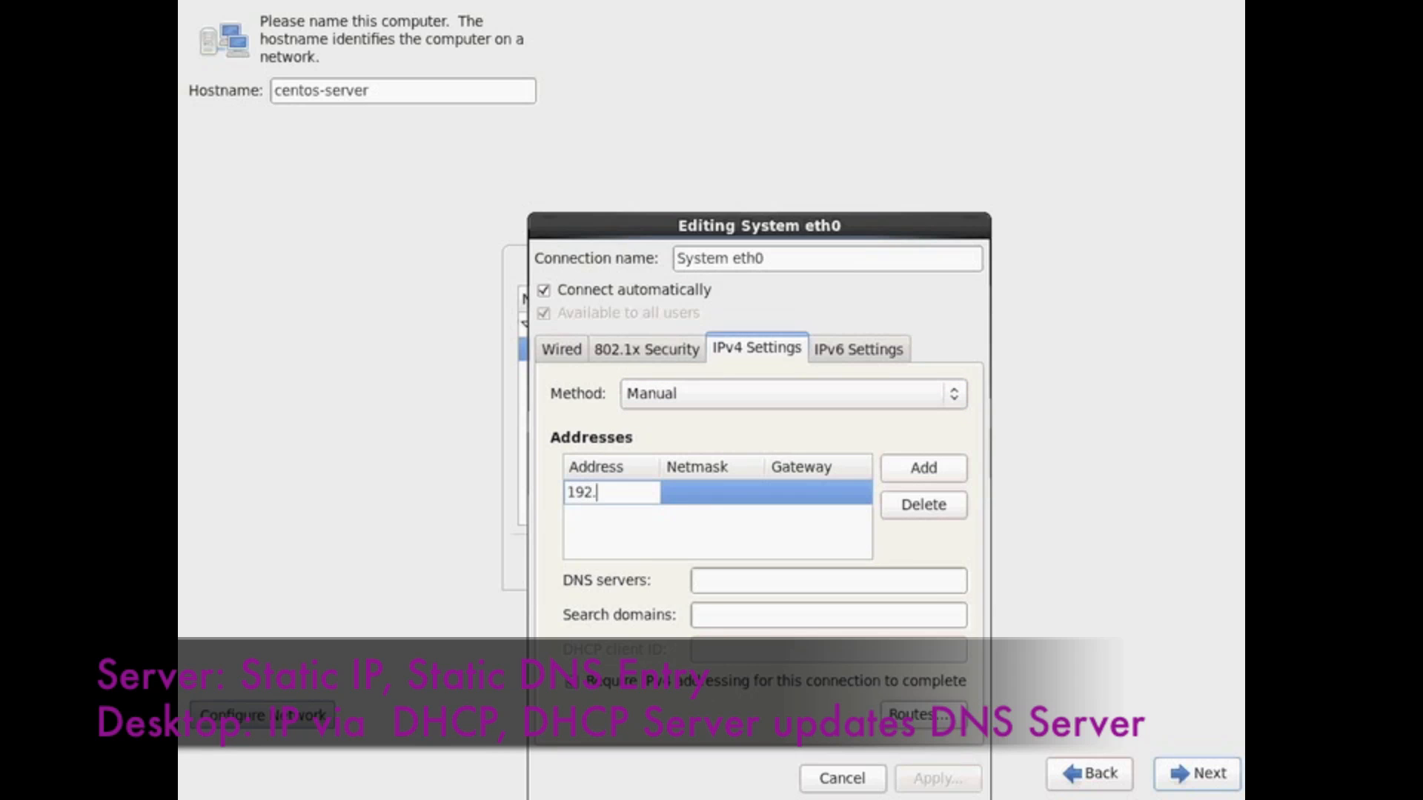
type("168")
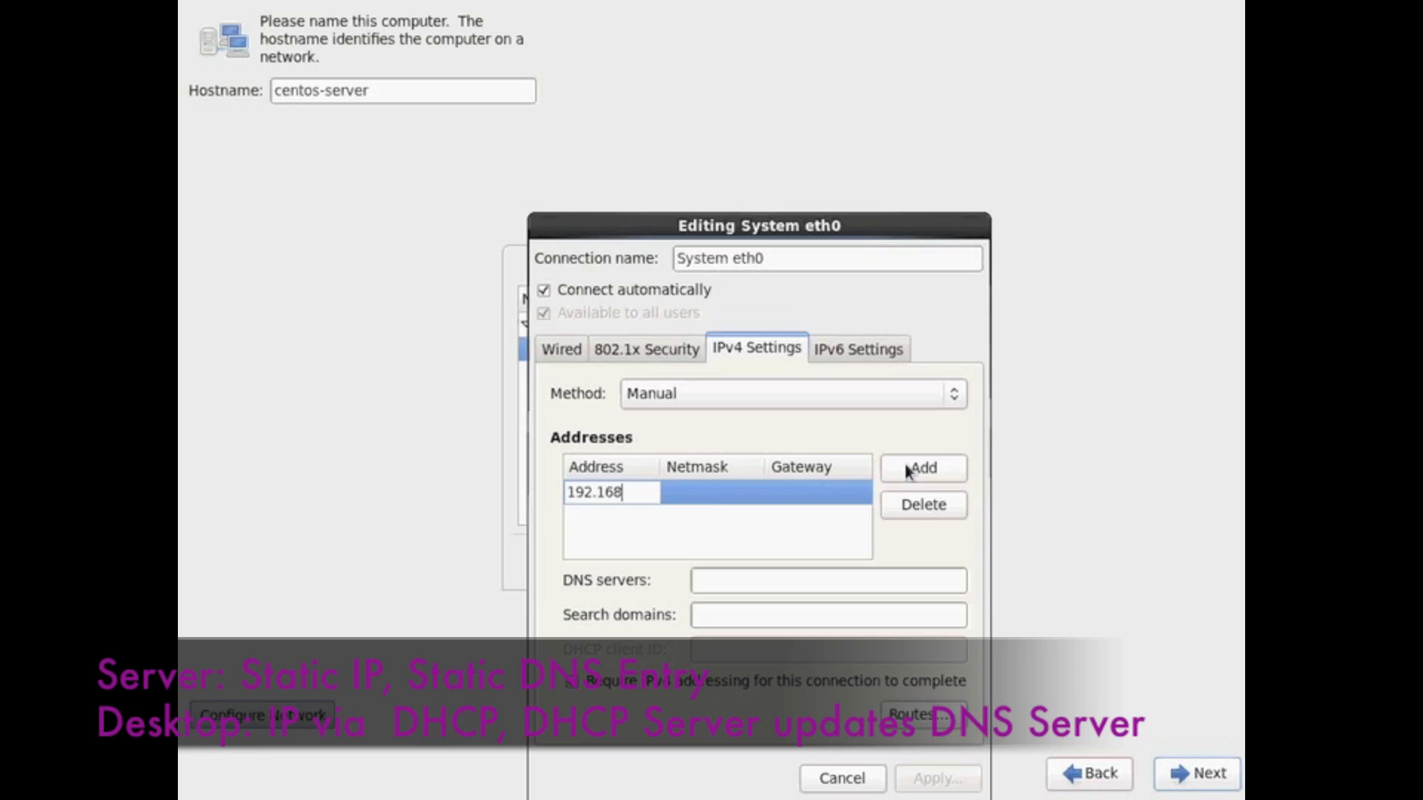
type(".56.1")
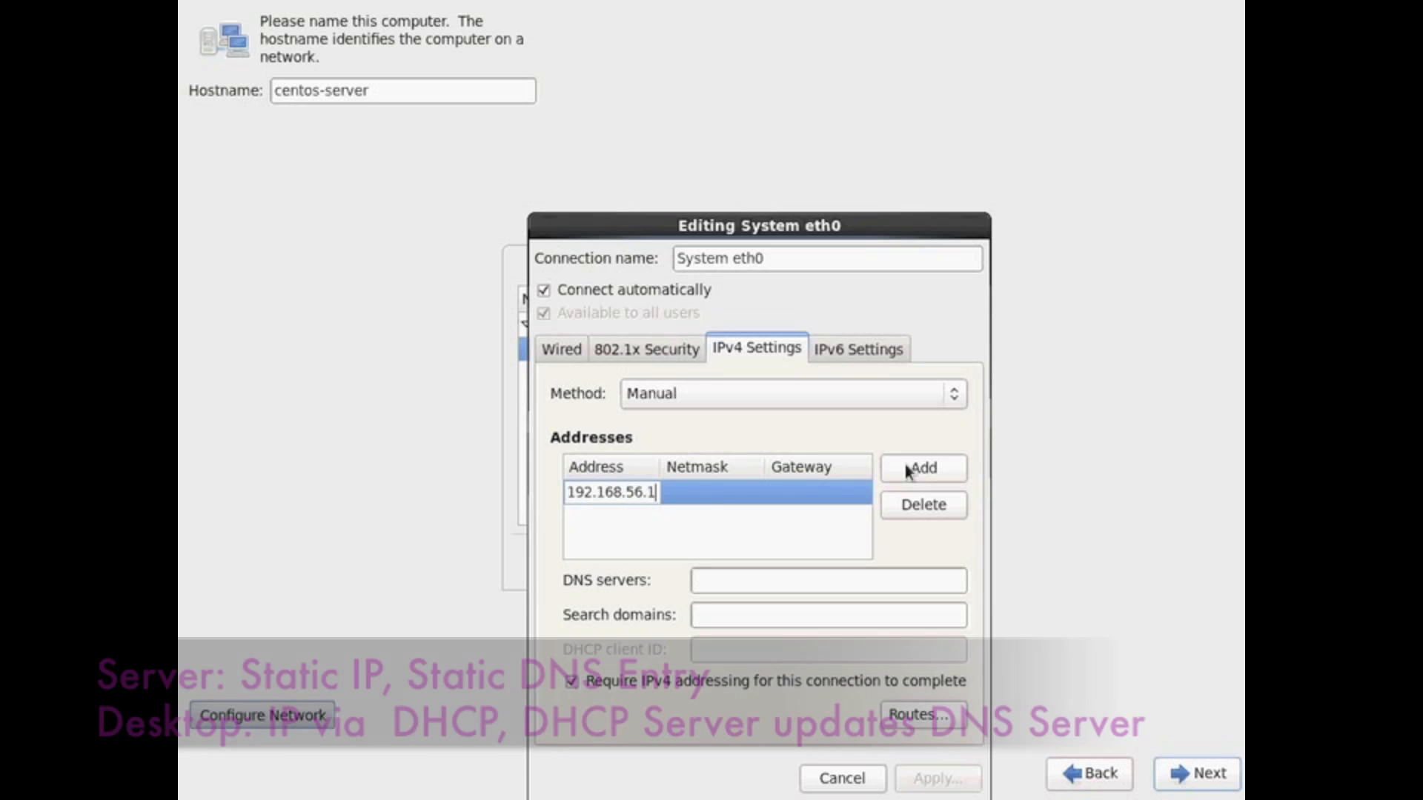
type("00")
left_click(714, 492)
type("24")
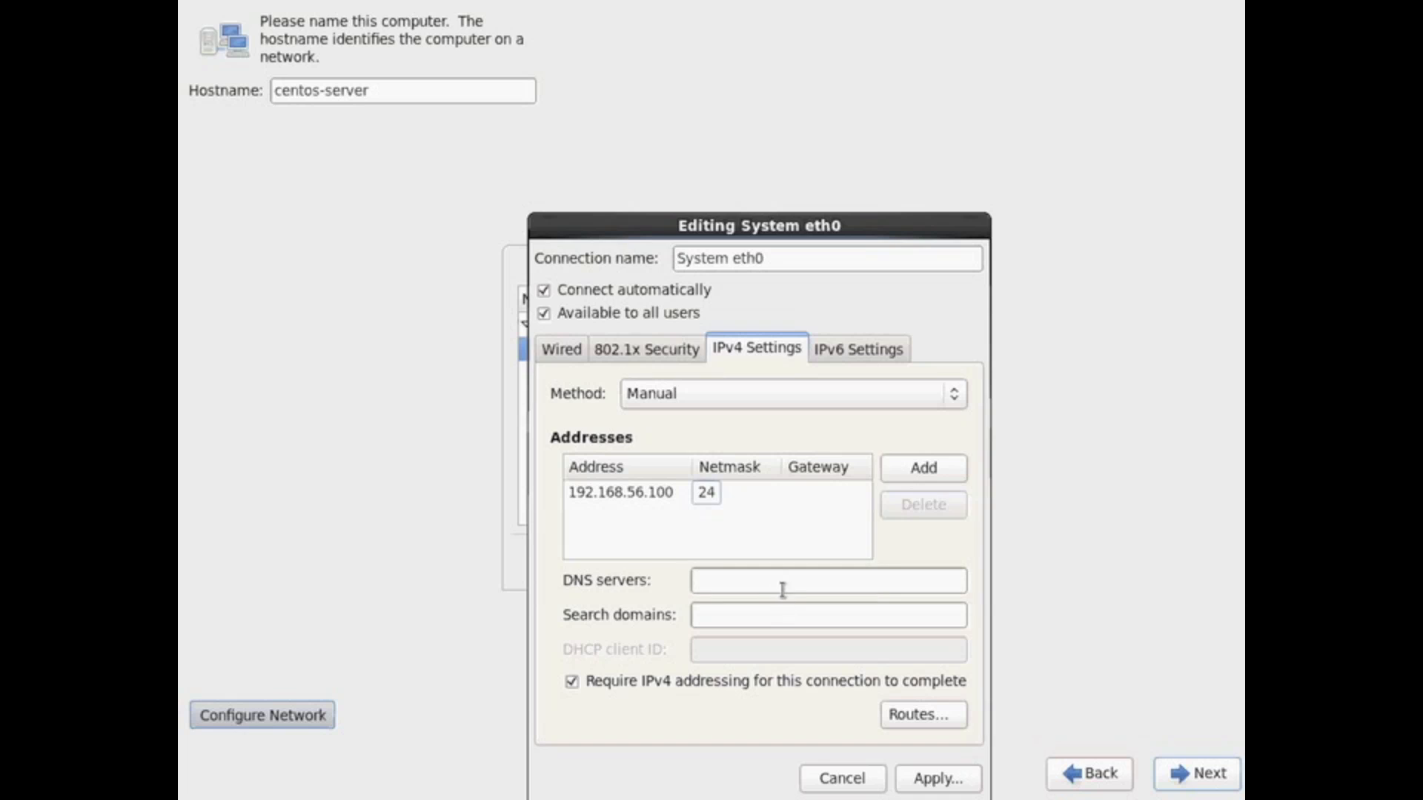
left_click(827, 614)
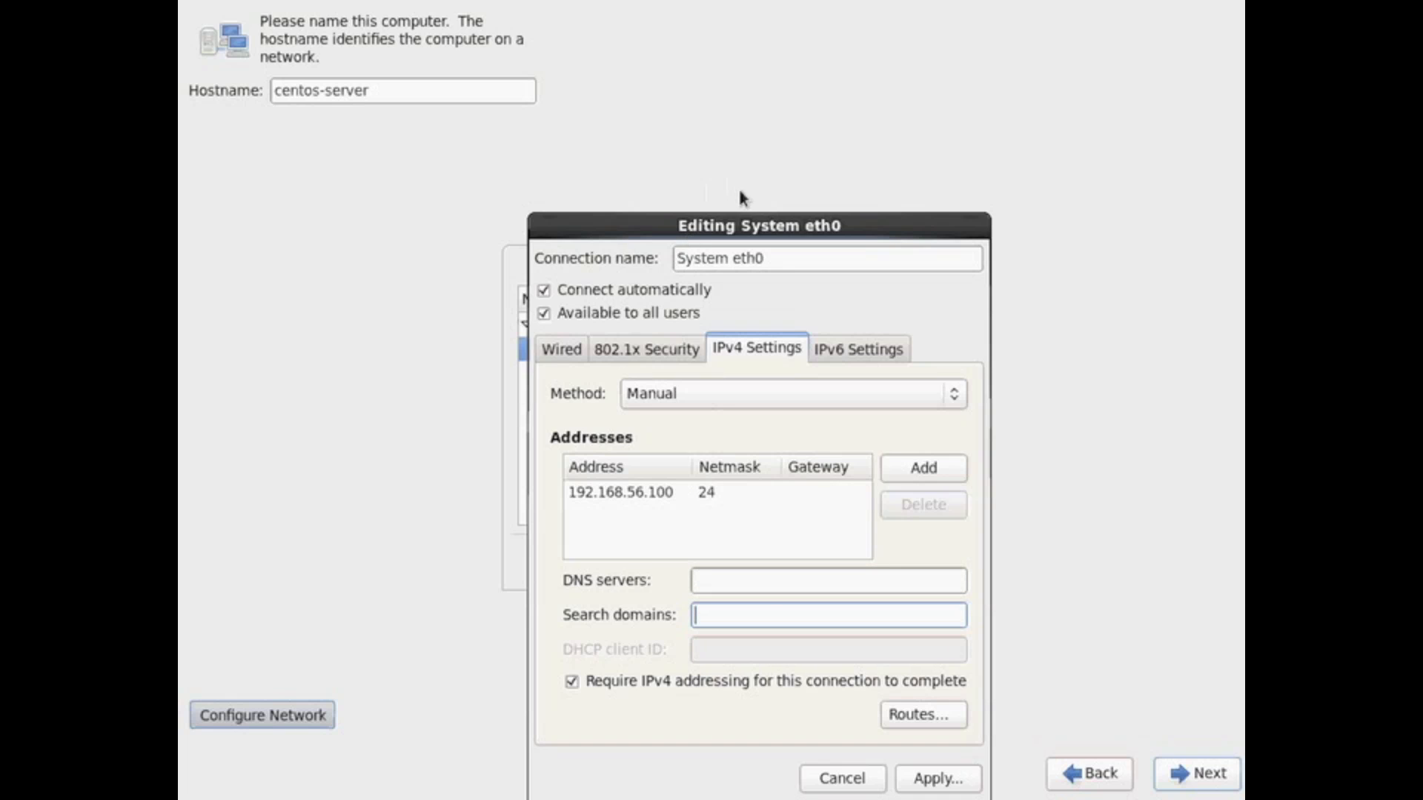
- Check eth0's Wired settings, showing MAC address 08:00:27:17:6D:89 and automatic MTU
left_click(560, 348)
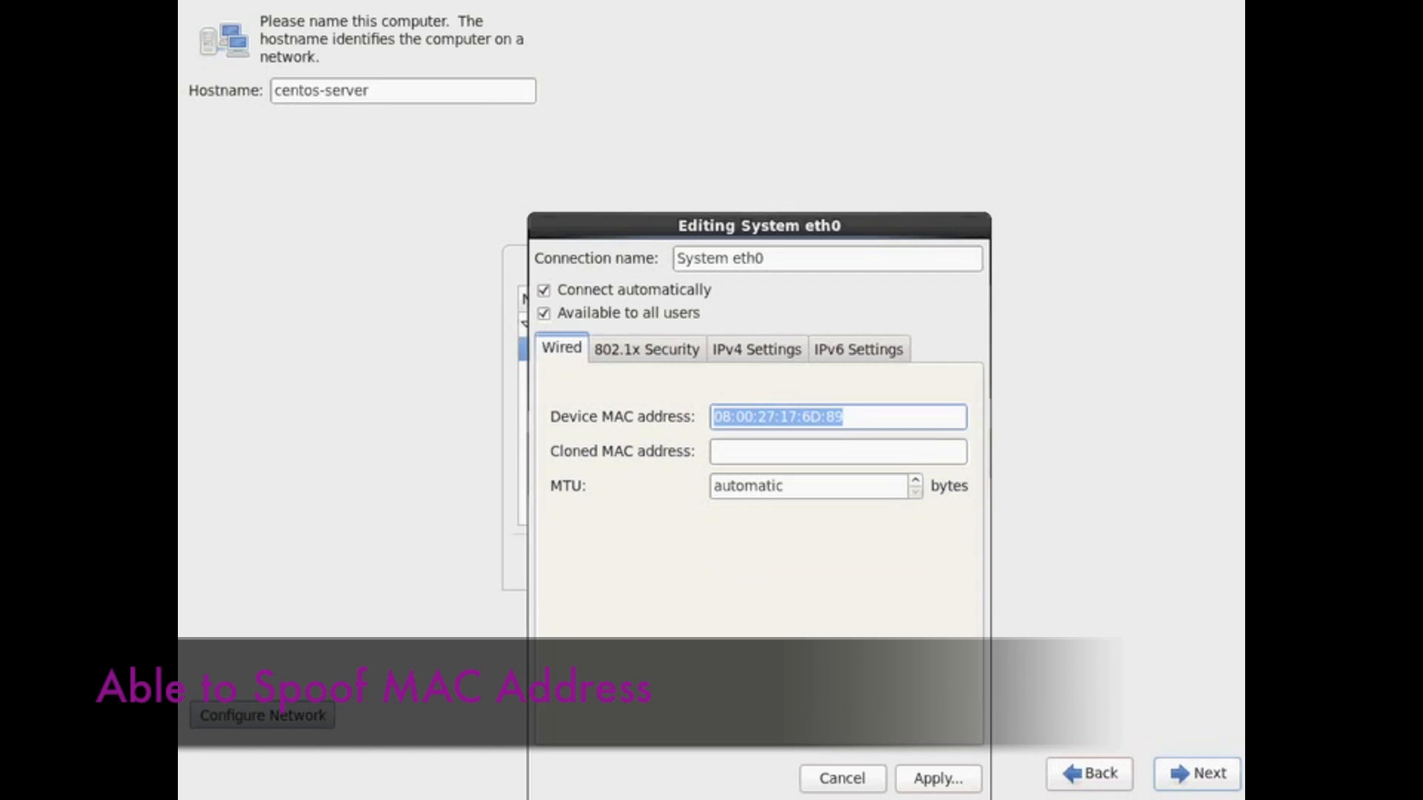
mouse_move(853, 409)
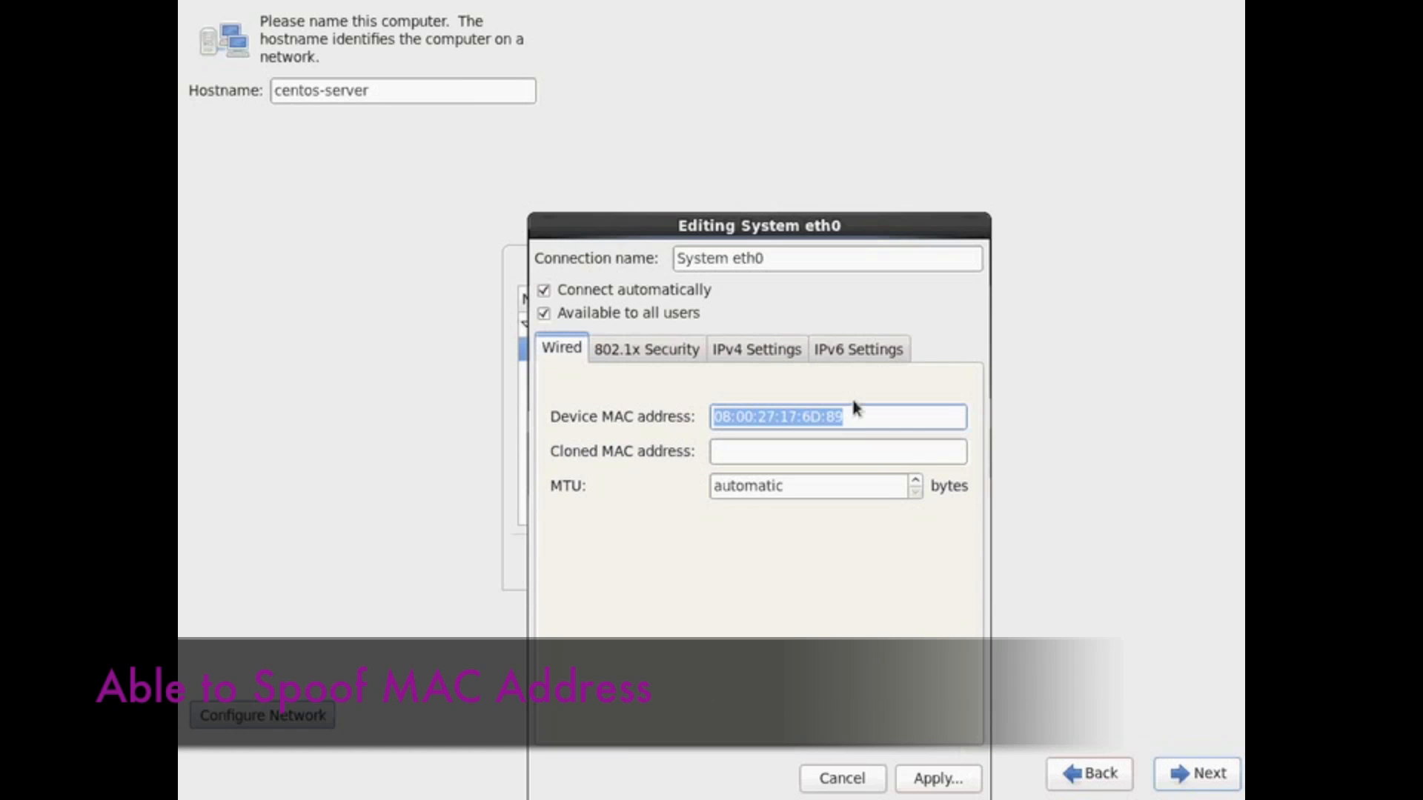
left_click(836, 417)
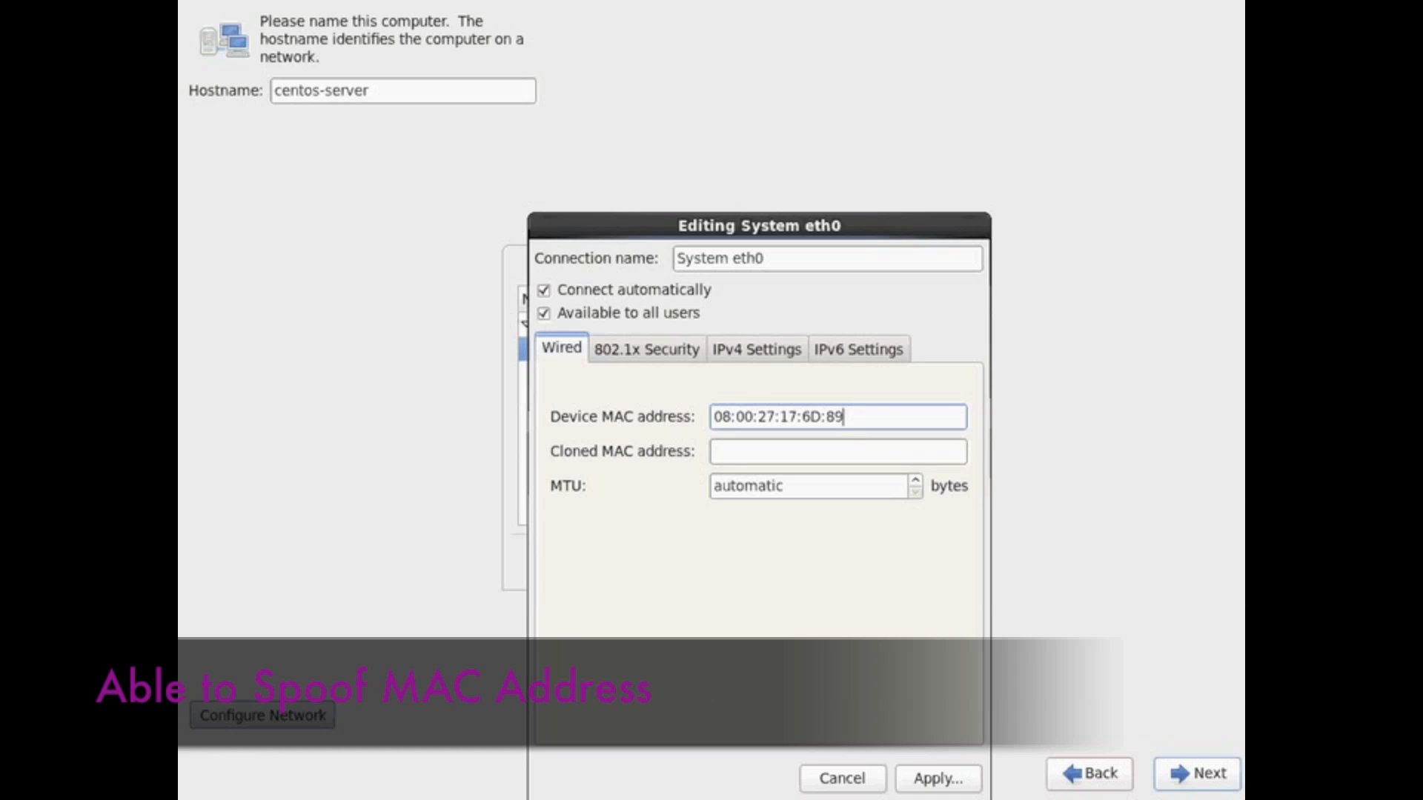
mouse_move(911, 606)
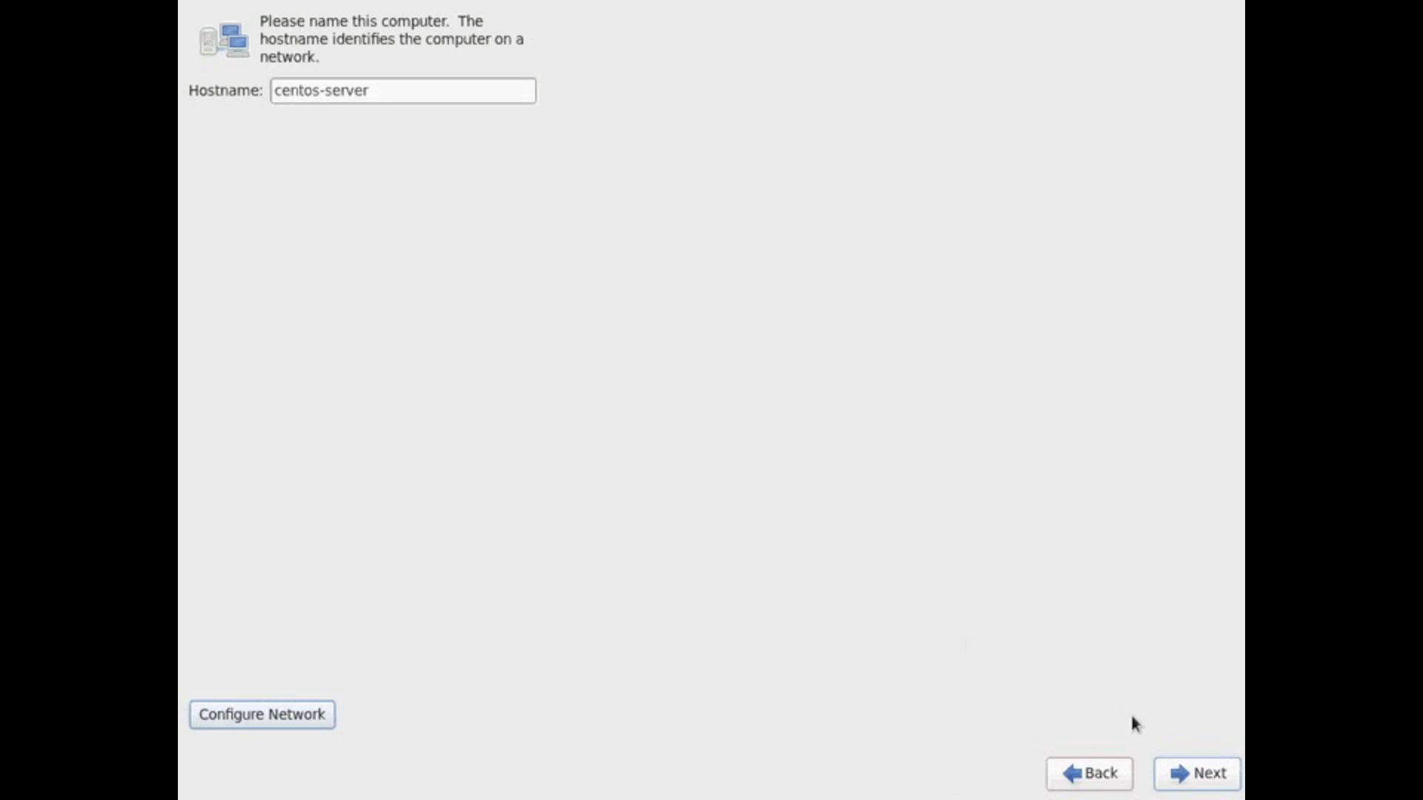
mouse_move(1196, 774)
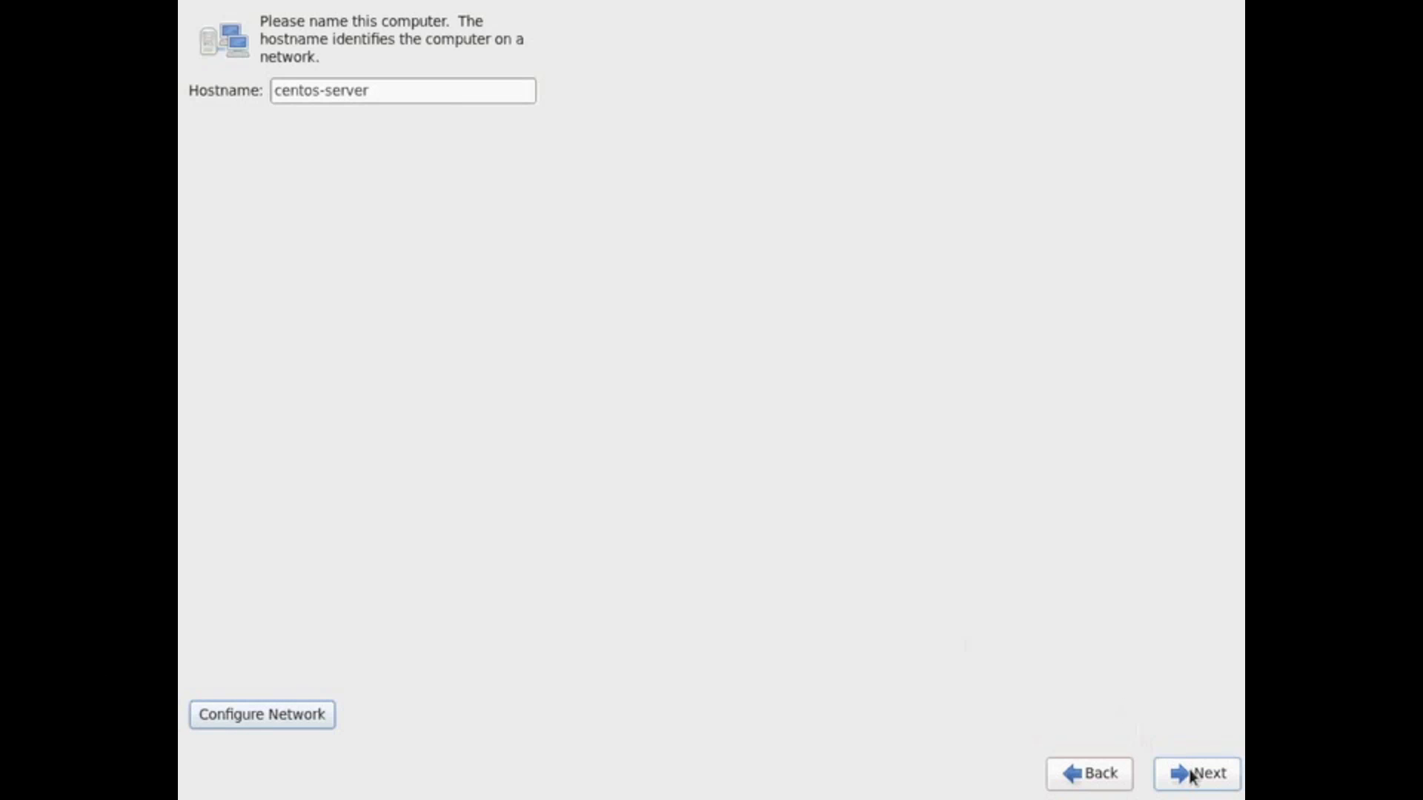
- Accept the hostname and the America/New York time zone with the system clock on UTC
left_click(1197, 773)
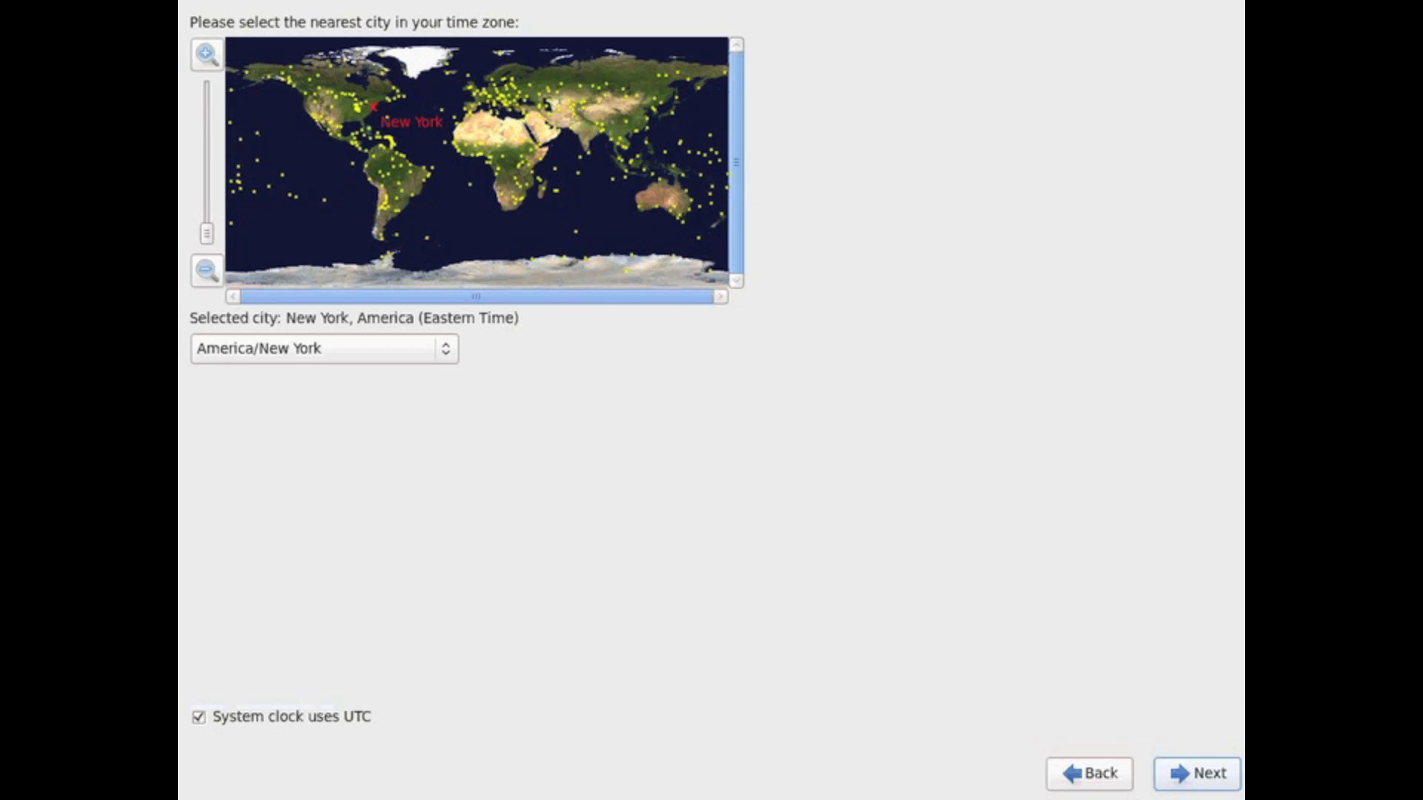
mouse_move(588, 251)
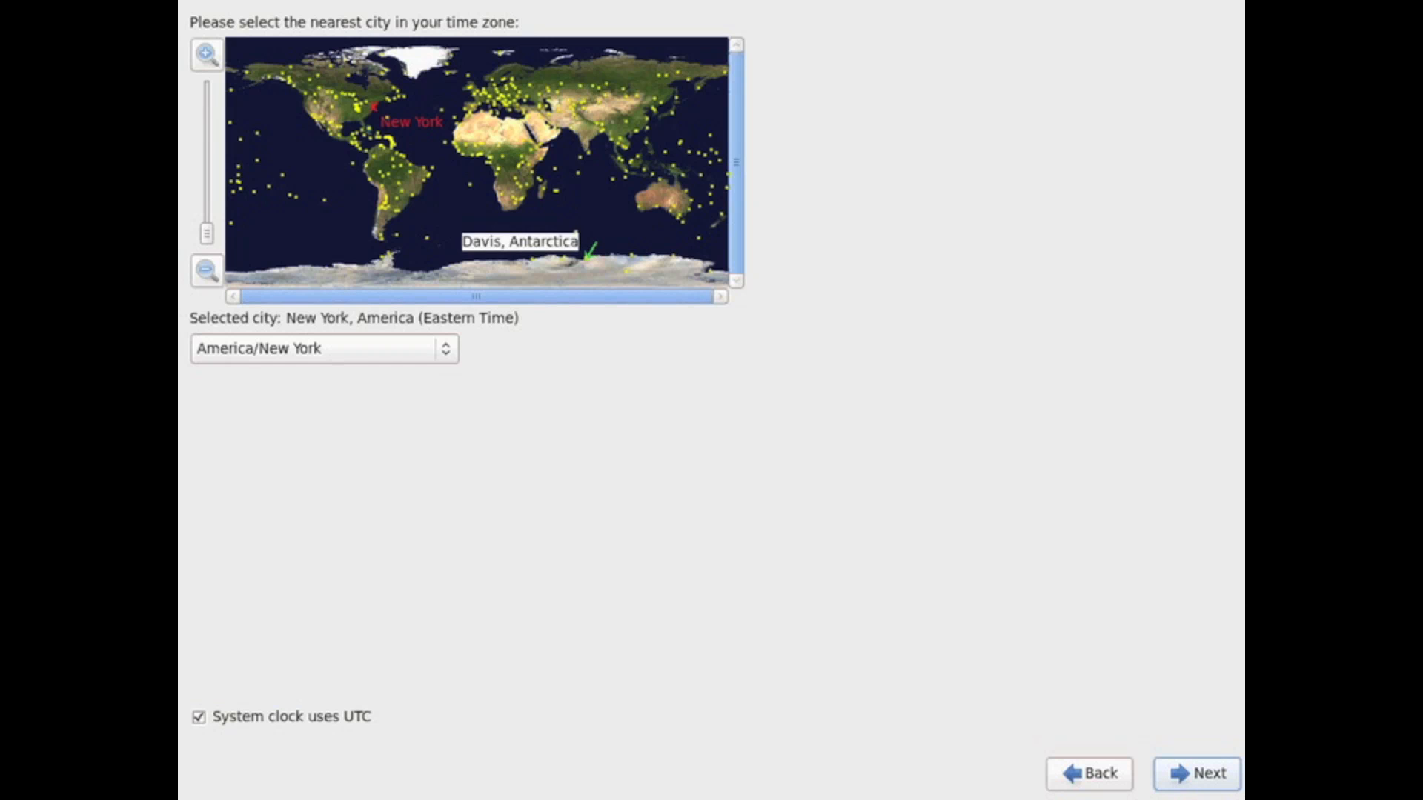
left_click(1196, 773)
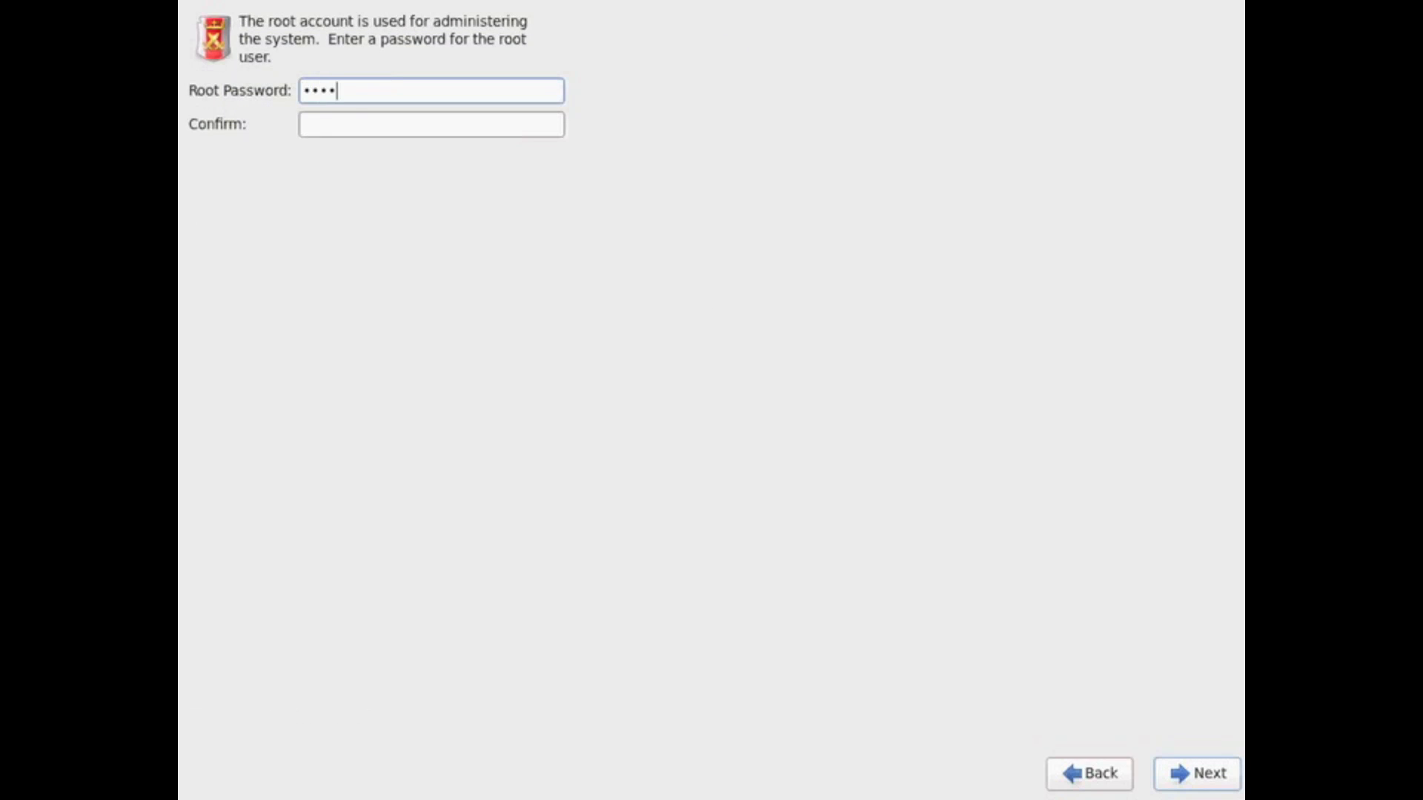
- Enter the root password in both the Root Password and Confirm fields
key("Backspace")
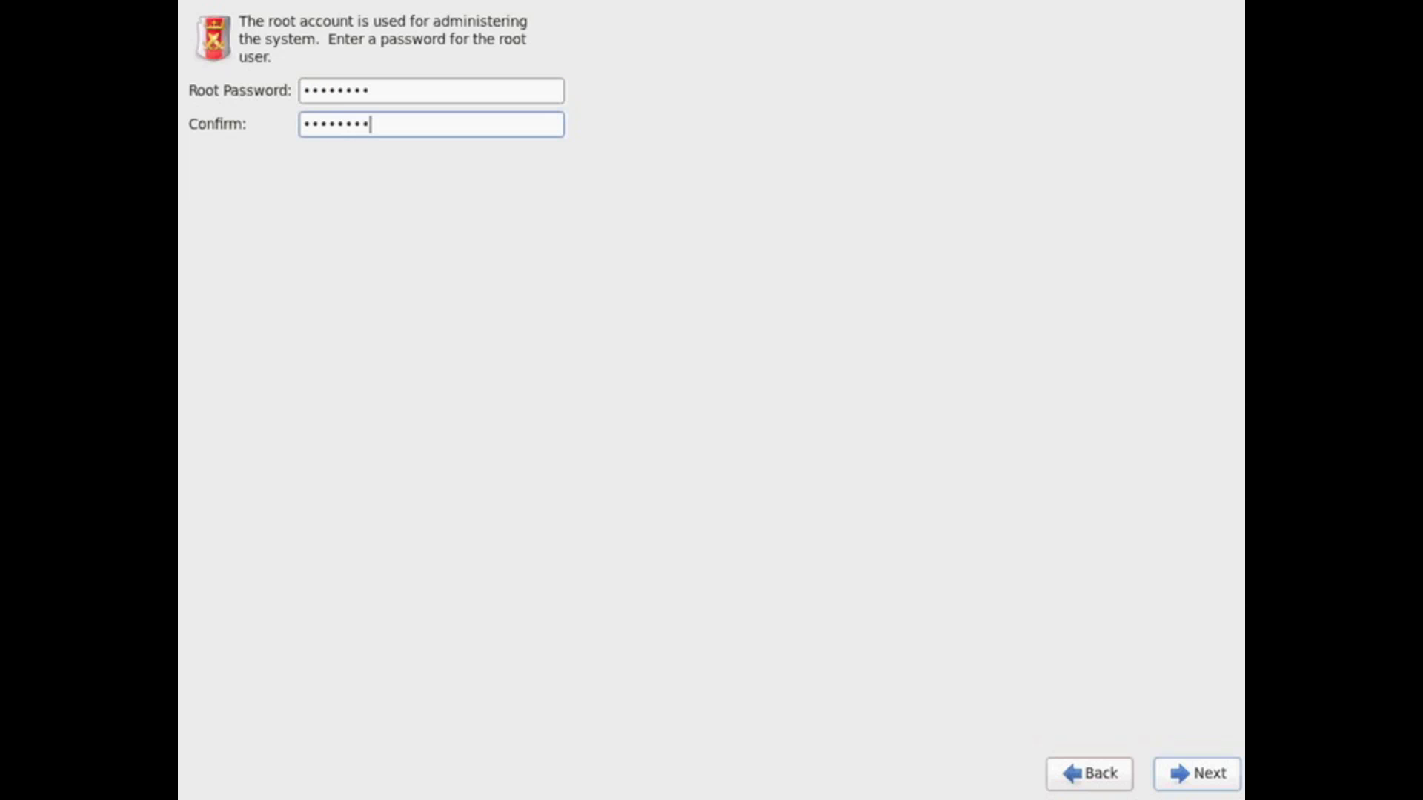
- Submit the root password, then choose Use All Space with partition layout review enabled
left_click(1196, 773)
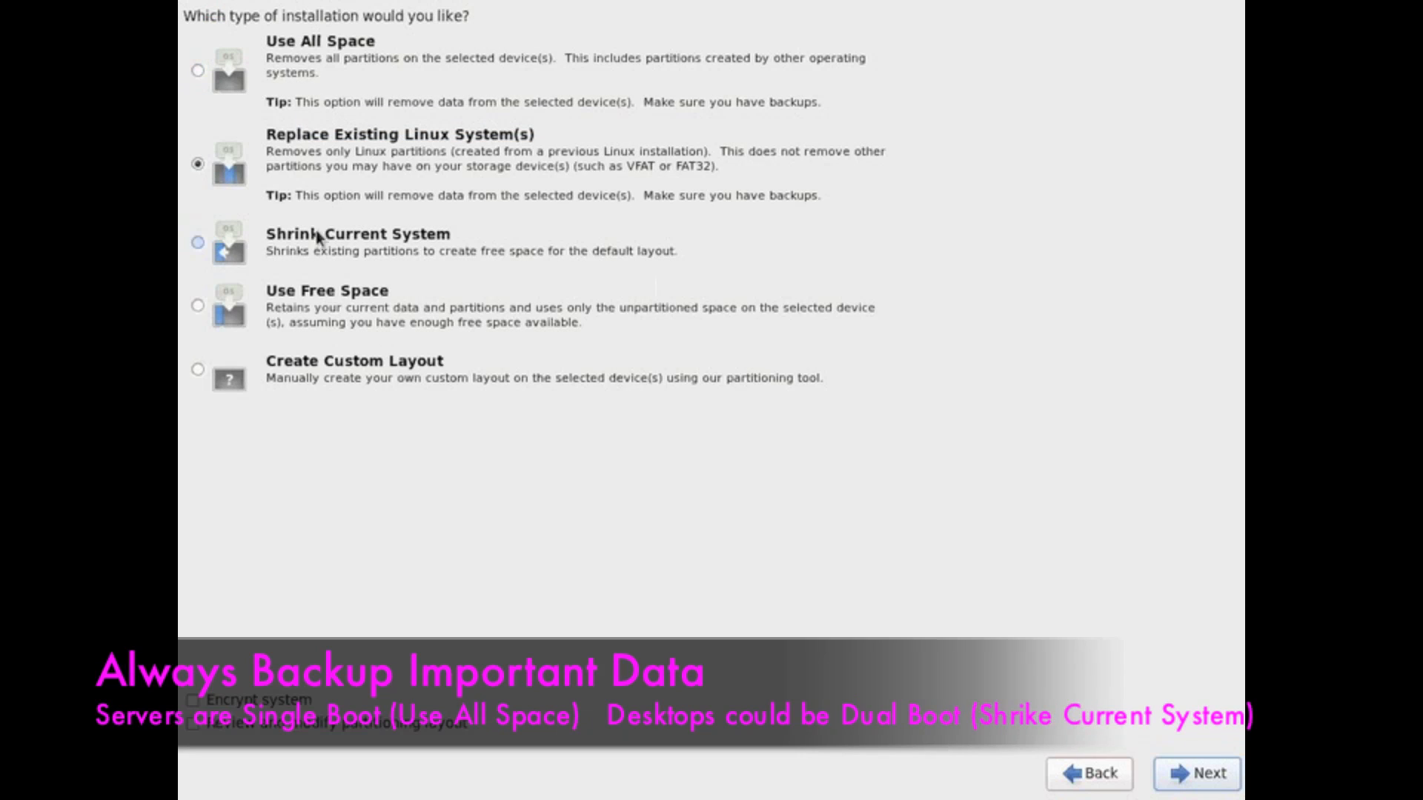
mouse_move(343, 348)
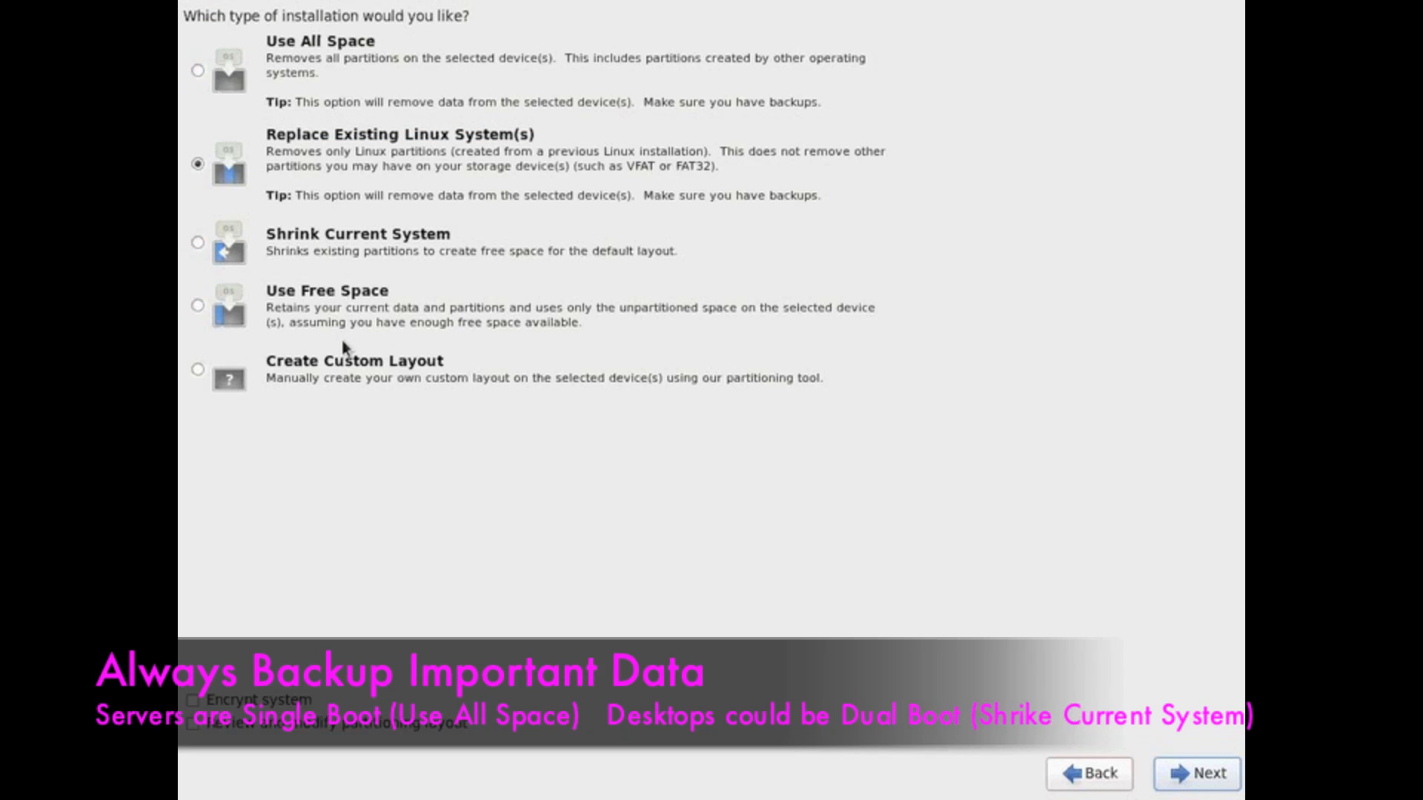
mouse_move(376, 161)
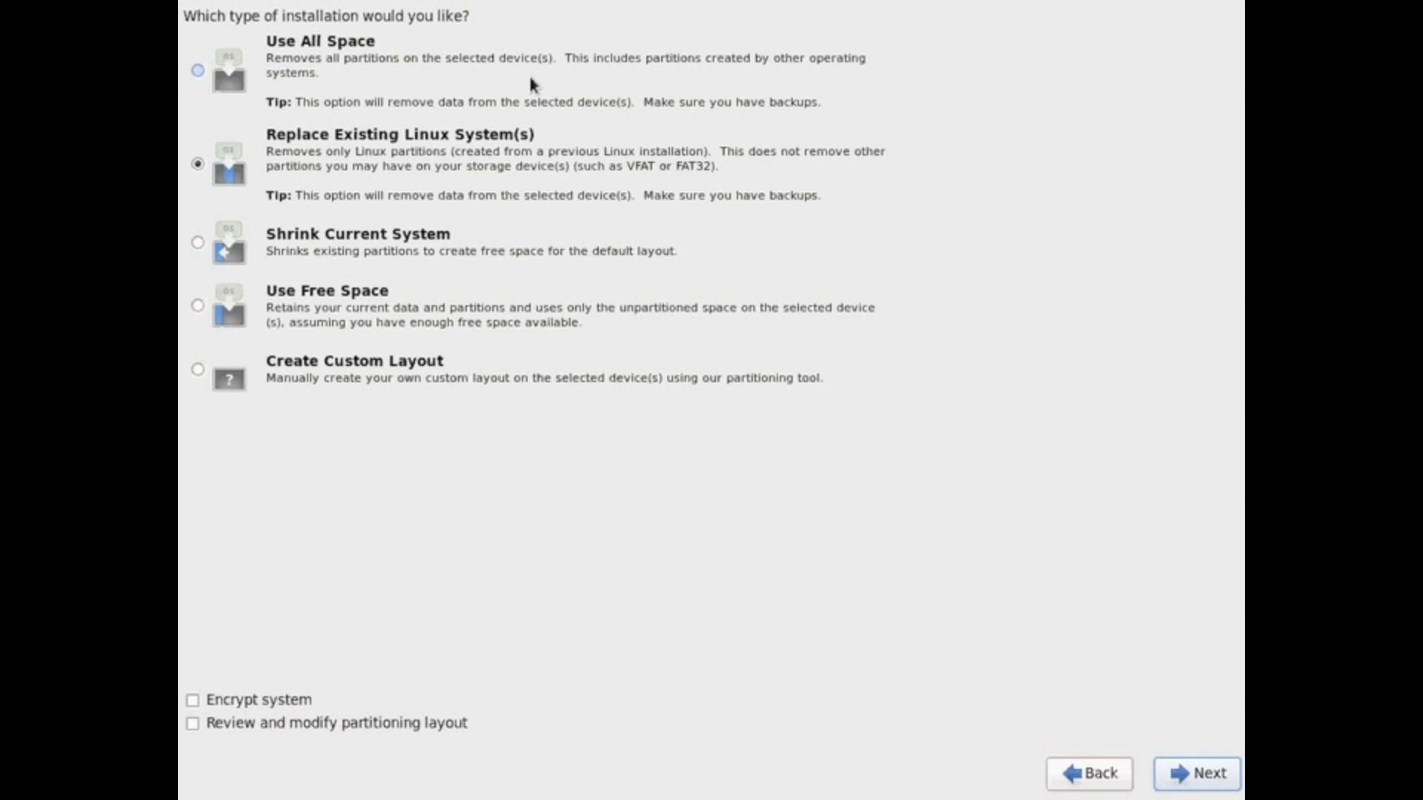
mouse_move(517, 73)
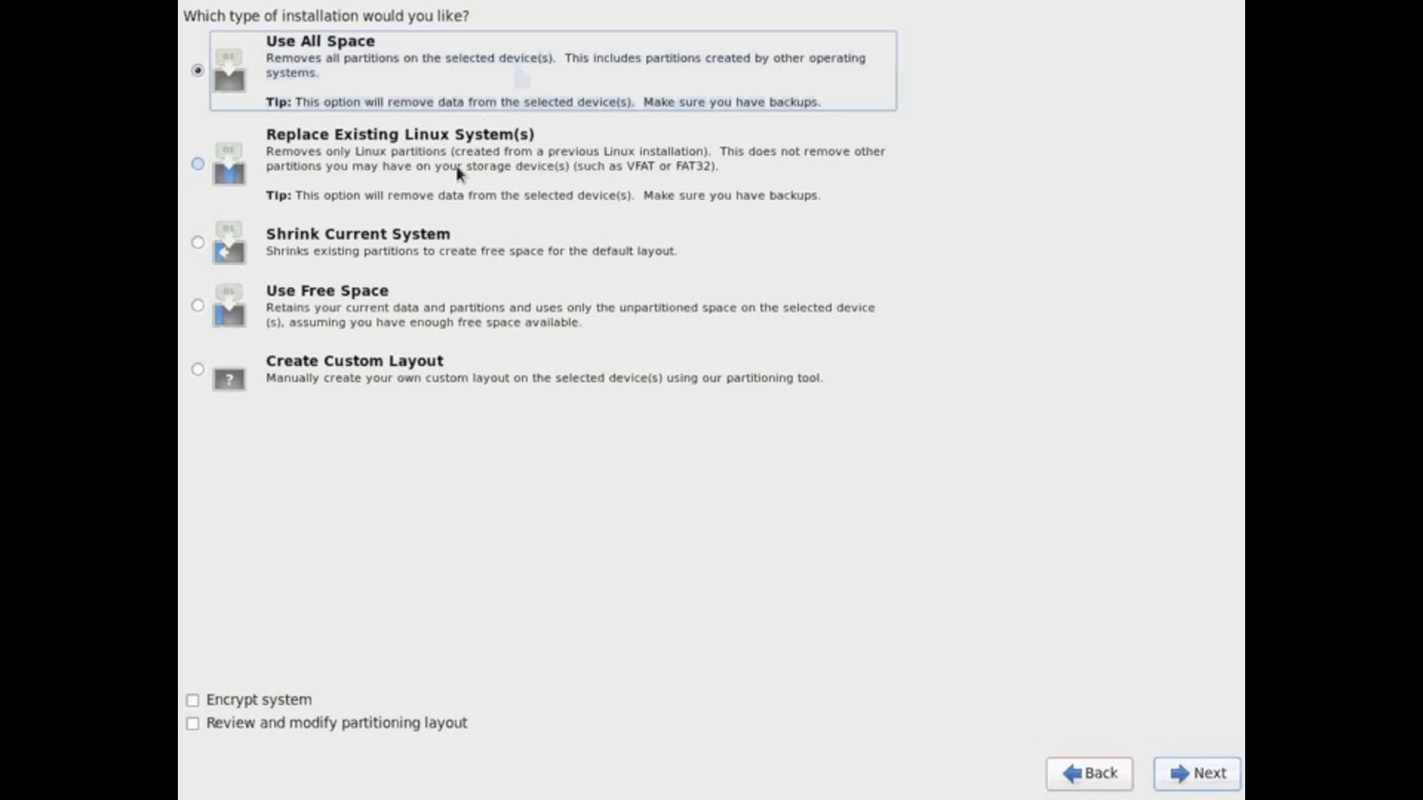
mouse_move(458, 197)
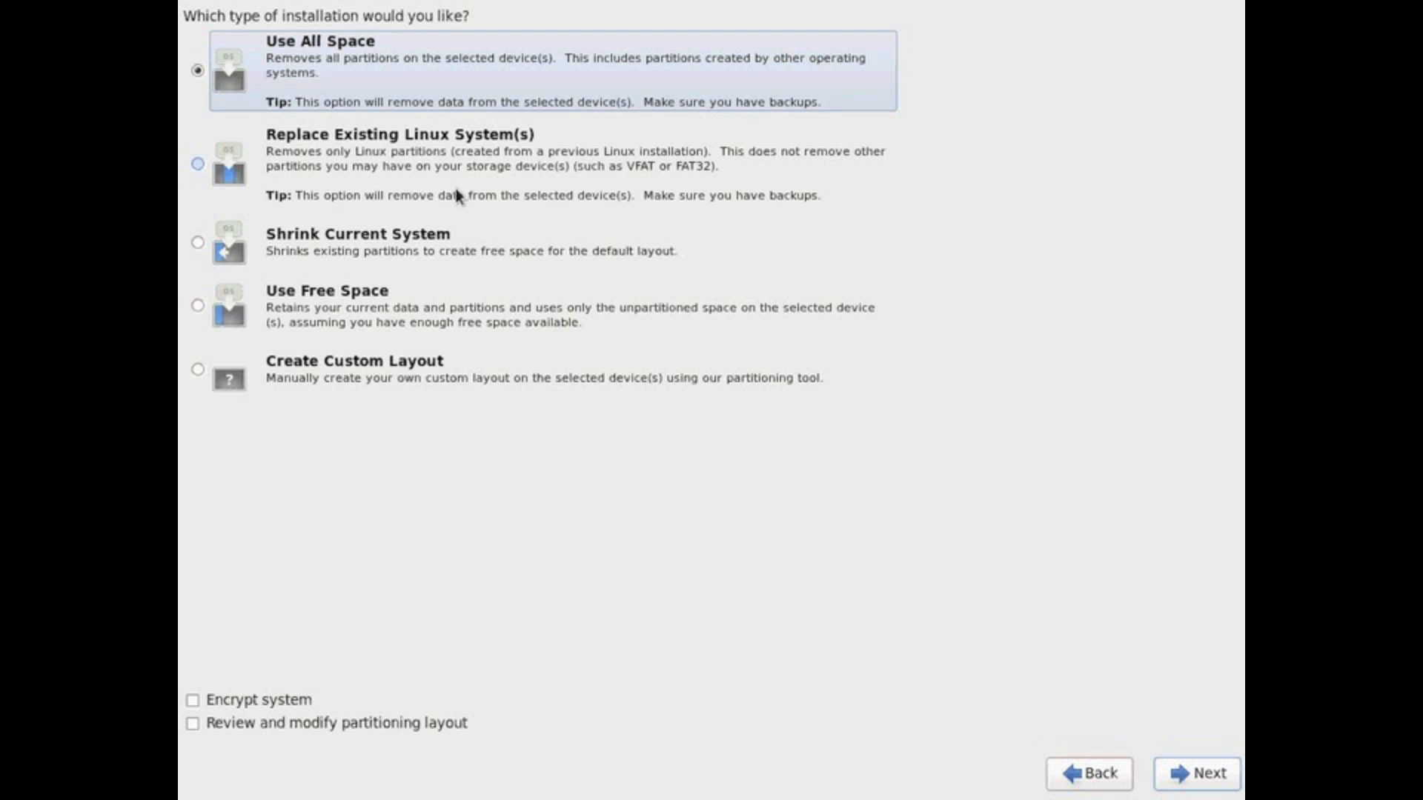
mouse_move(597, 156)
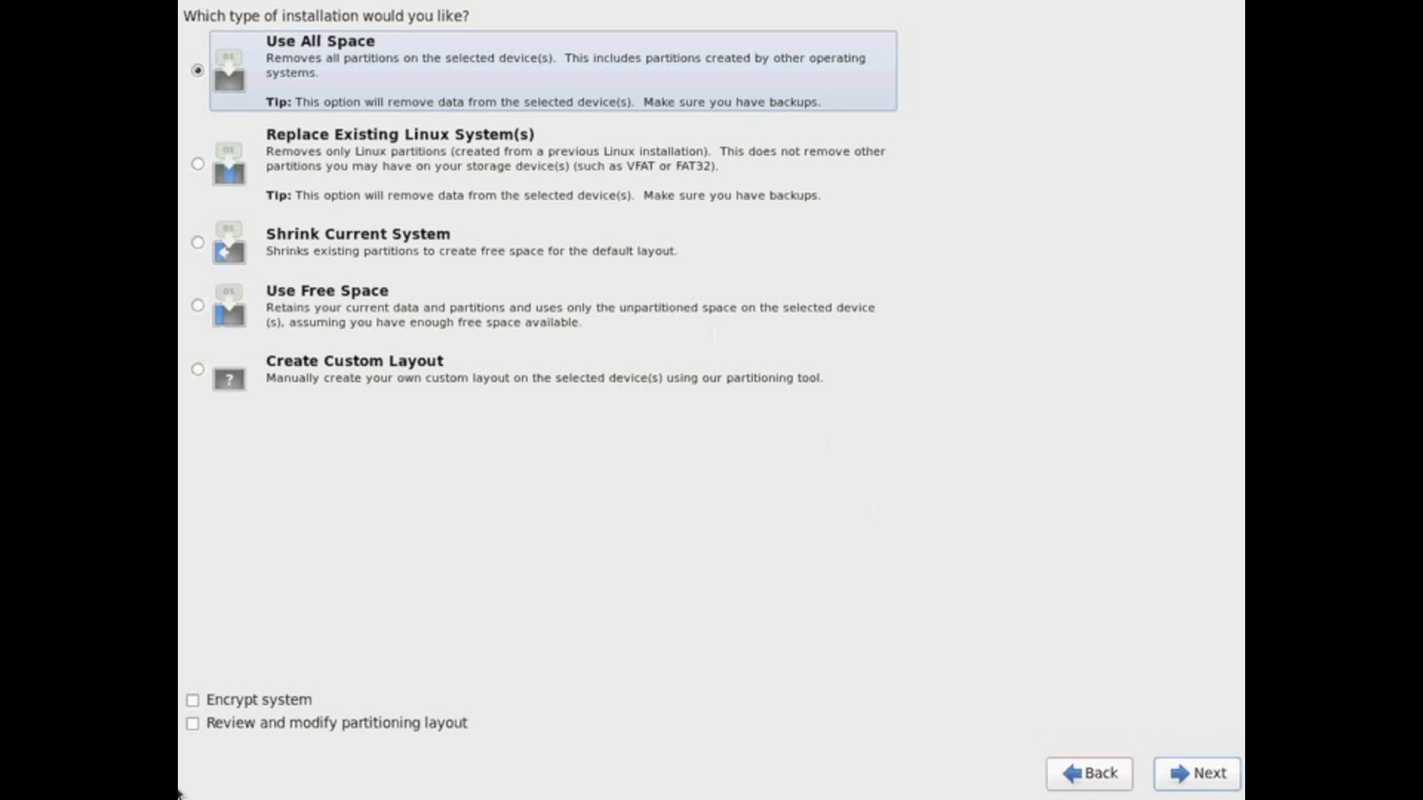
left_click(192, 724)
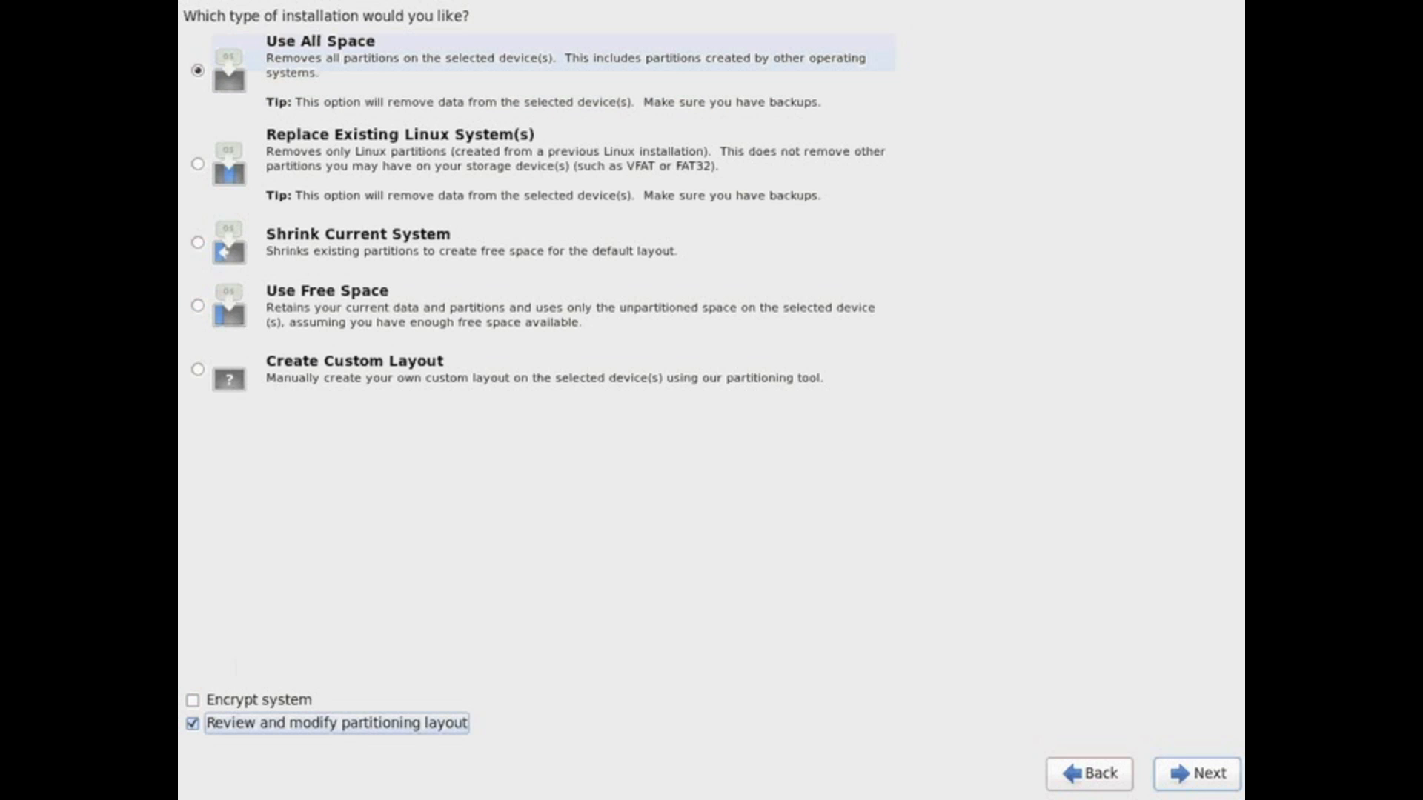
left_click(1195, 773)
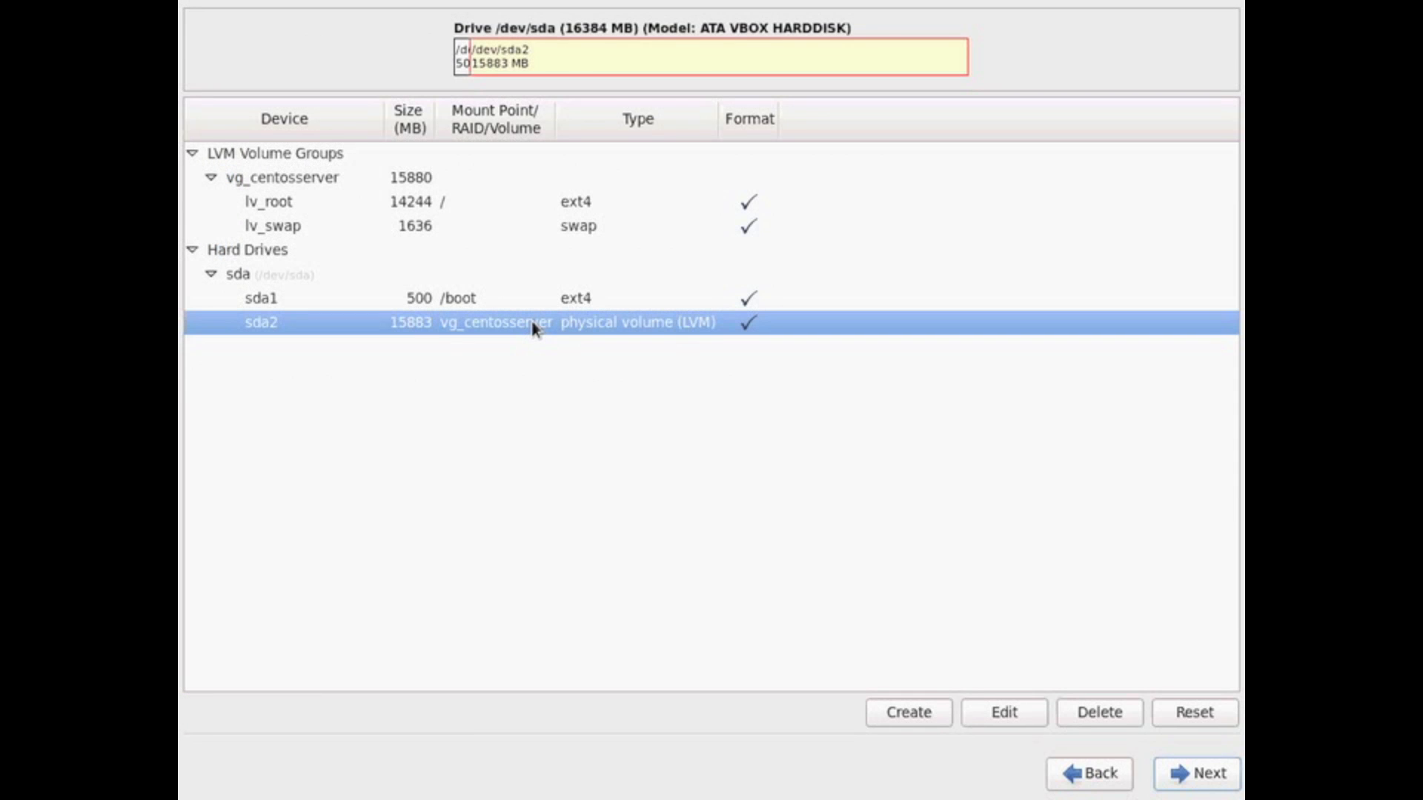
mouse_move(525, 300)
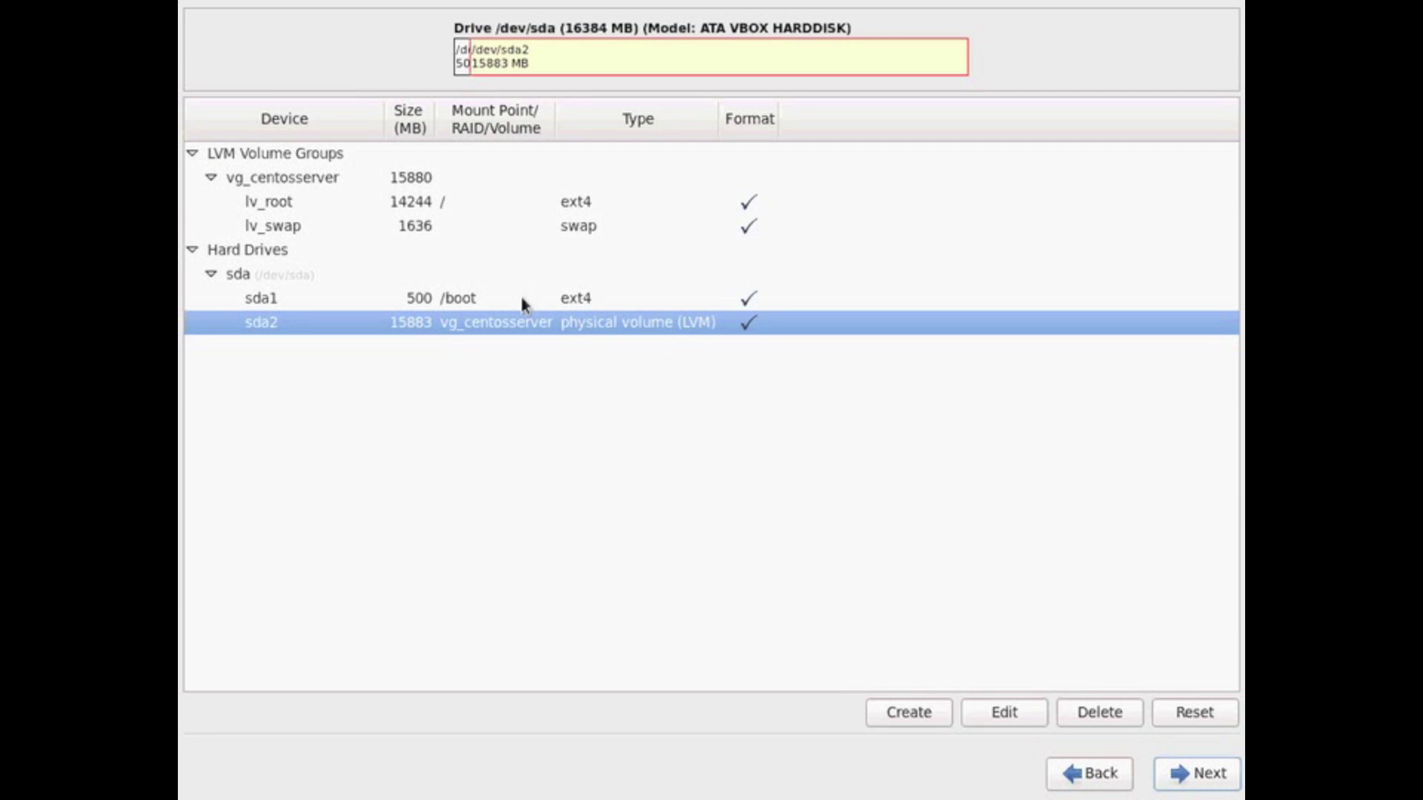
mouse_move(502, 243)
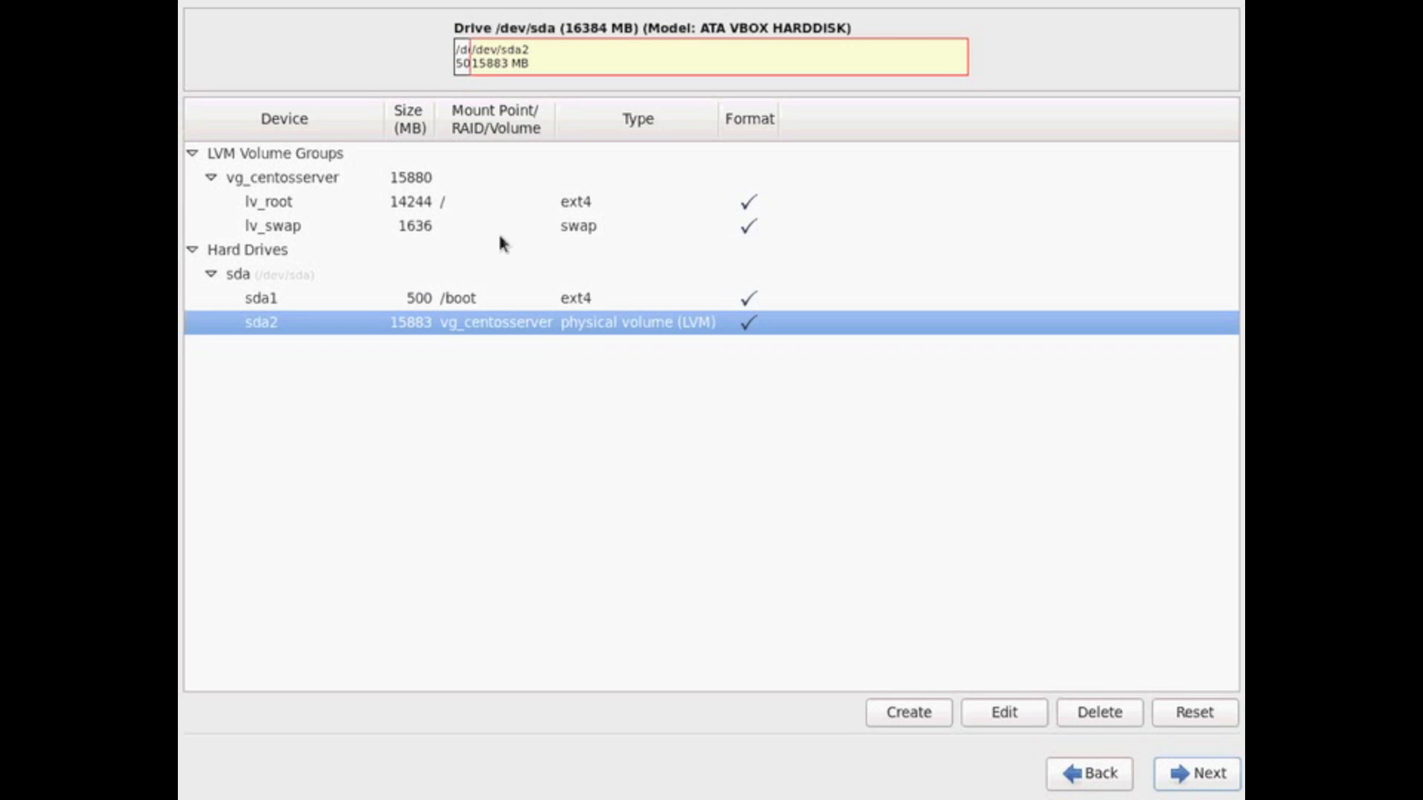
- Edit the vg_centosserver volume group, listing lv_root (14244 MB) and lv_swap (1636 MB)
left_click(267, 202)
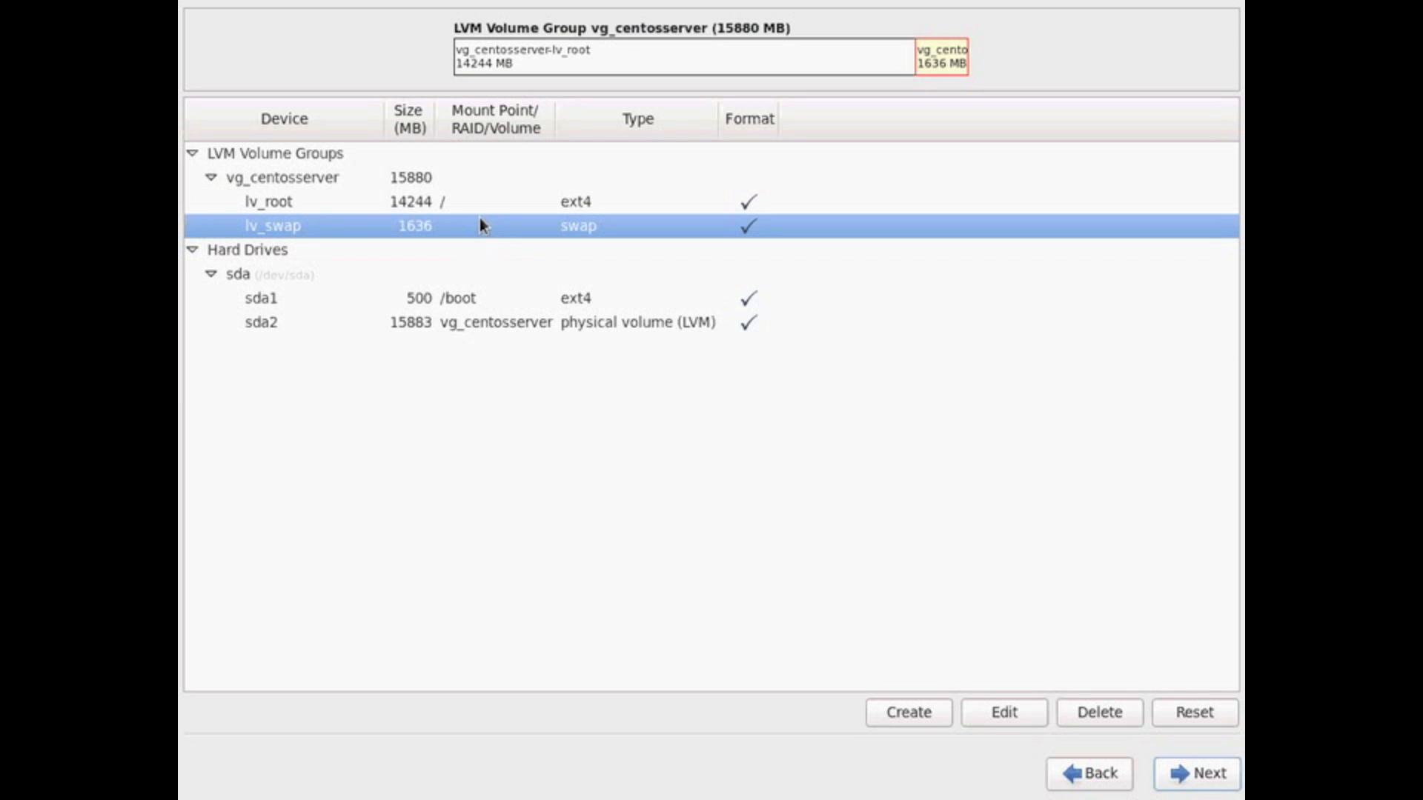
mouse_move(476, 226)
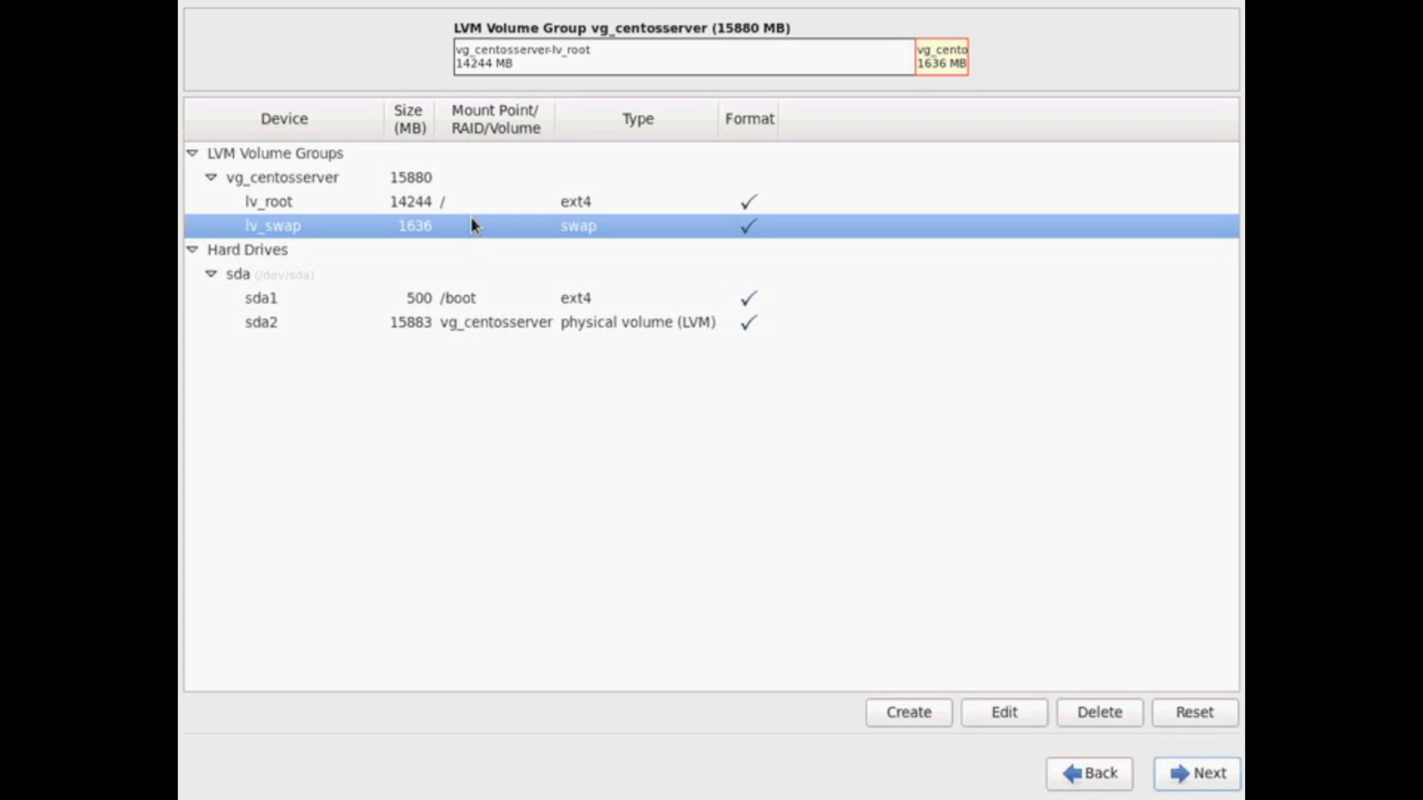
left_click(282, 177)
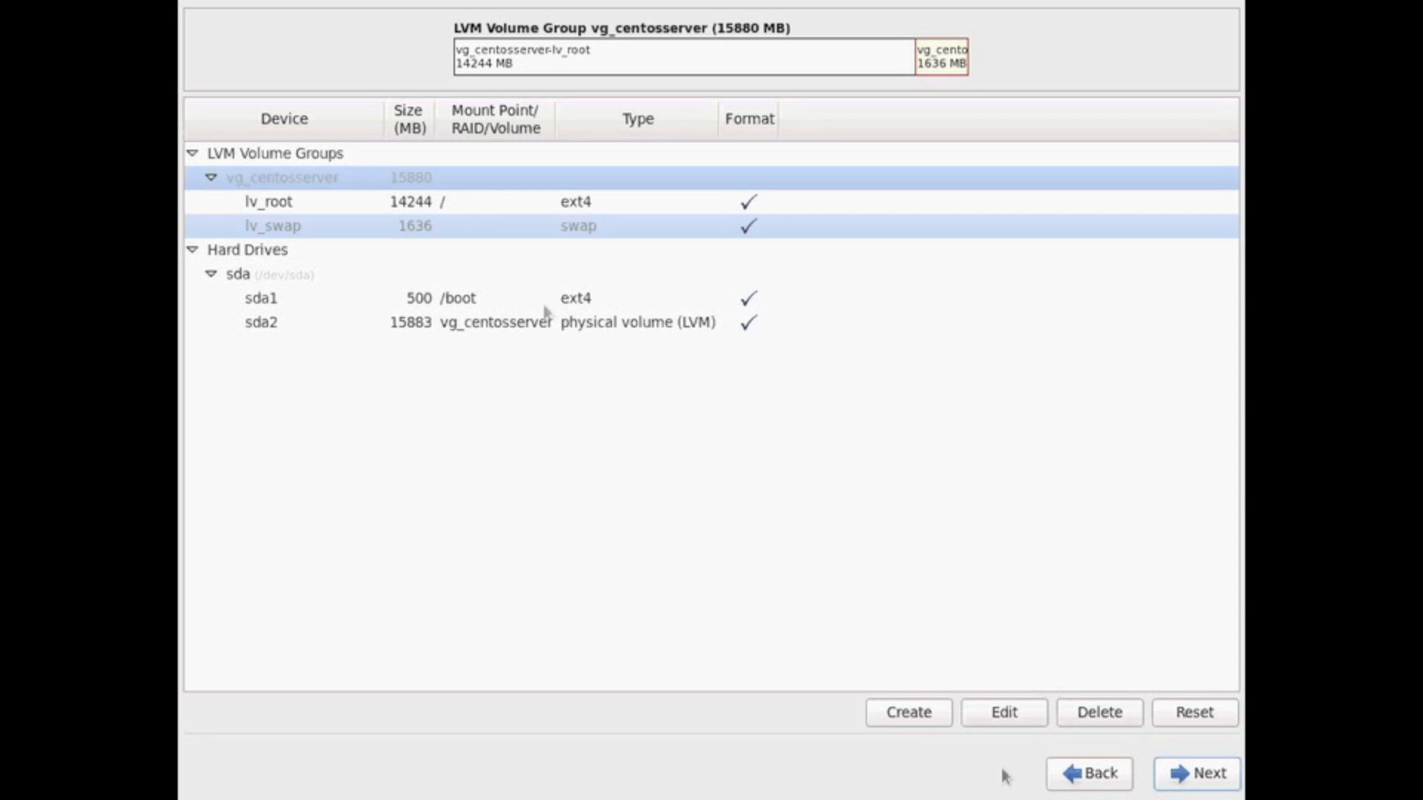
left_click(1002, 712)
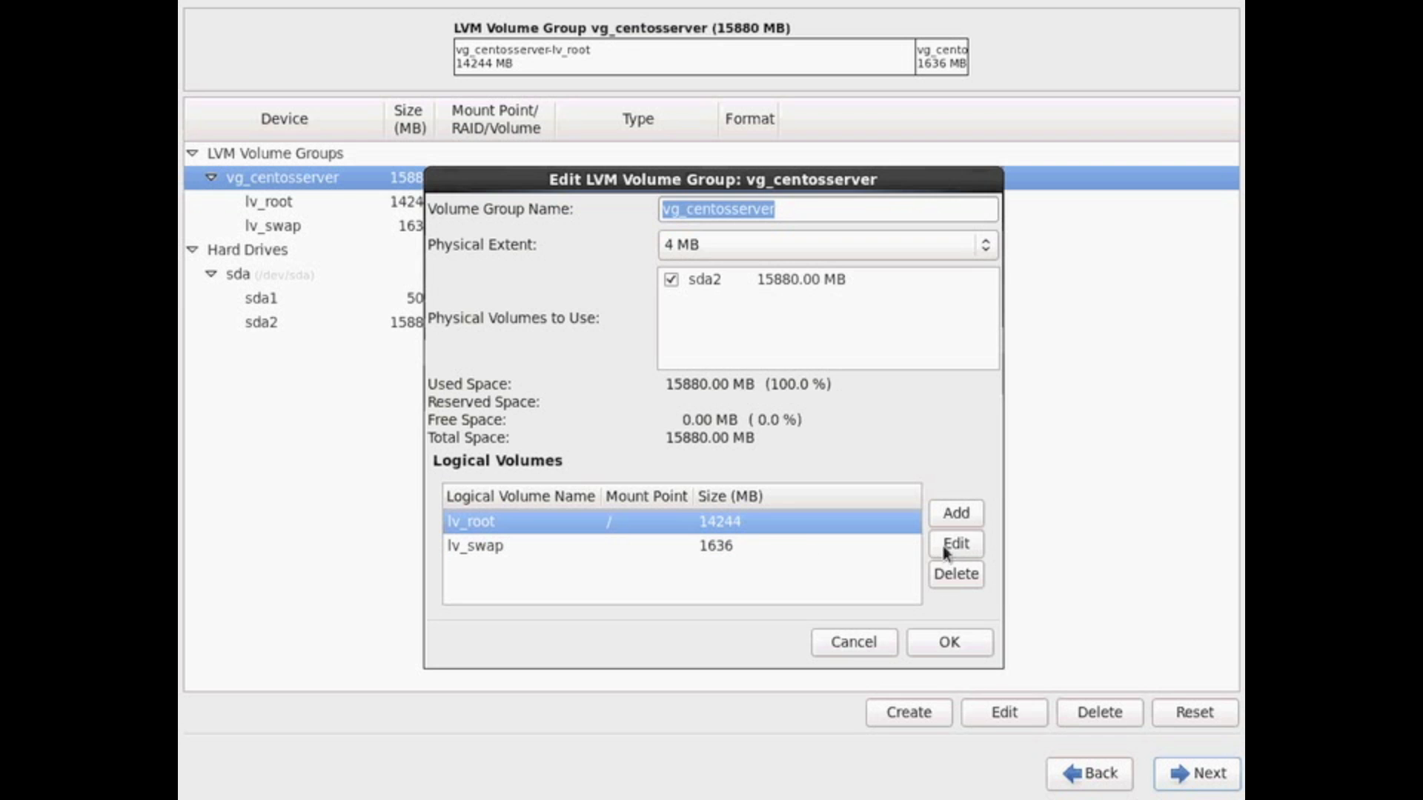
- Shrink lv_root to 10000 MB, freeing 4244 MB, and start adding a new logical volume
left_click(954, 543)
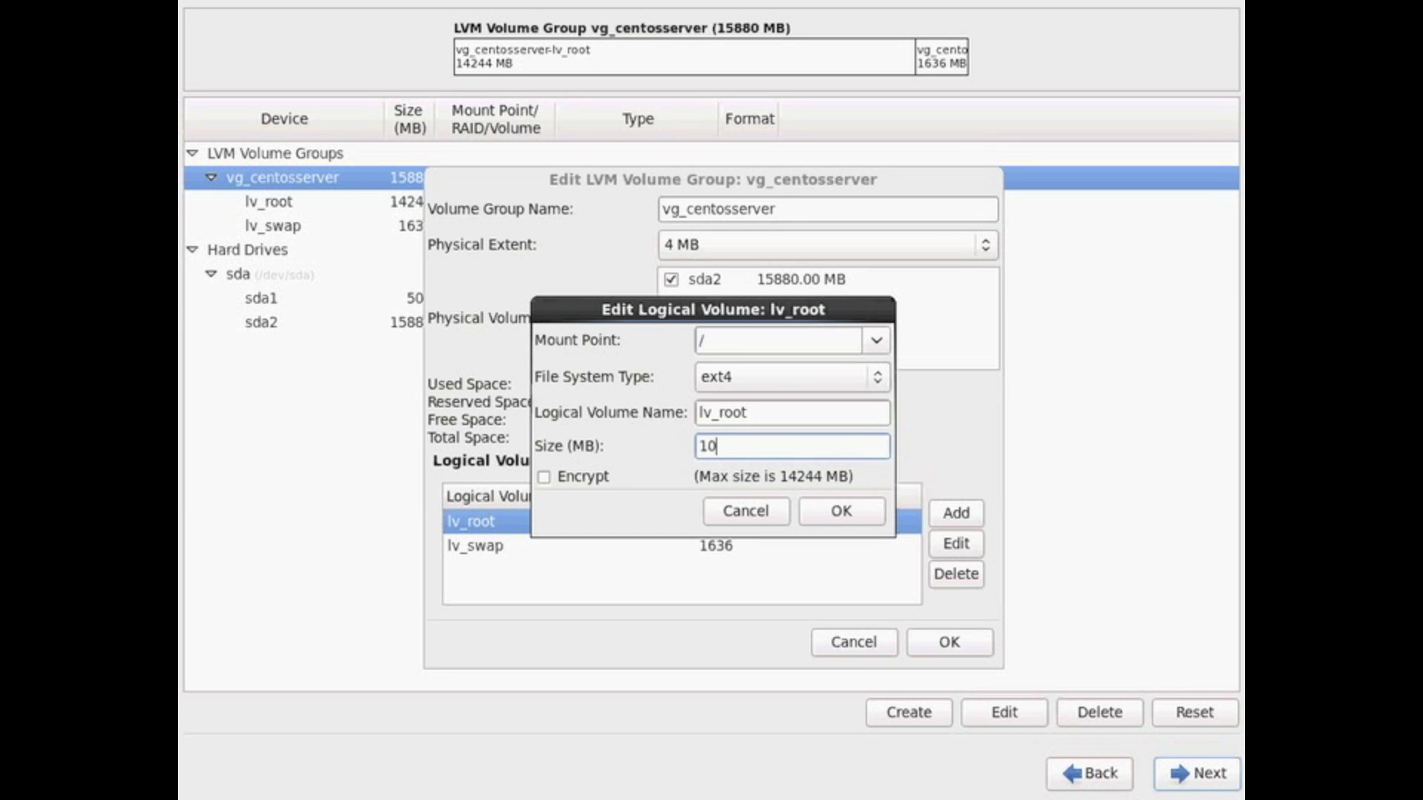
type("00")
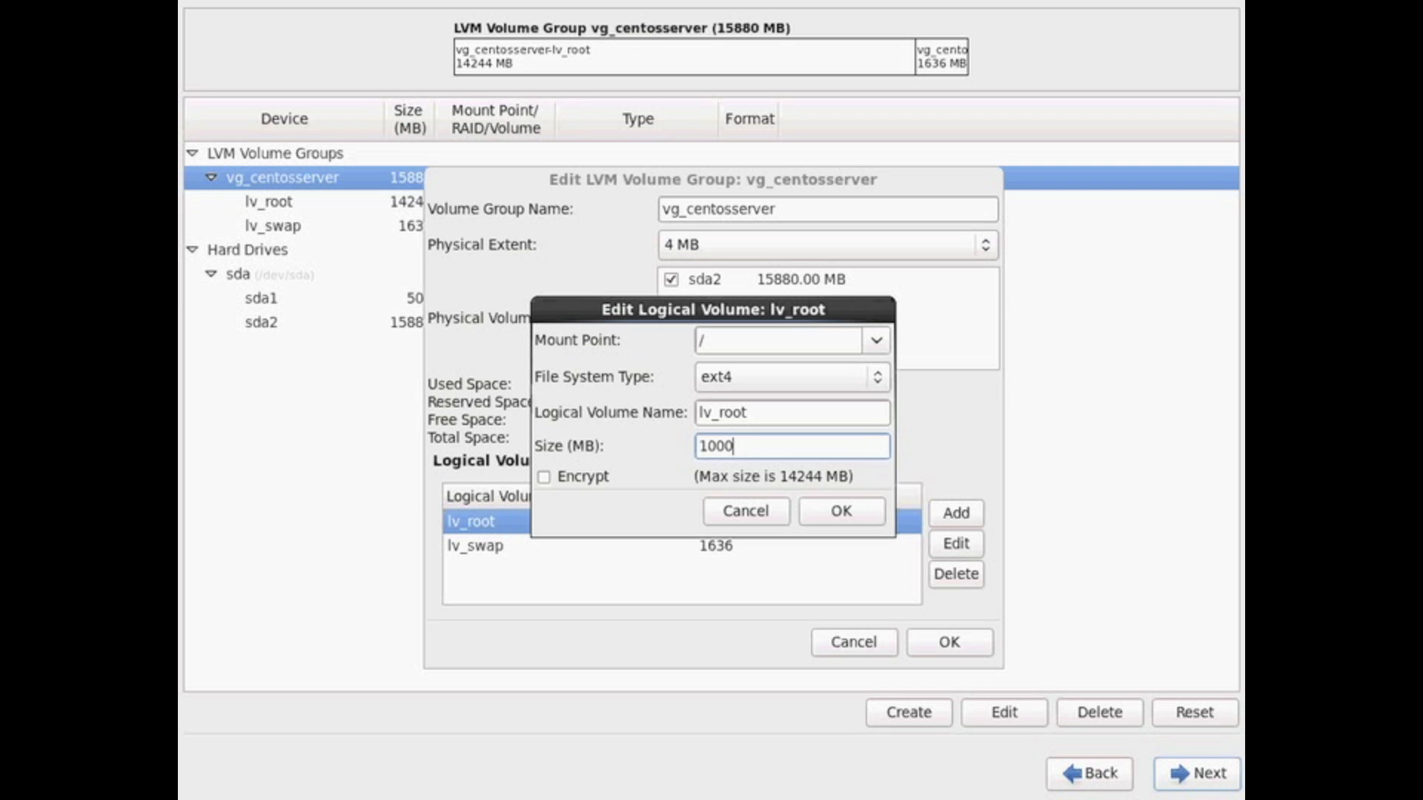
type("0")
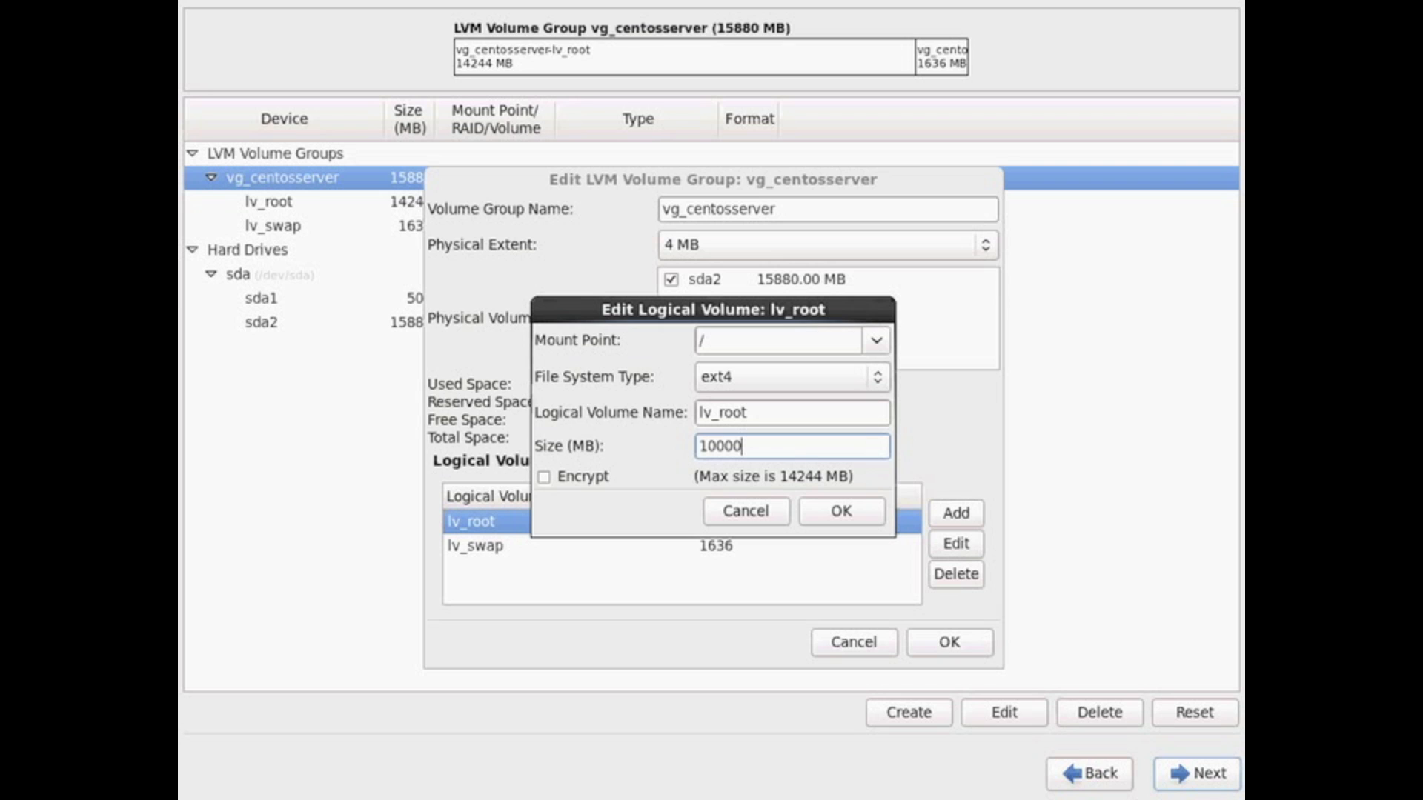
mouse_move(723, 530)
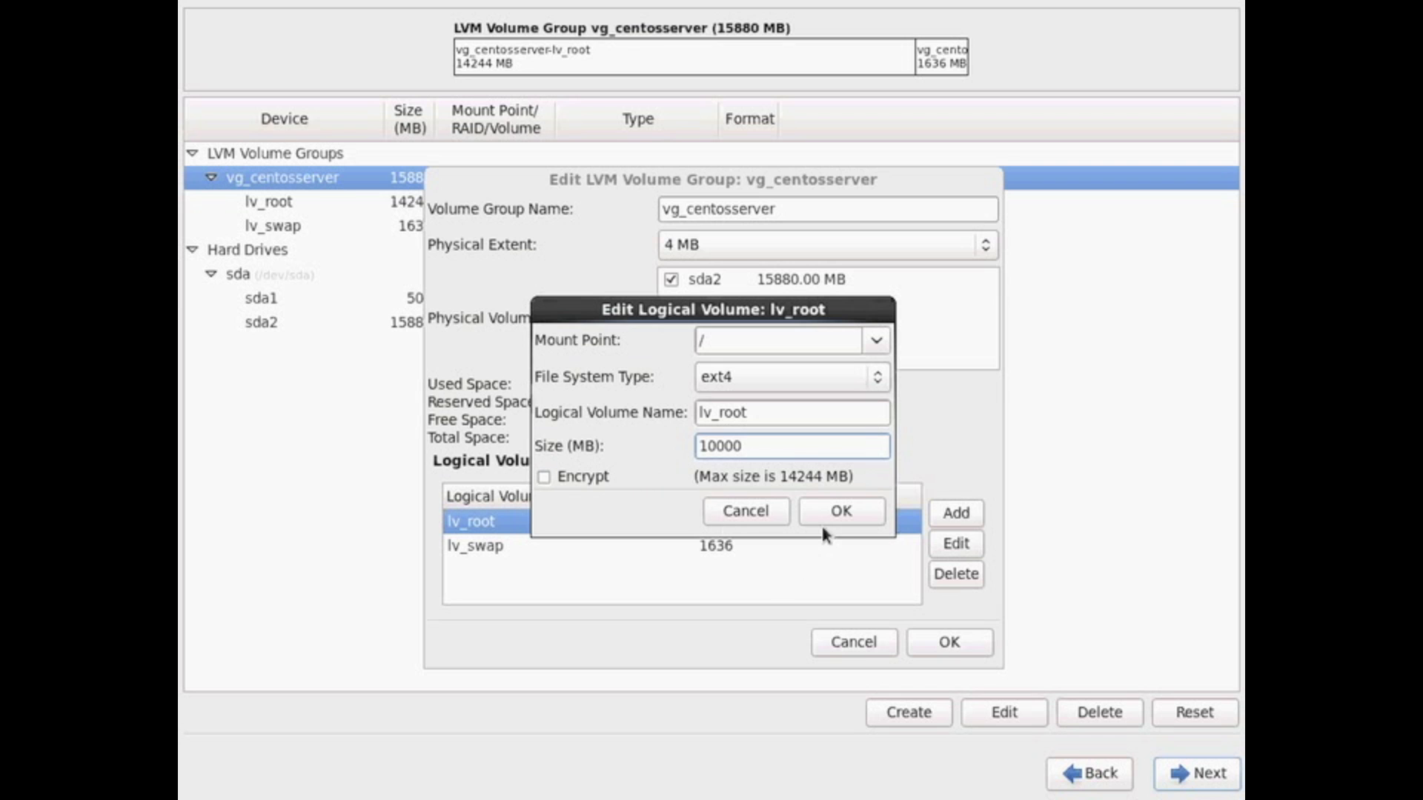
mouse_move(840, 510)
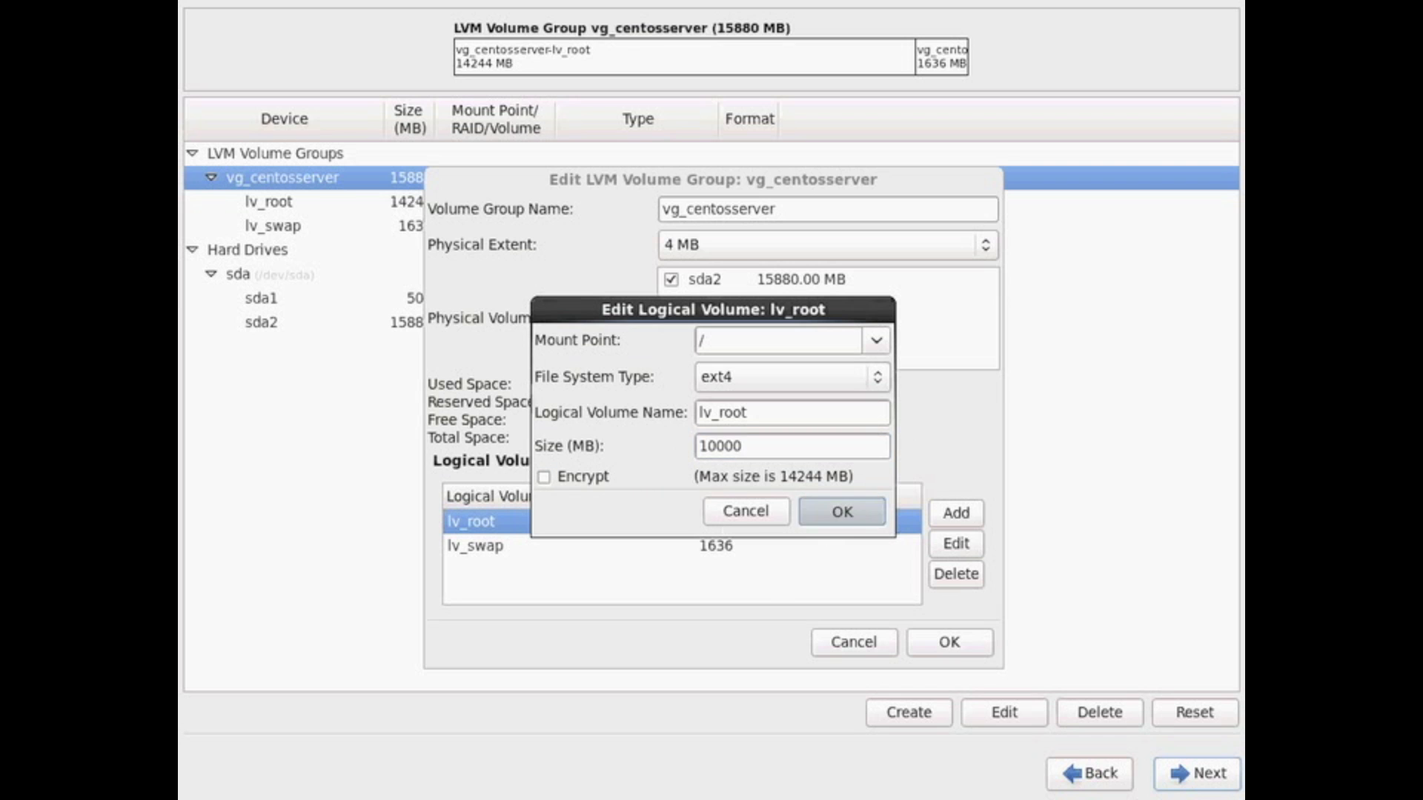
left_click(839, 510)
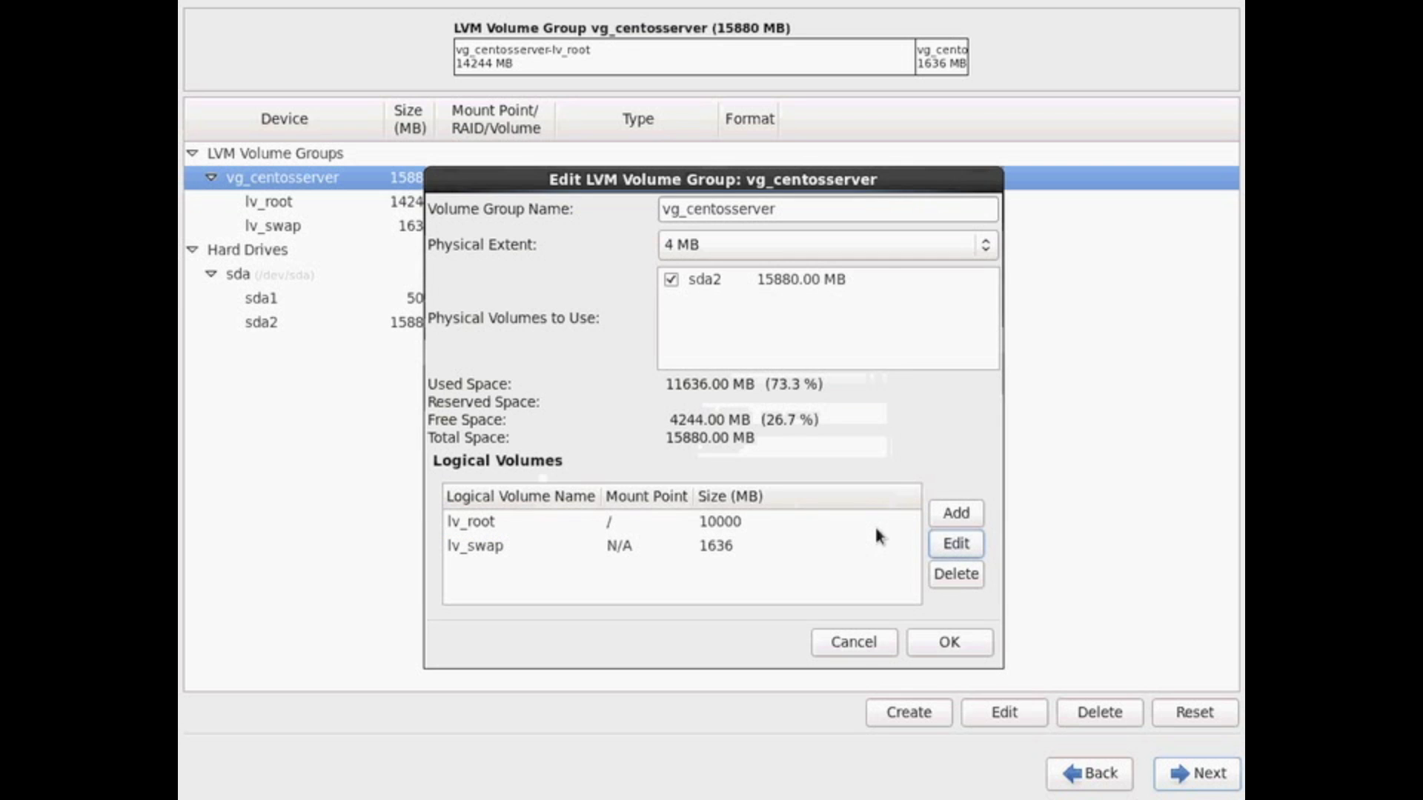
mouse_move(954, 543)
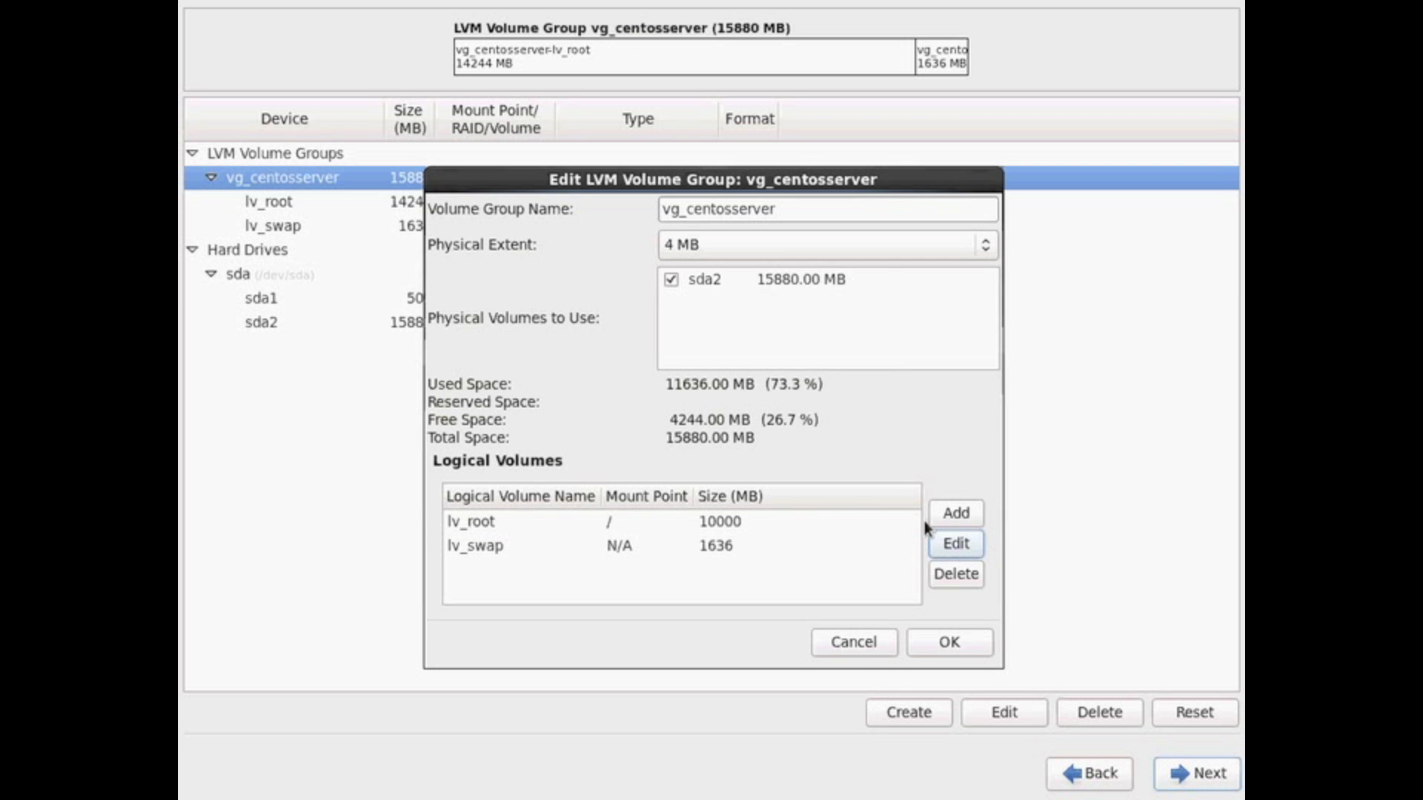
mouse_move(938, 524)
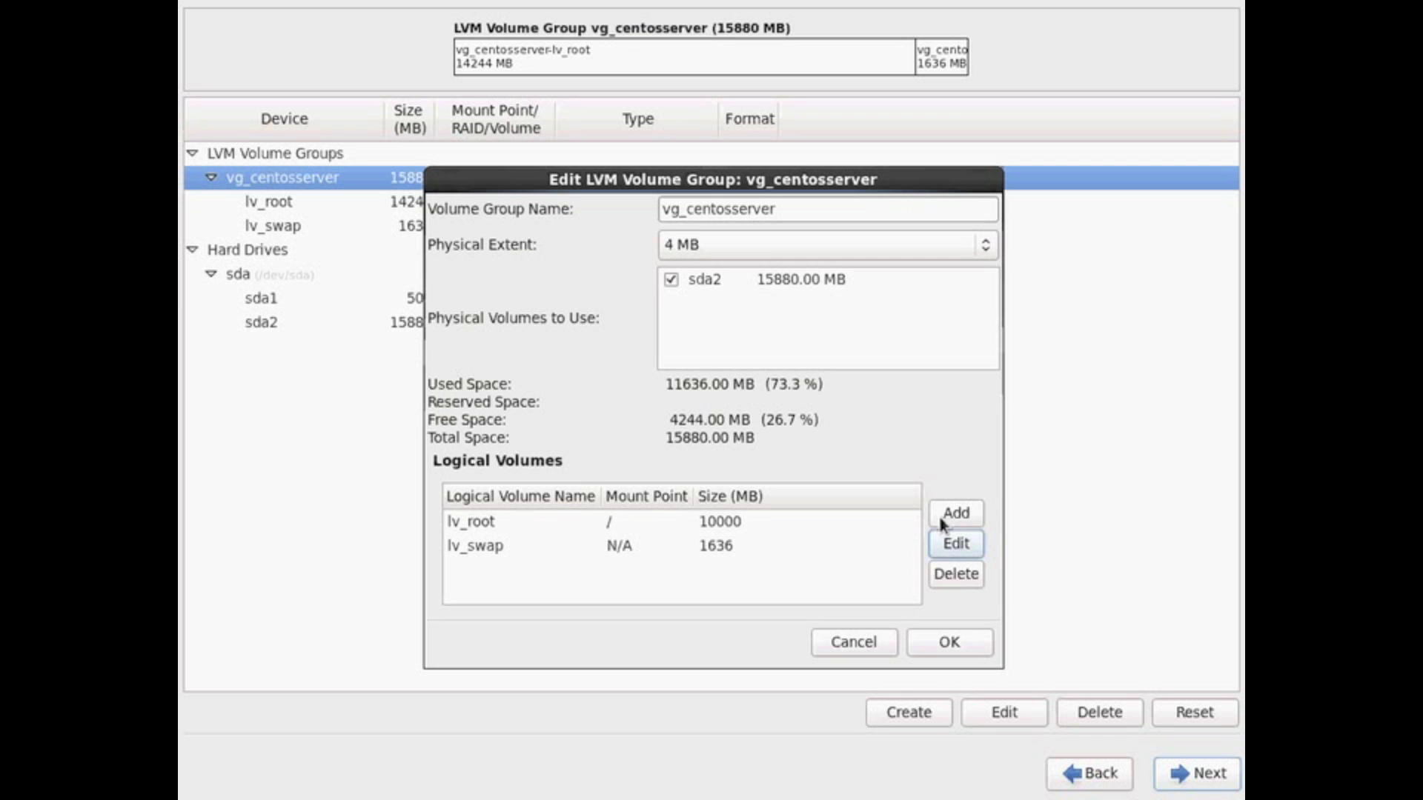
left_click(954, 513)
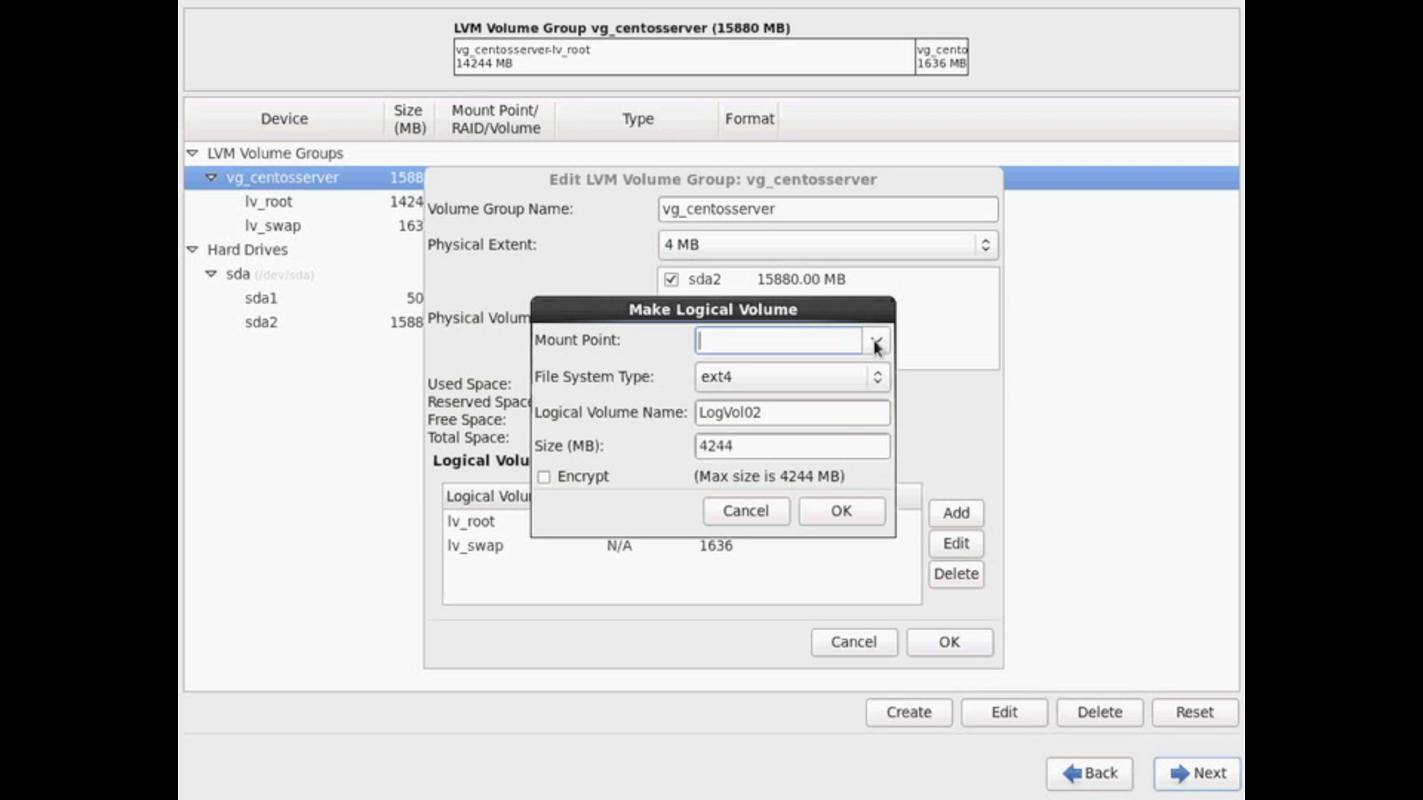
- Create LogVol02 as a 4244 MB ext4 volume mounted at /home
left_click(874, 343)
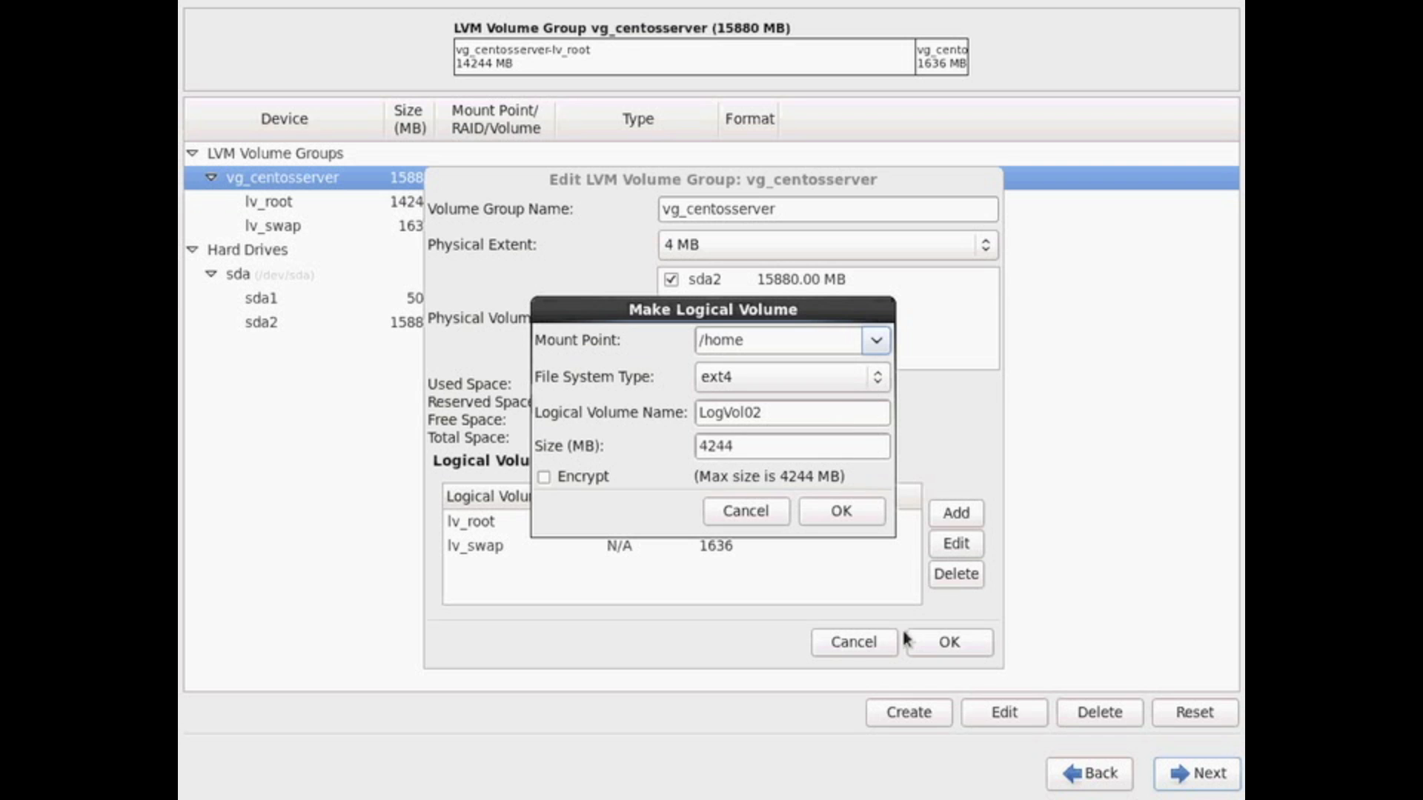
mouse_move(871, 541)
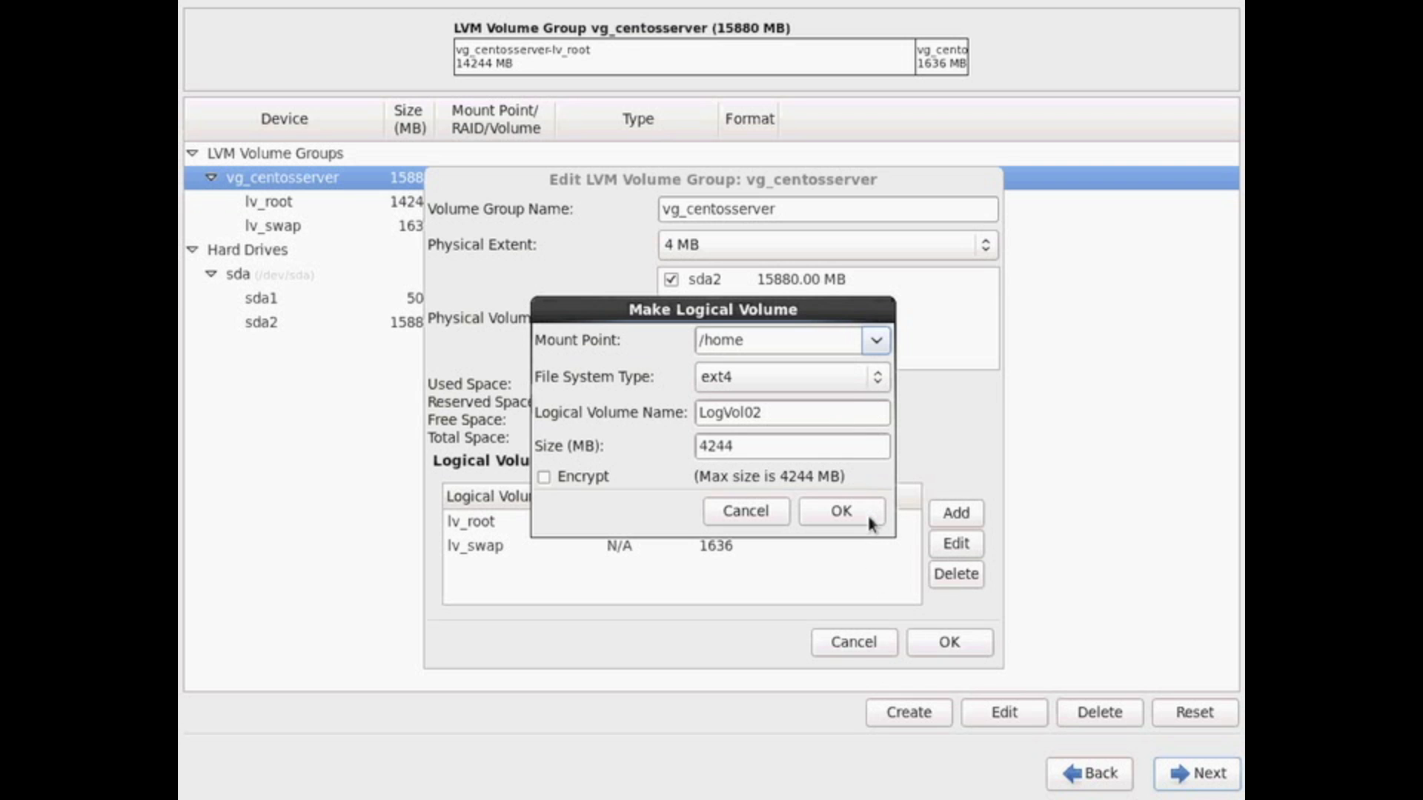
left_click(839, 511)
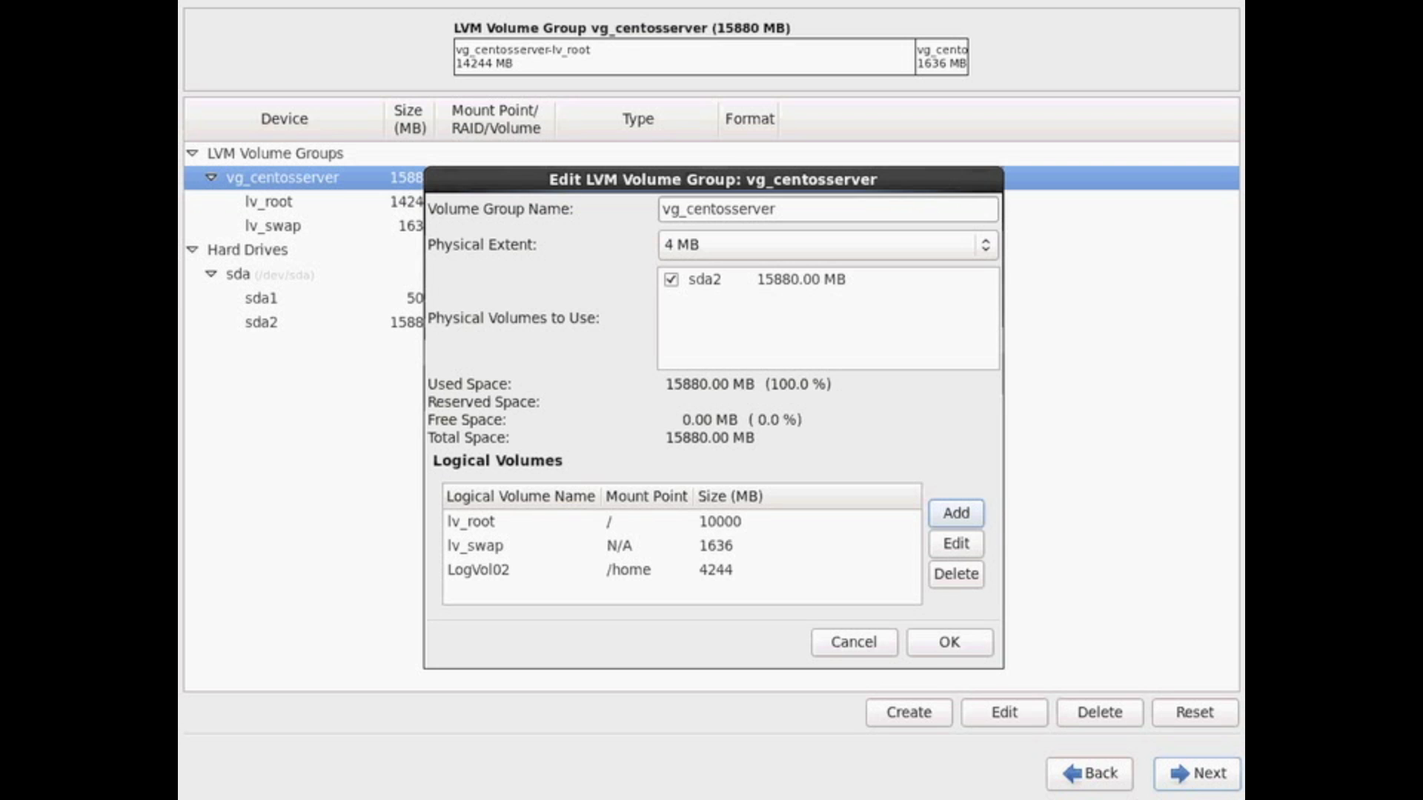
mouse_move(865, 541)
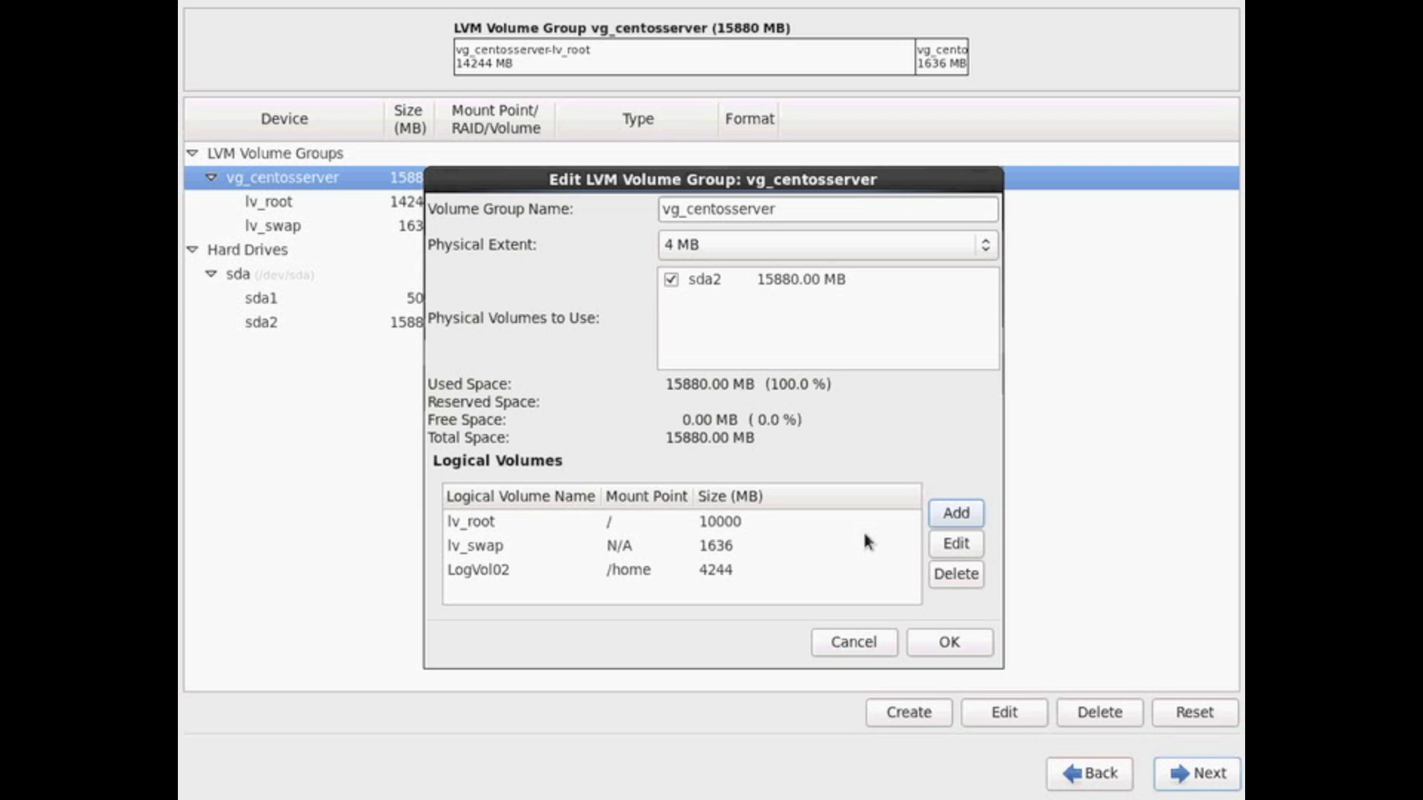
mouse_move(835, 574)
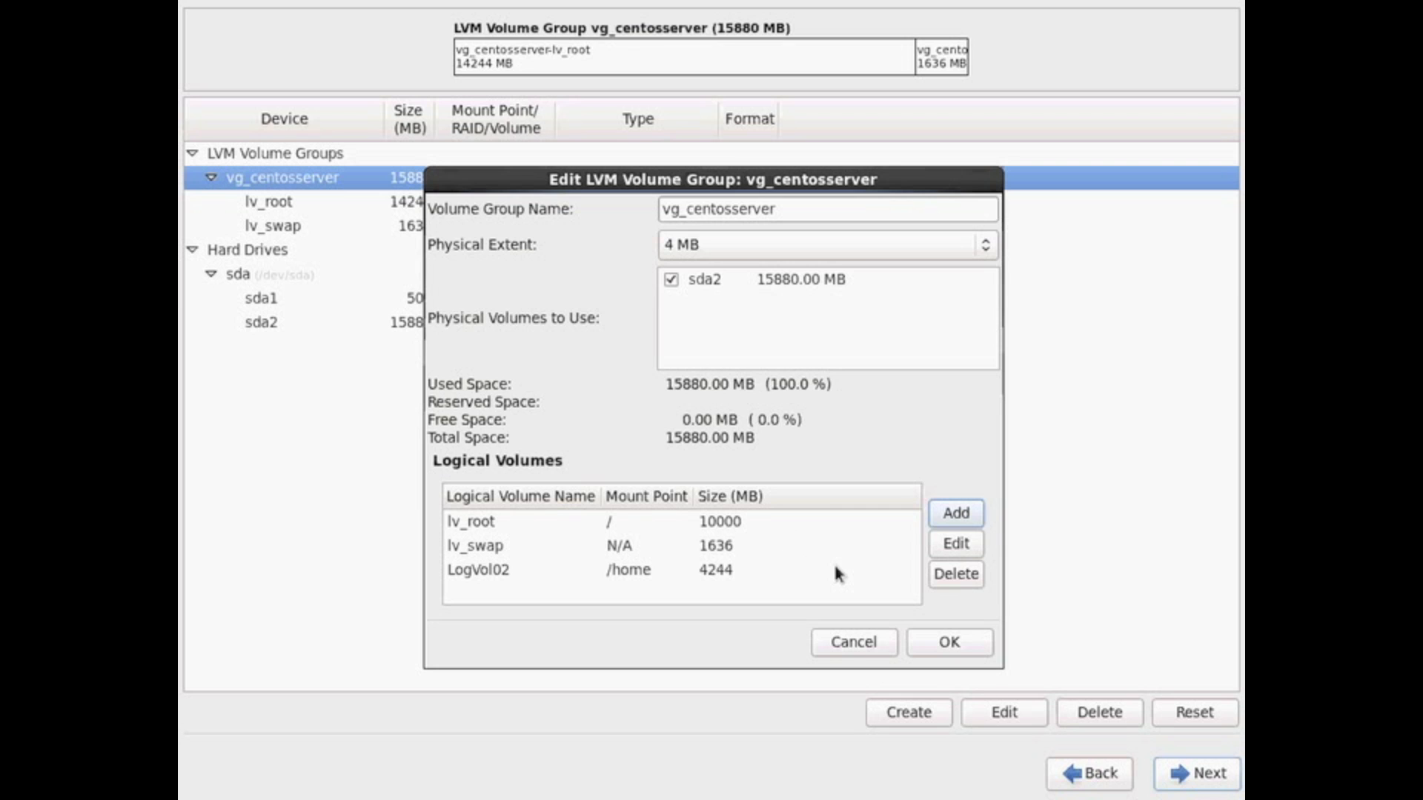
mouse_move(953, 638)
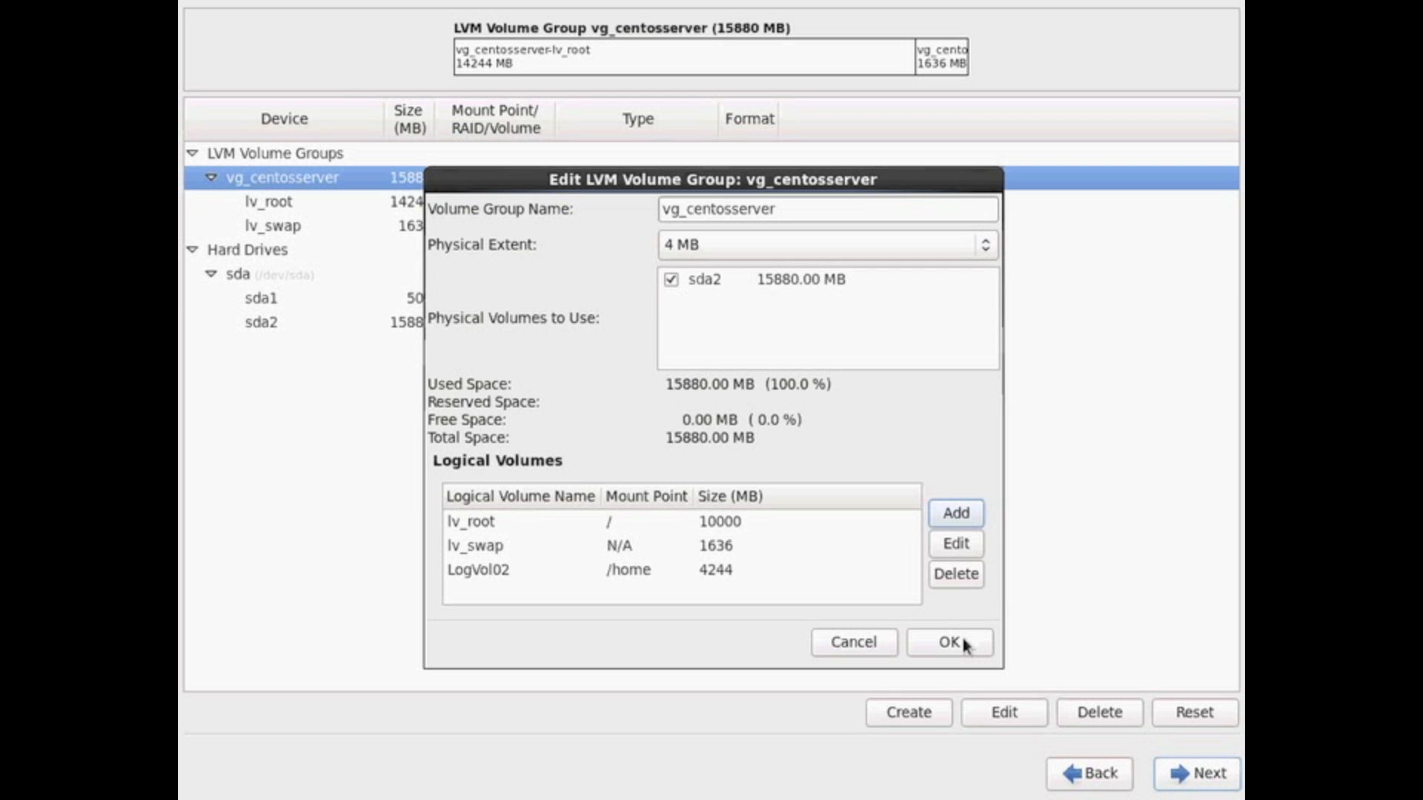
- Accept the partition layout and write the changes to disk
left_click(949, 642)
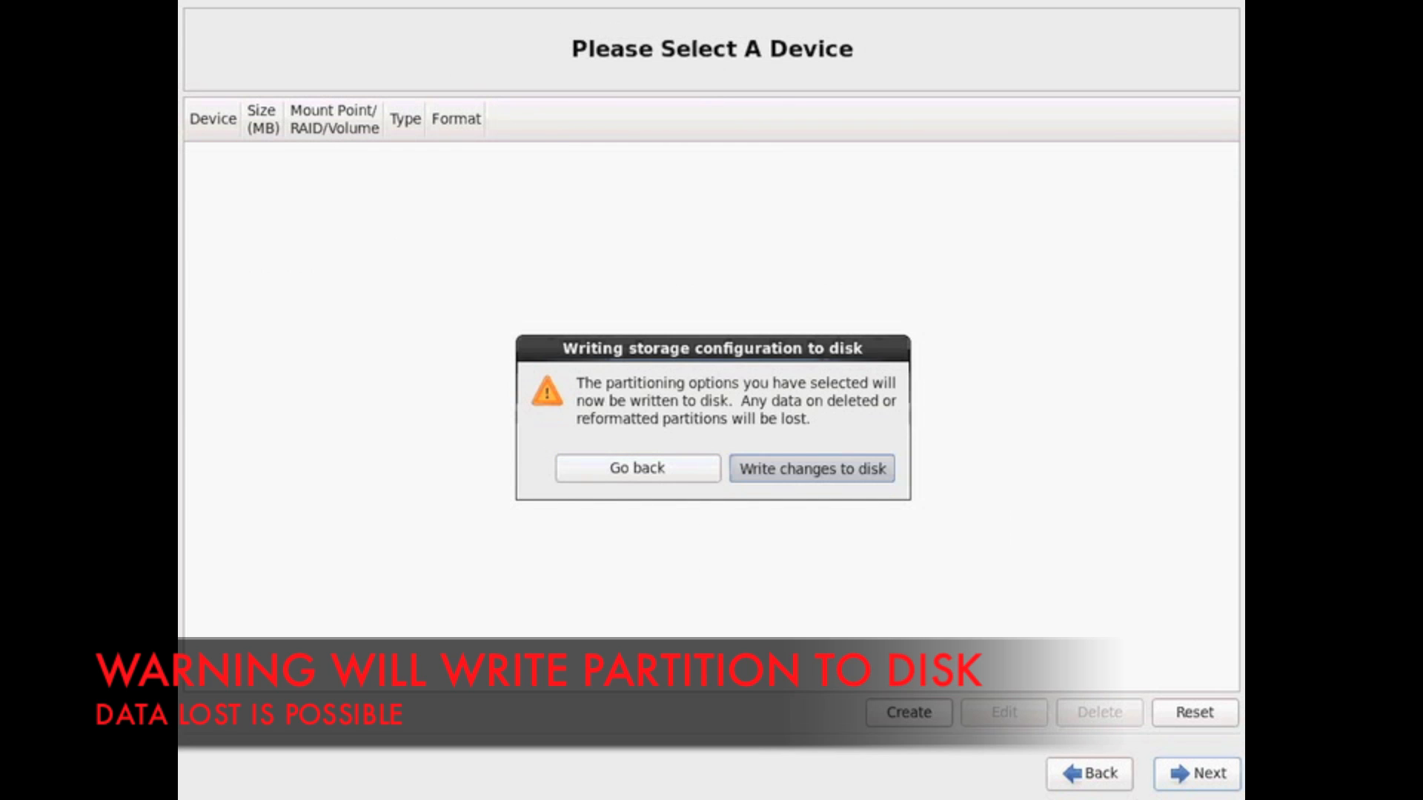
left_click(810, 468)
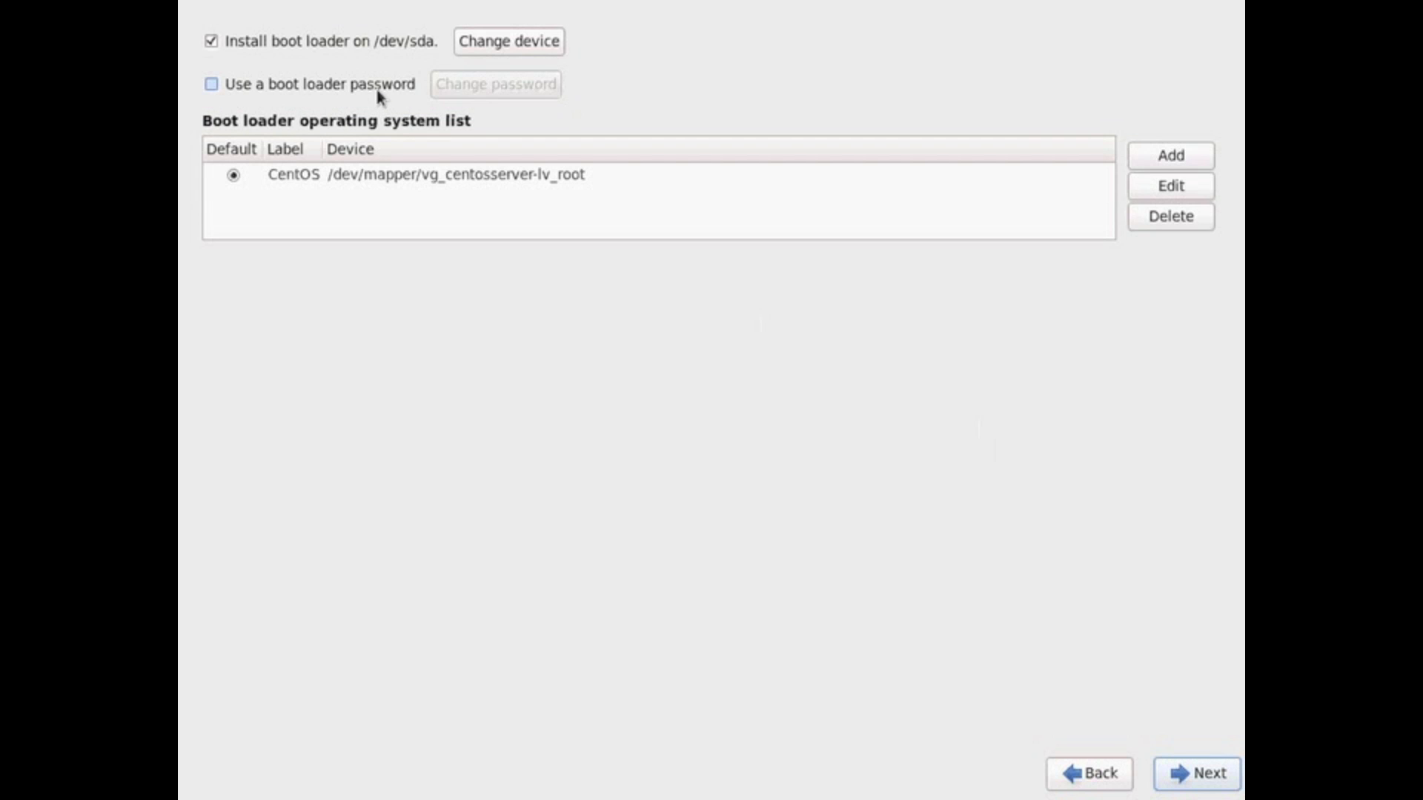
- Enable and set a boot loader password, dismissing the extra boot entry dialog
left_click(211, 84)
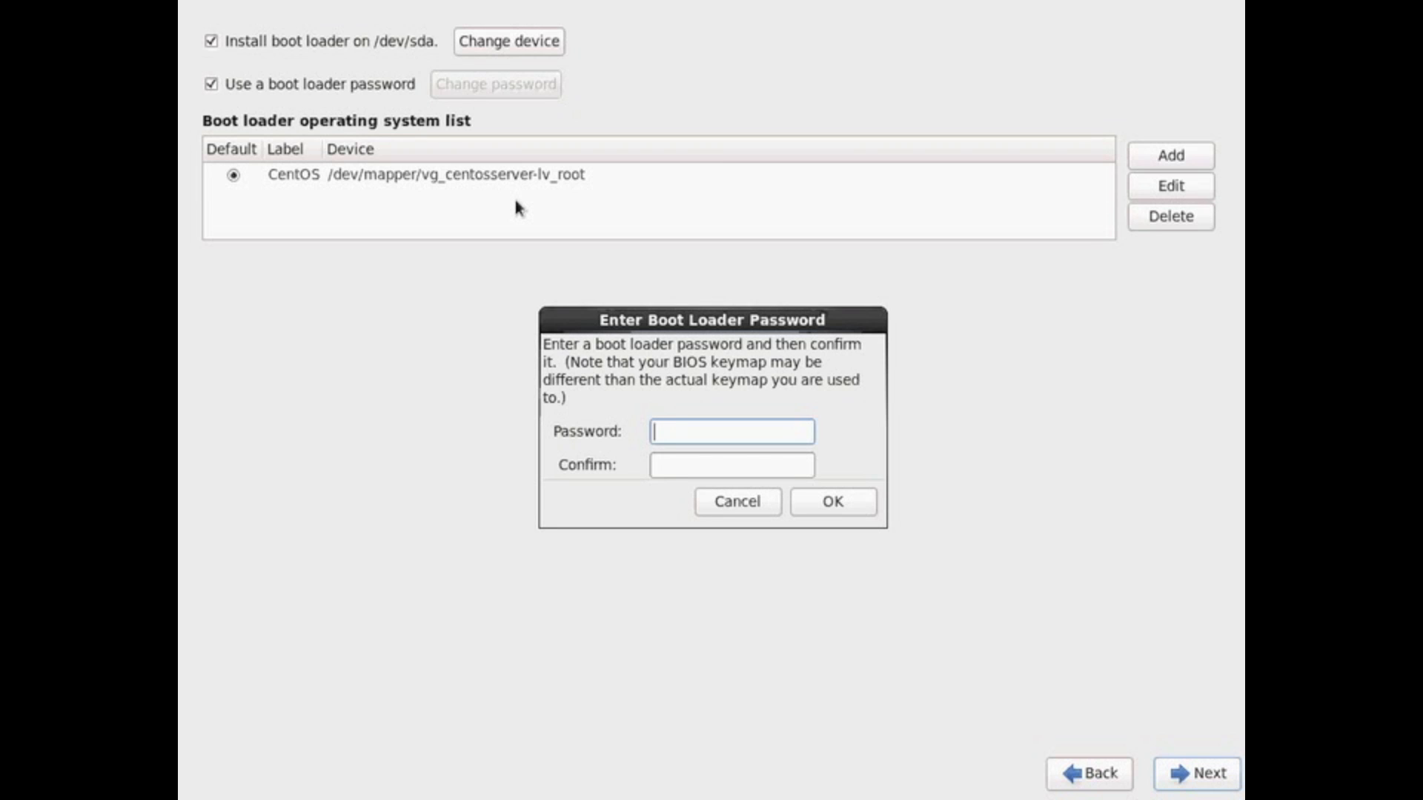
type("••••")
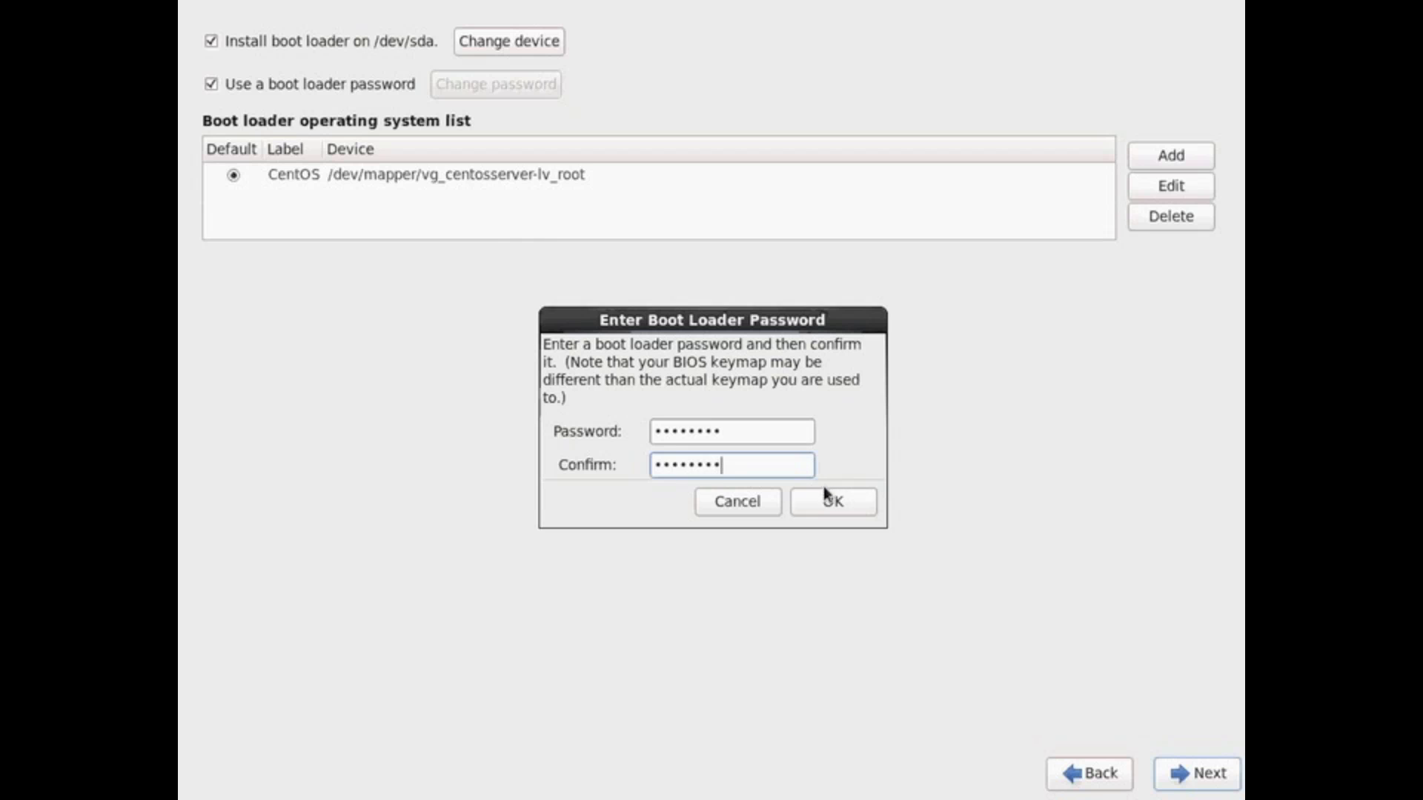
left_click(830, 501)
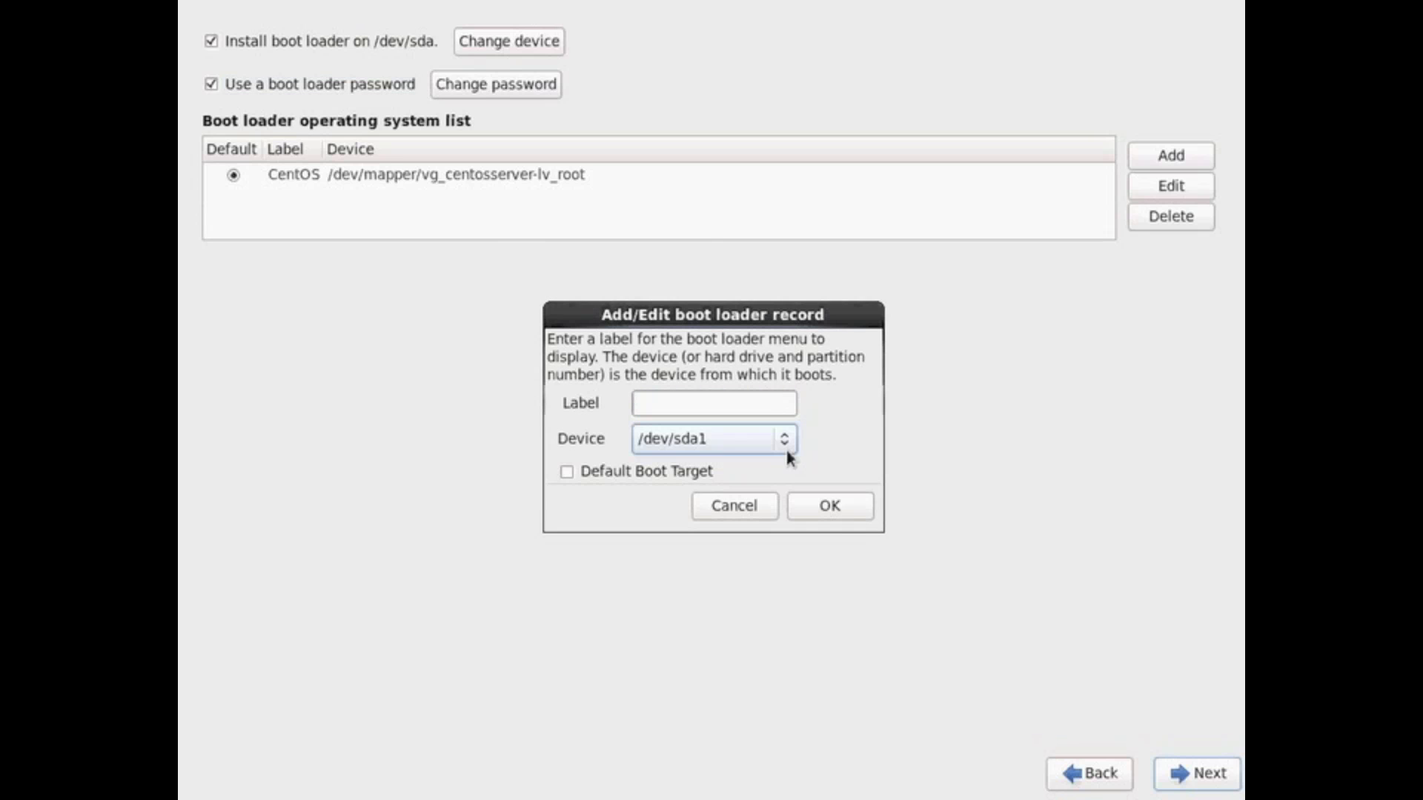
mouse_move(752, 498)
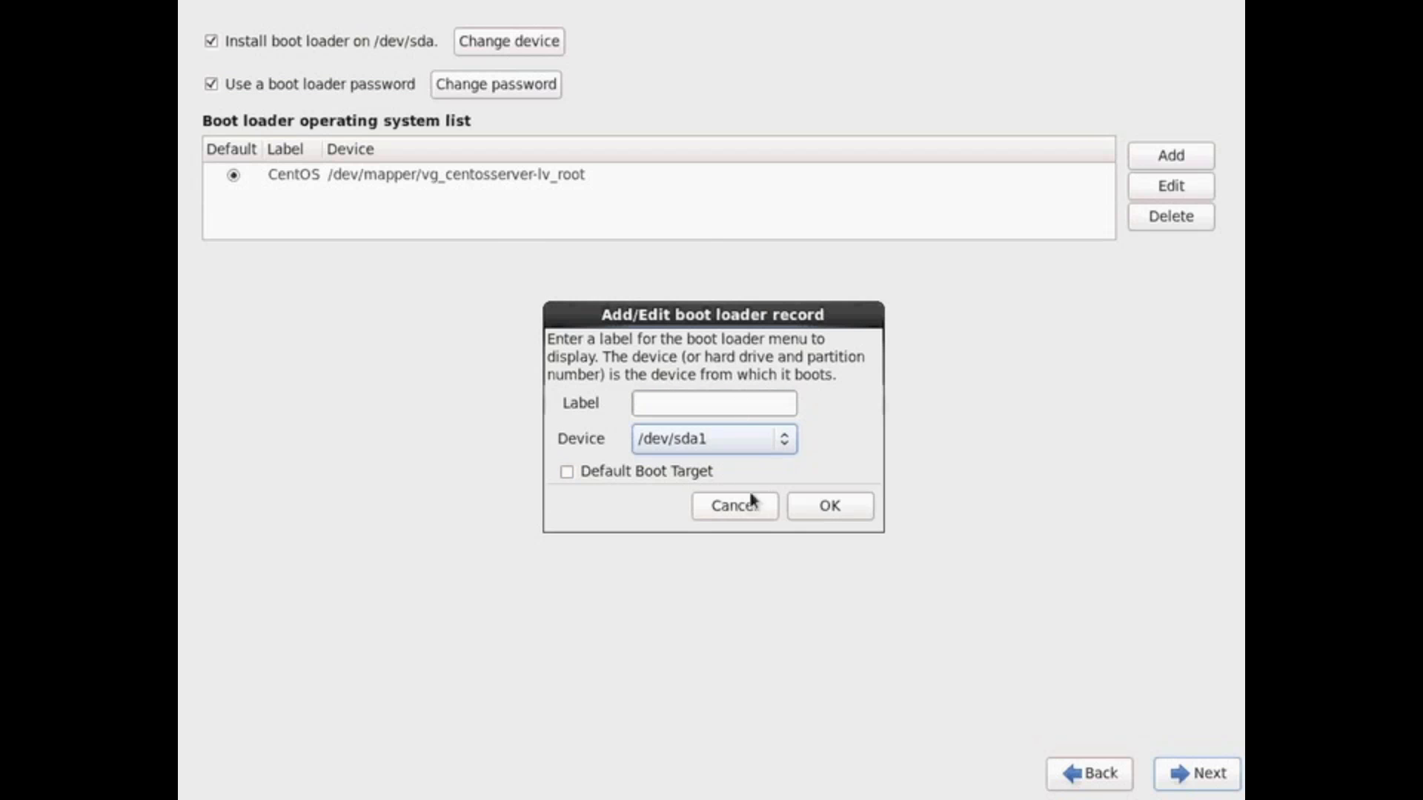
left_click(733, 505)
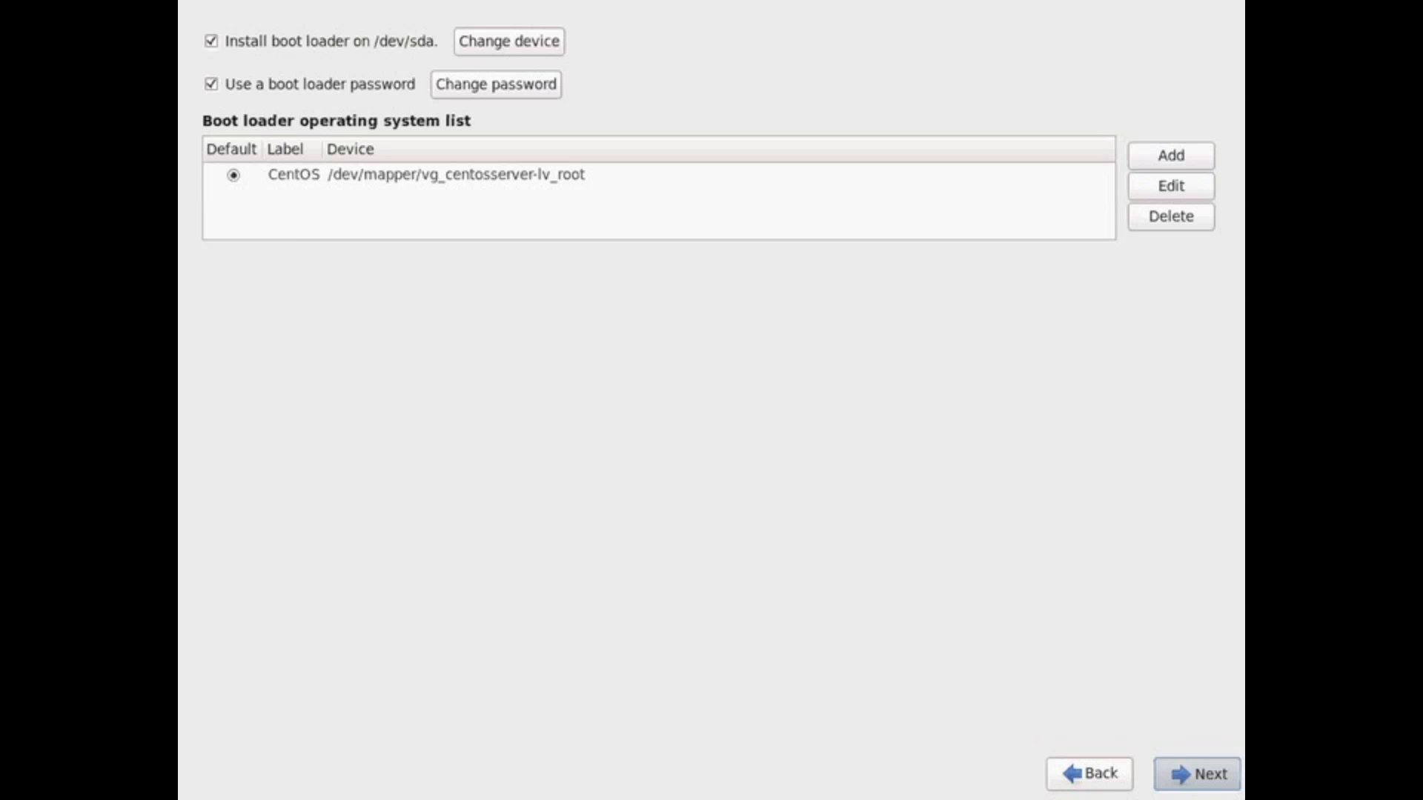
- Keep Basic Server as the software set and choose Customize now
left_click(1196, 774)
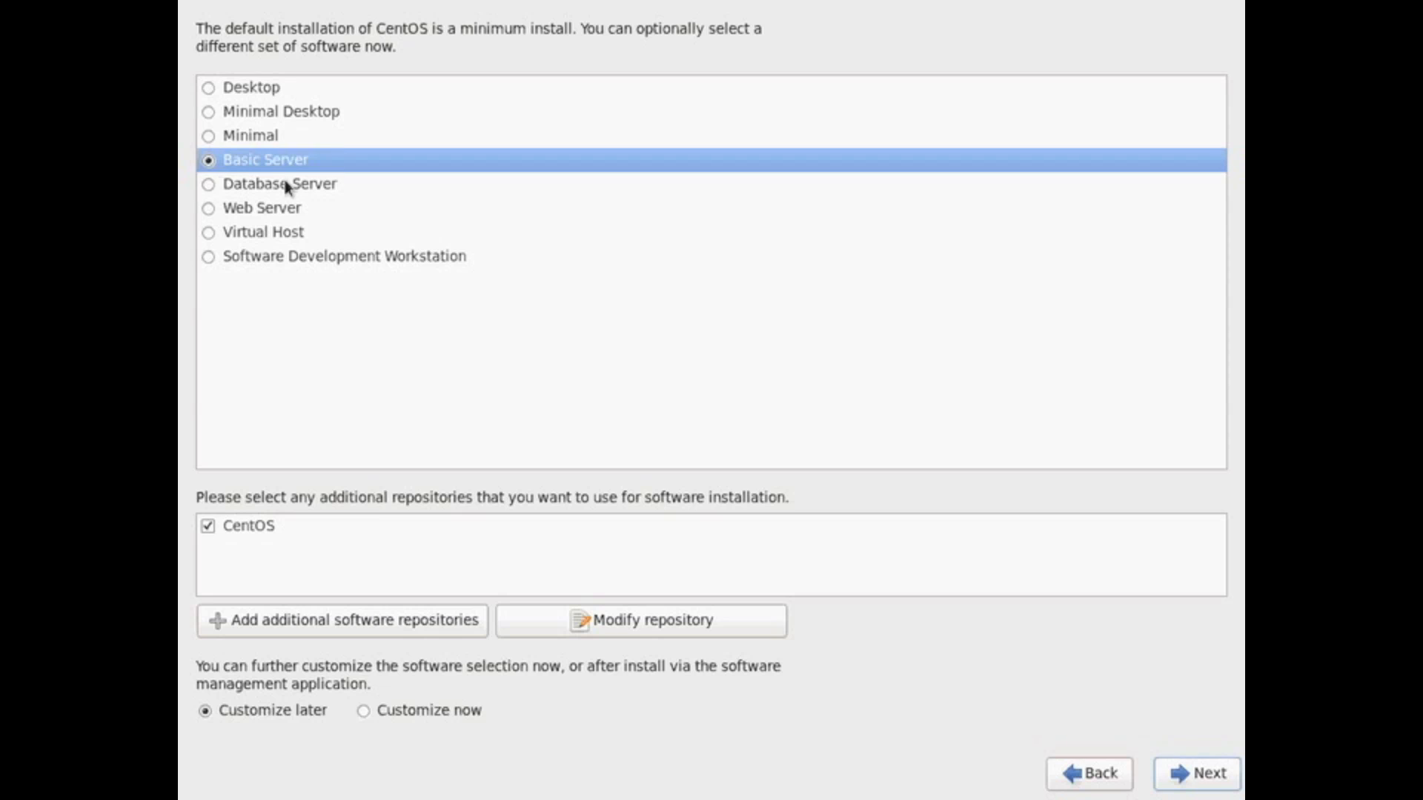
mouse_move(300, 195)
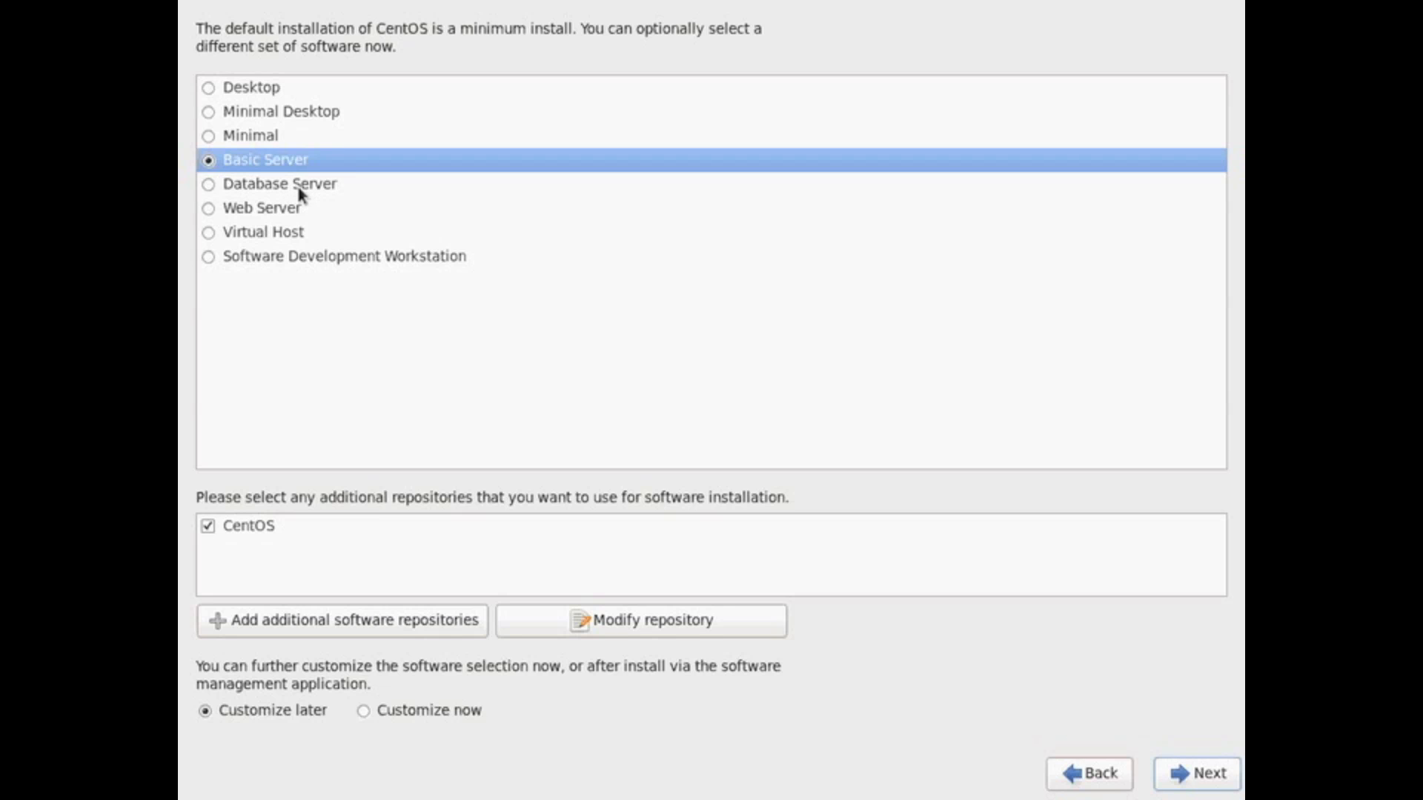
mouse_move(301, 229)
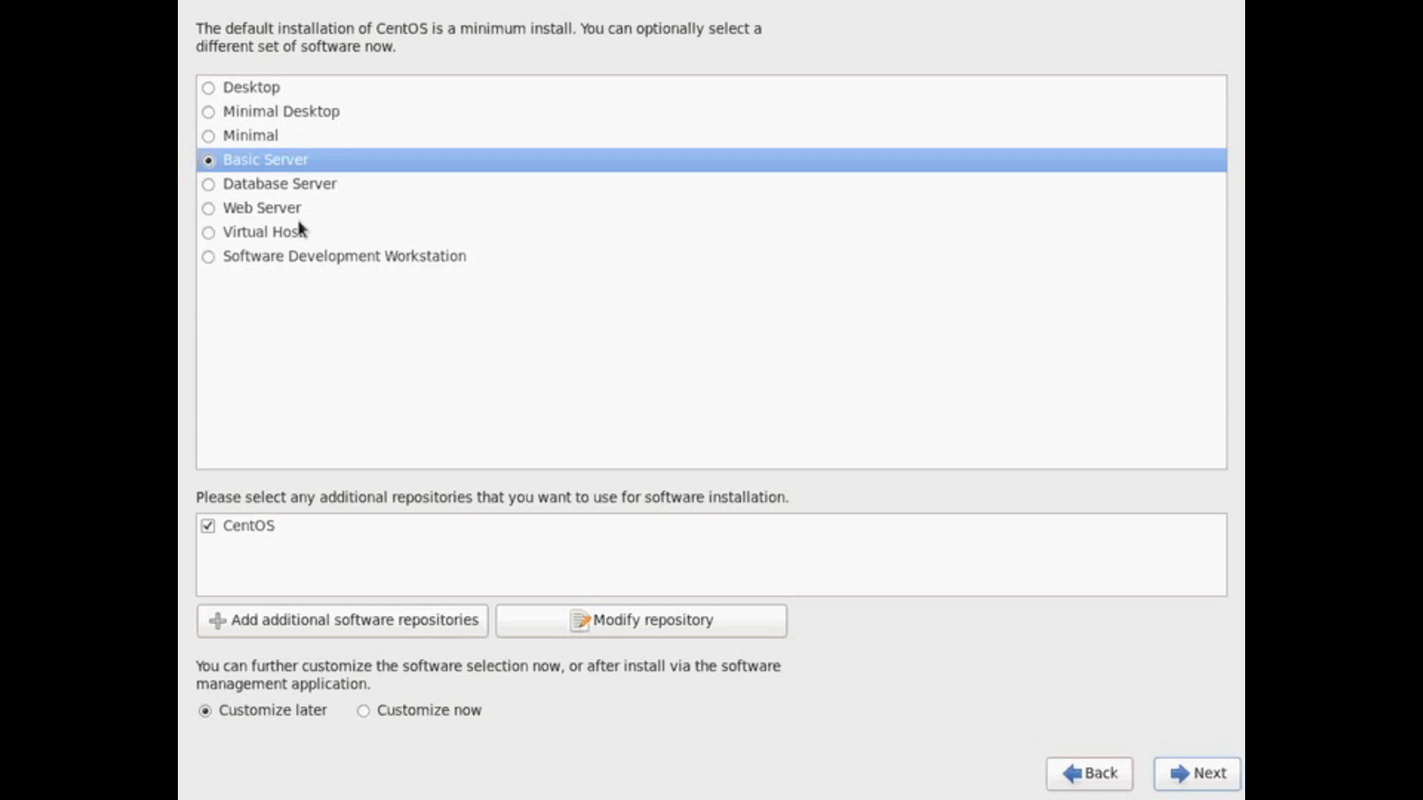
left_click(364, 711)
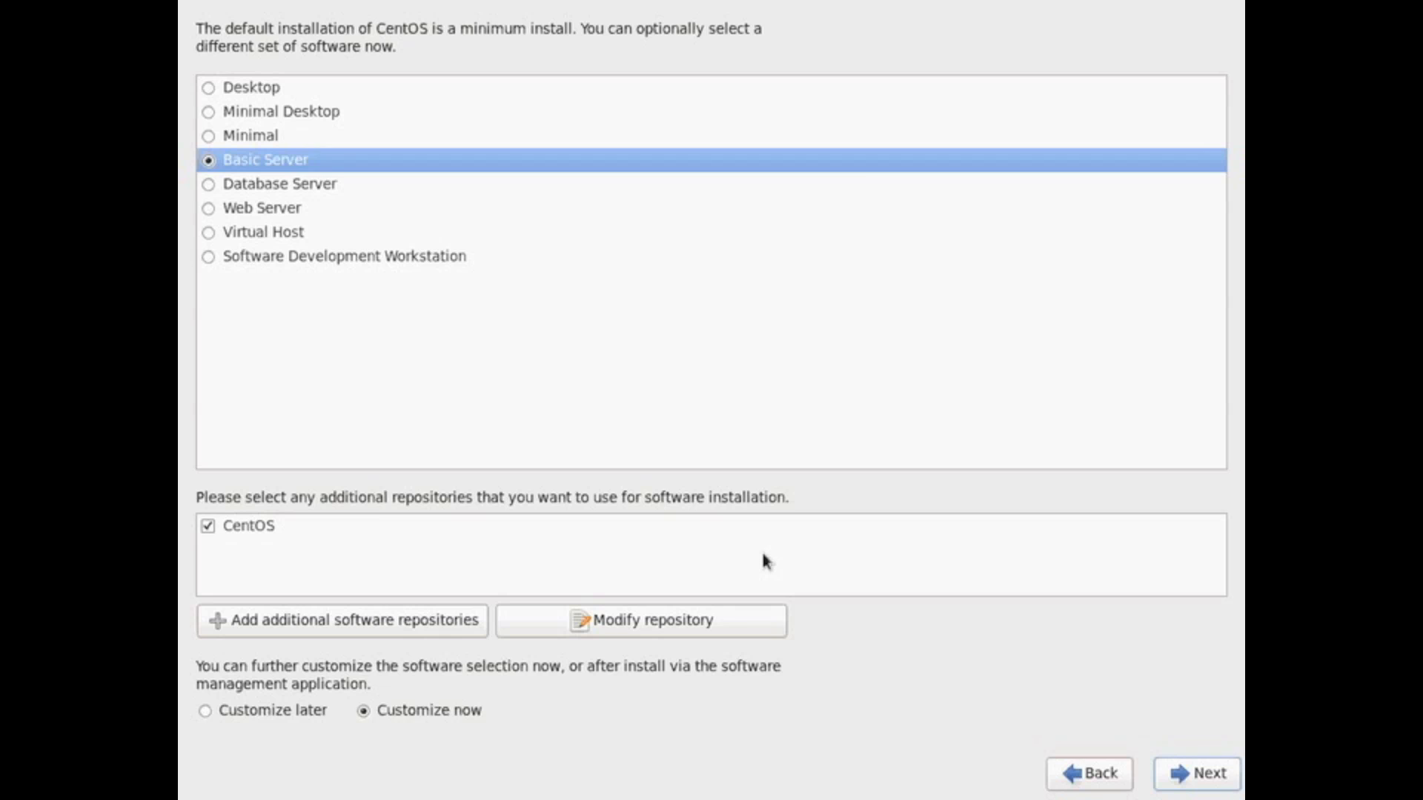
mouse_move(1153, 762)
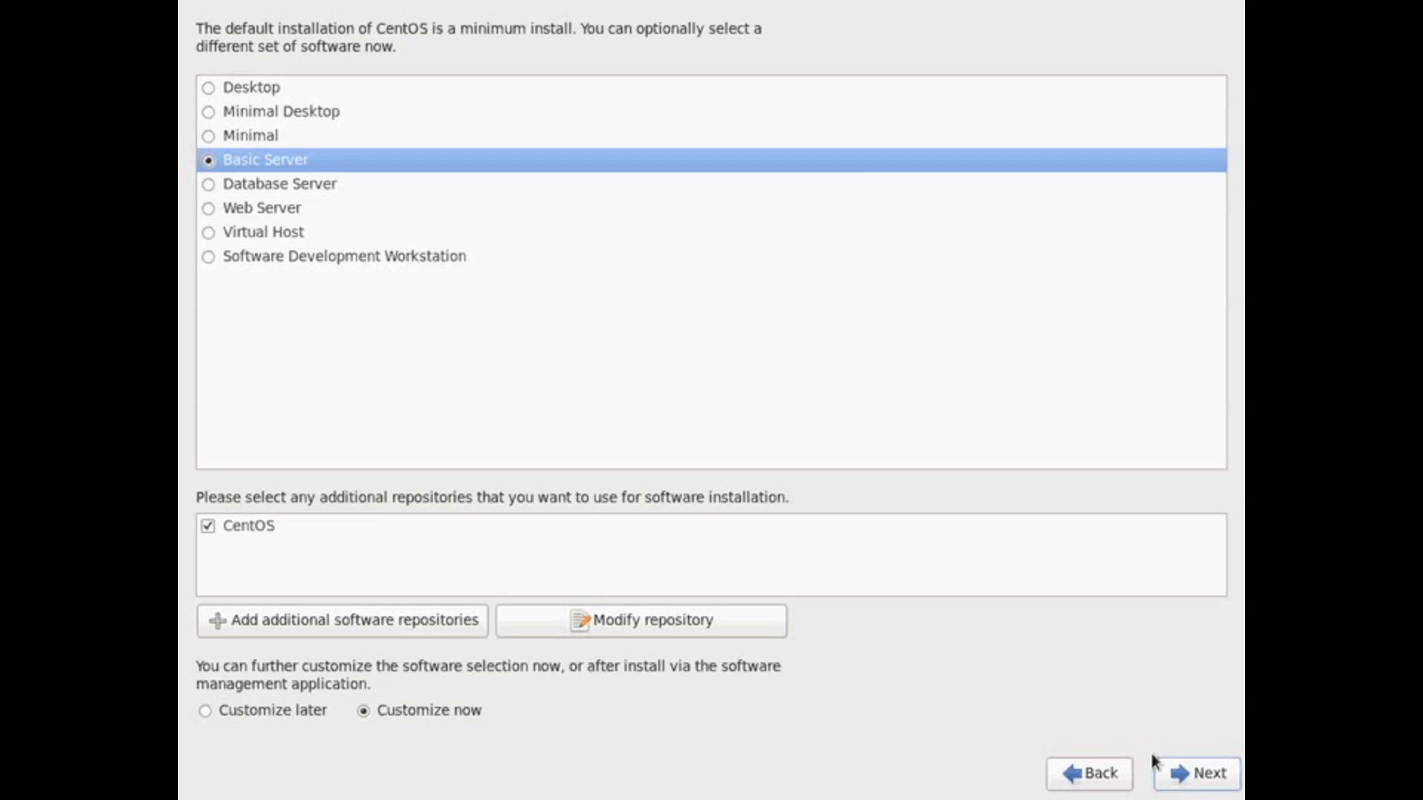
mouse_move(1171, 767)
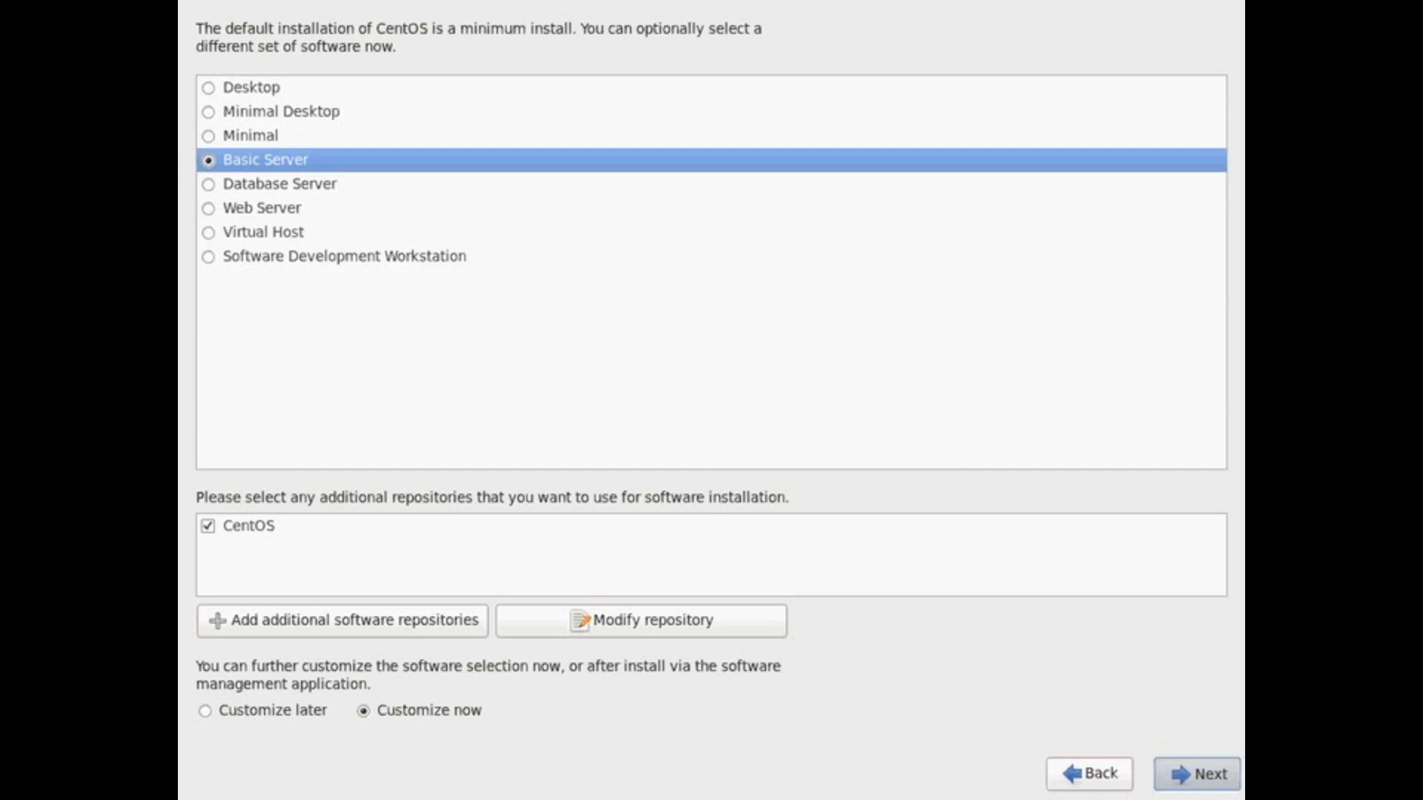
- Exclude the Internet Browser group and include desktop groups such as KDE Desktop
left_click(1196, 774)
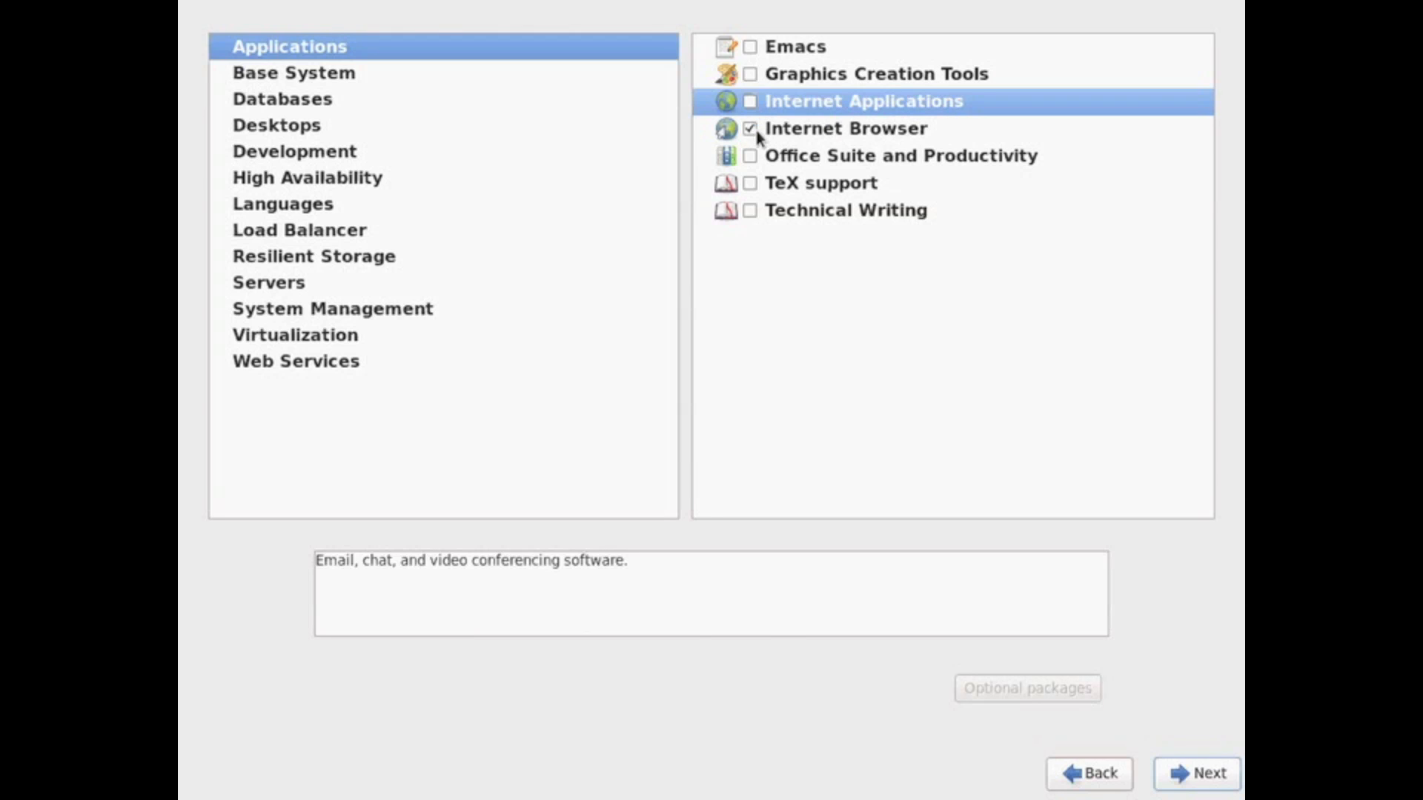
left_click(844, 128)
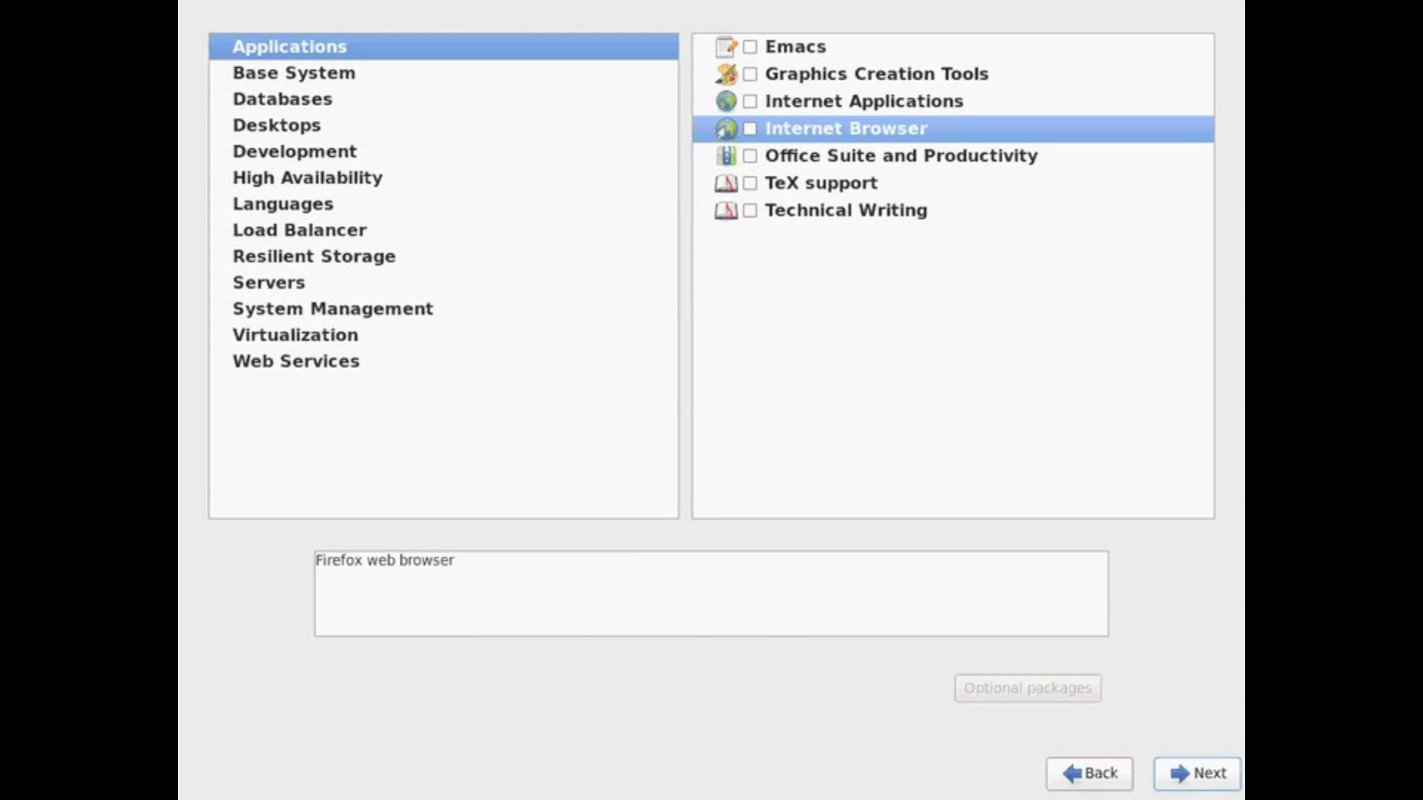
left_click(292, 72)
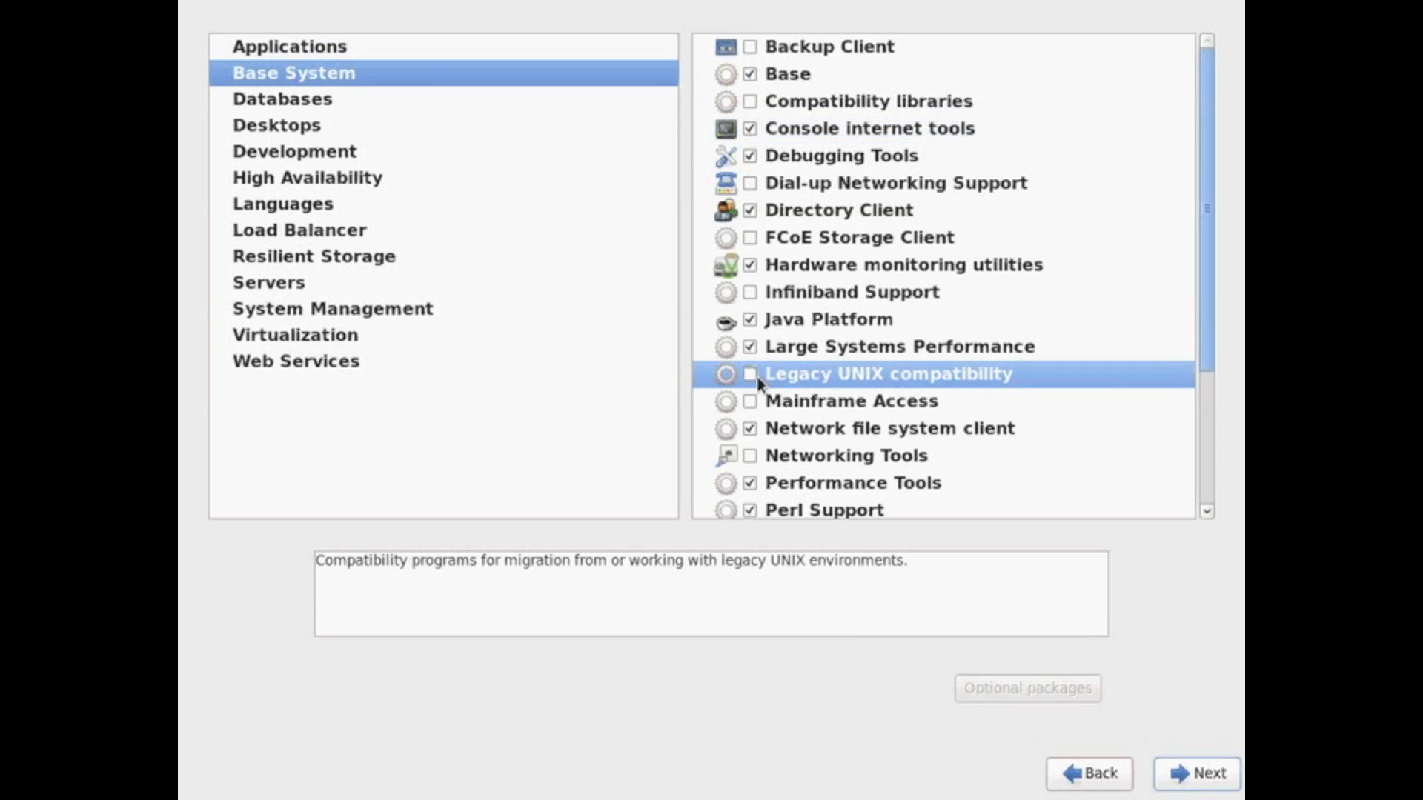
left_click(277, 125)
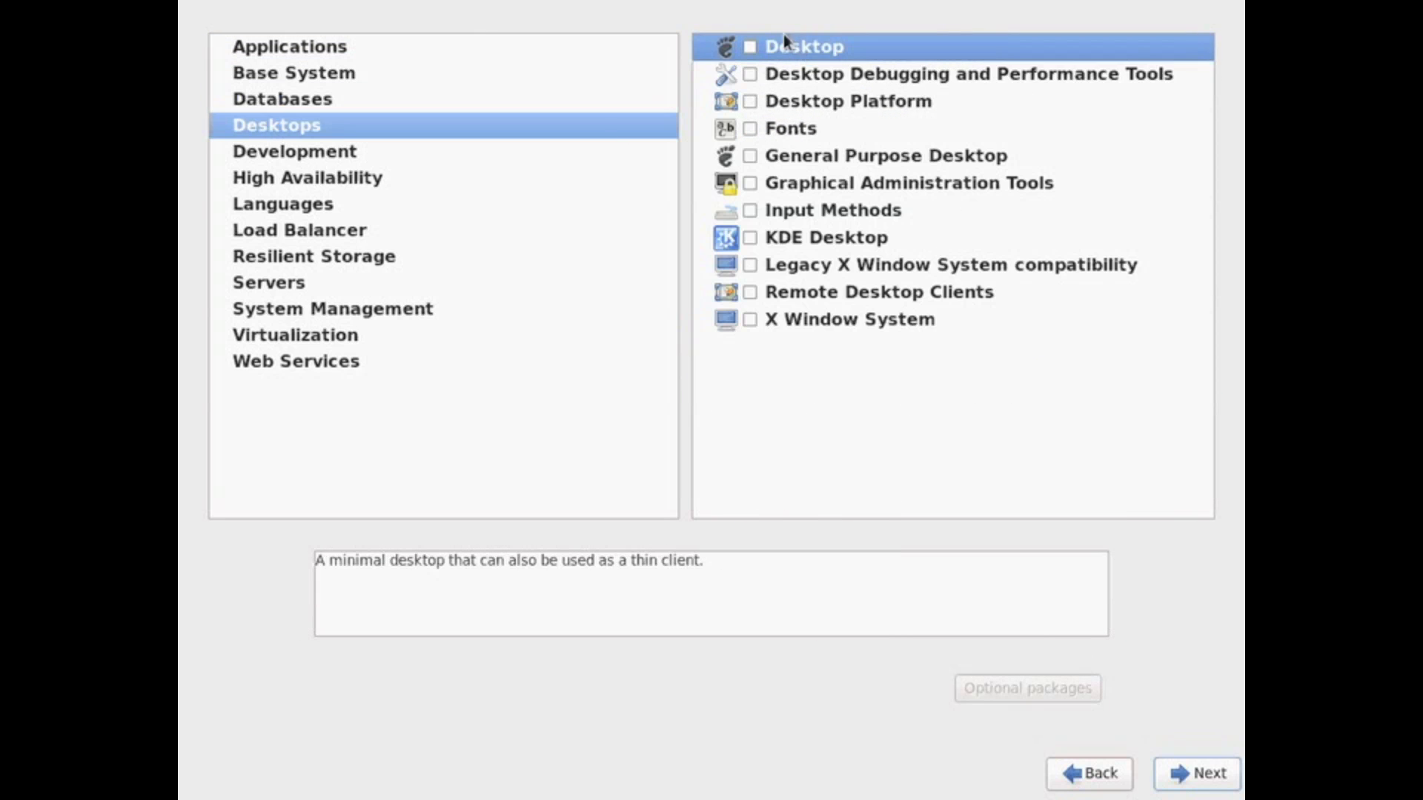
left_click(749, 74)
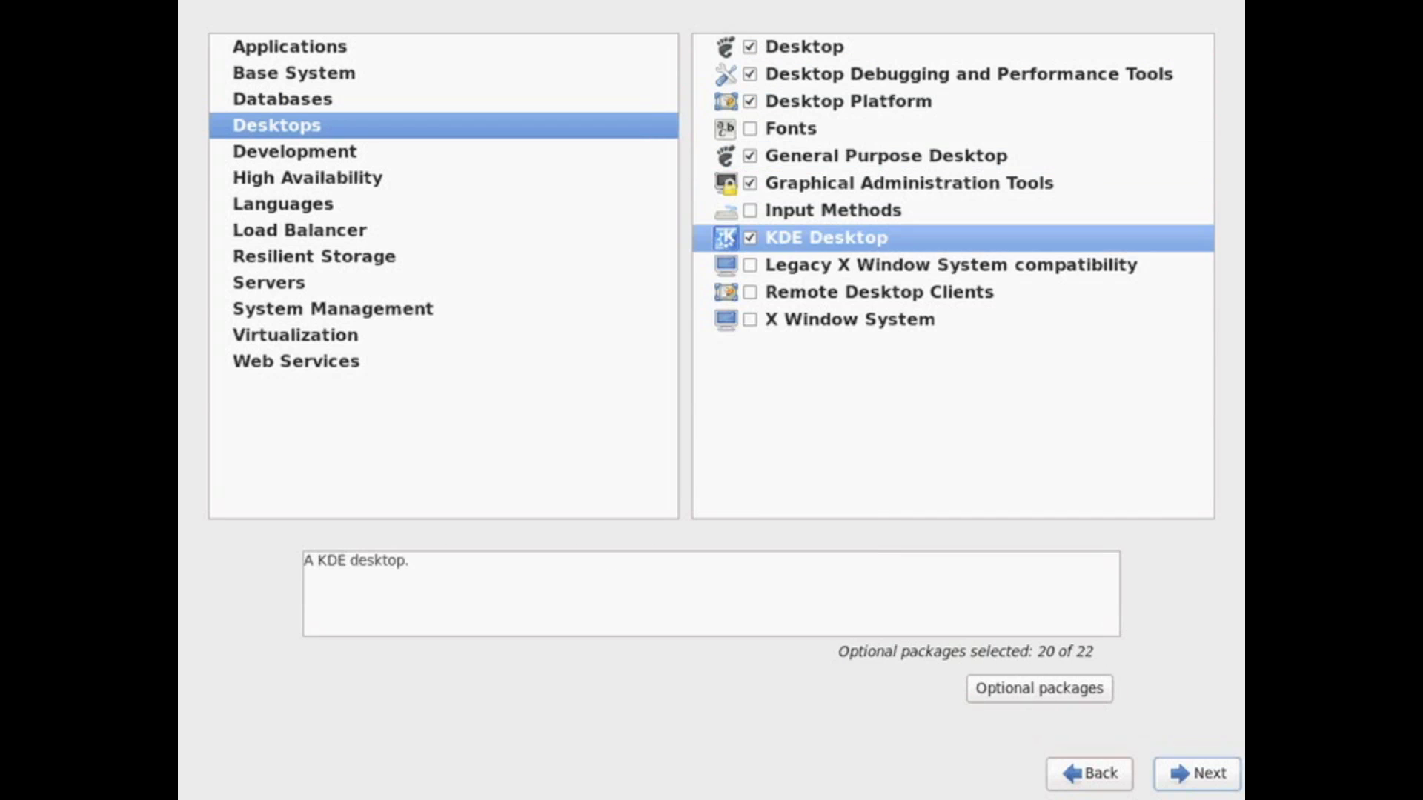
- Review the Languages and Virtualization groups, then start the dependency check
left_click(282, 203)
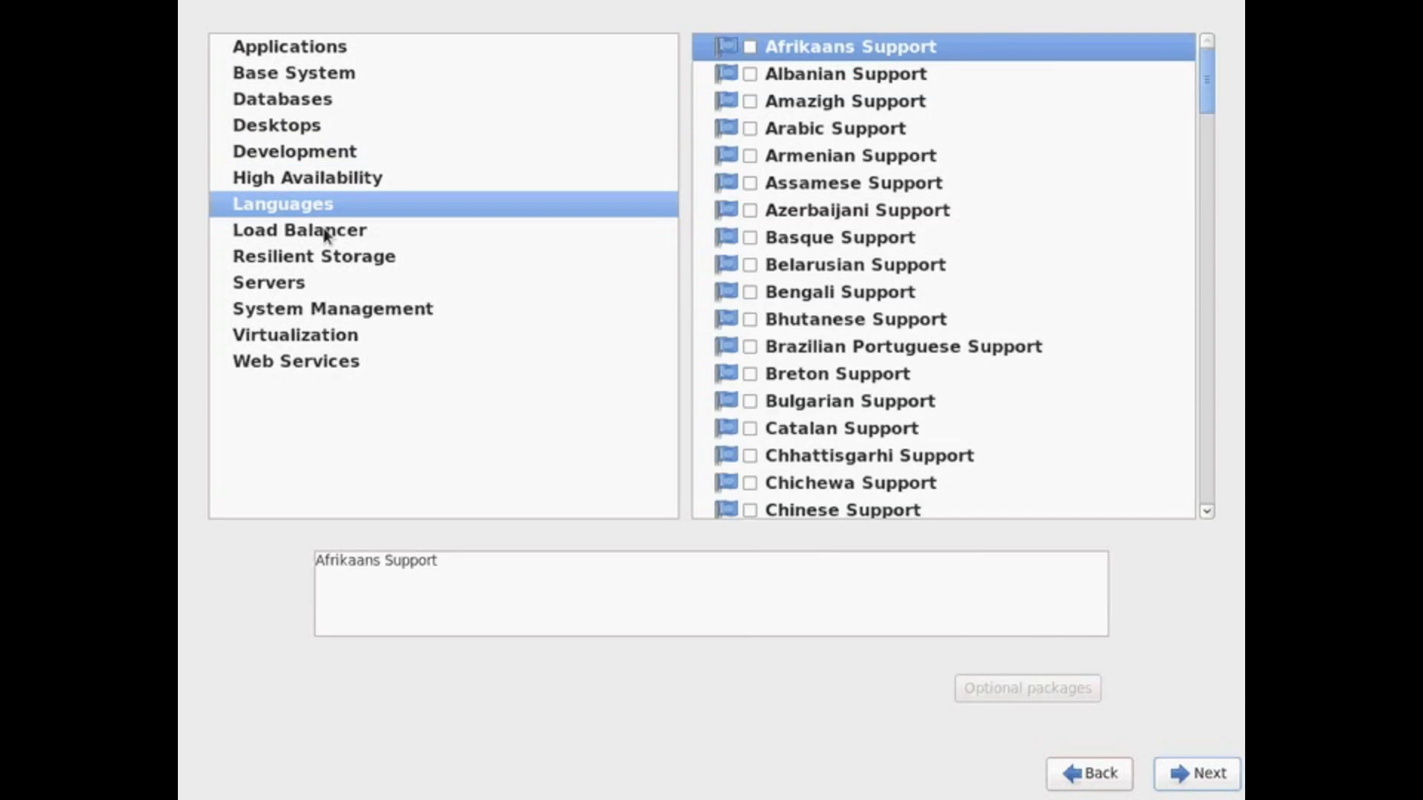
left_click(294, 335)
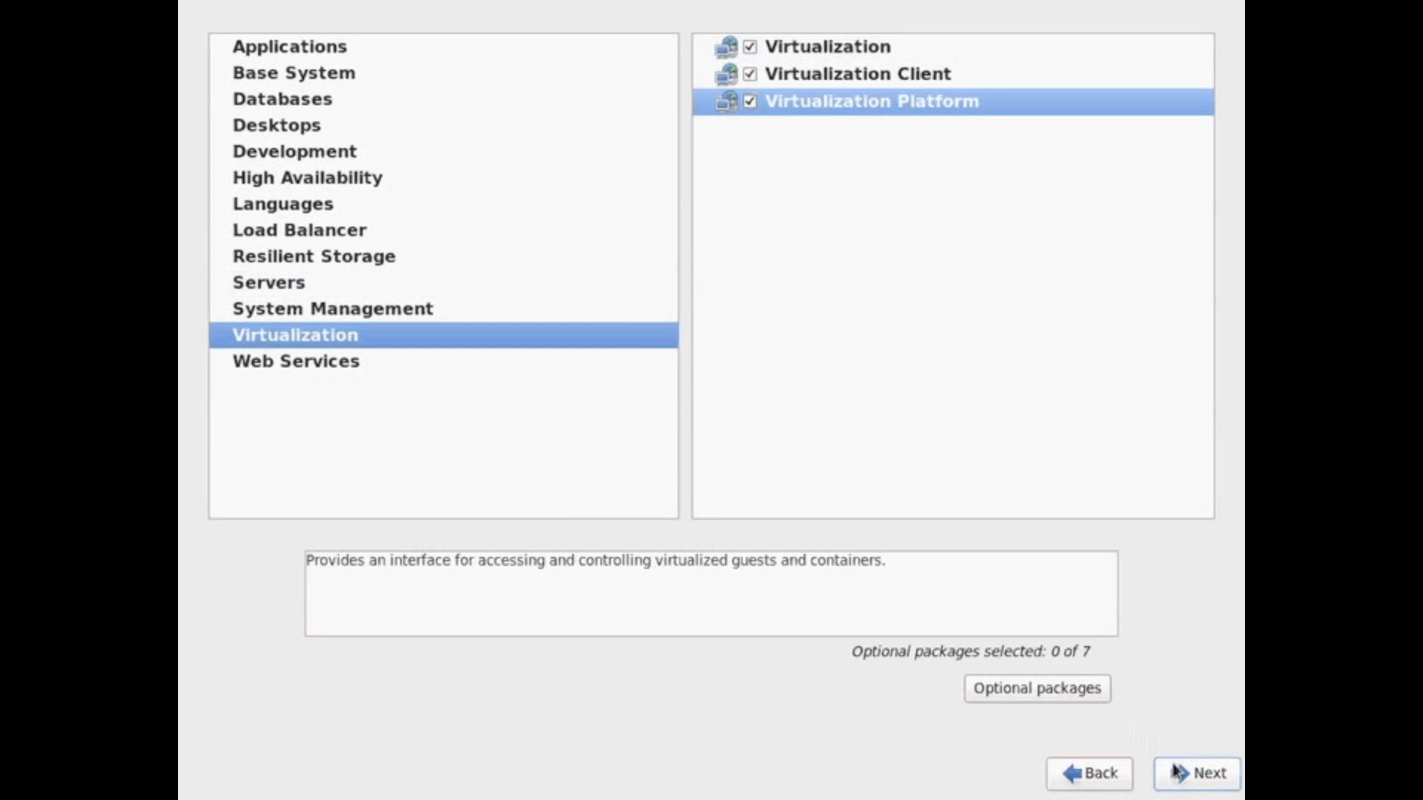
left_click(1195, 773)
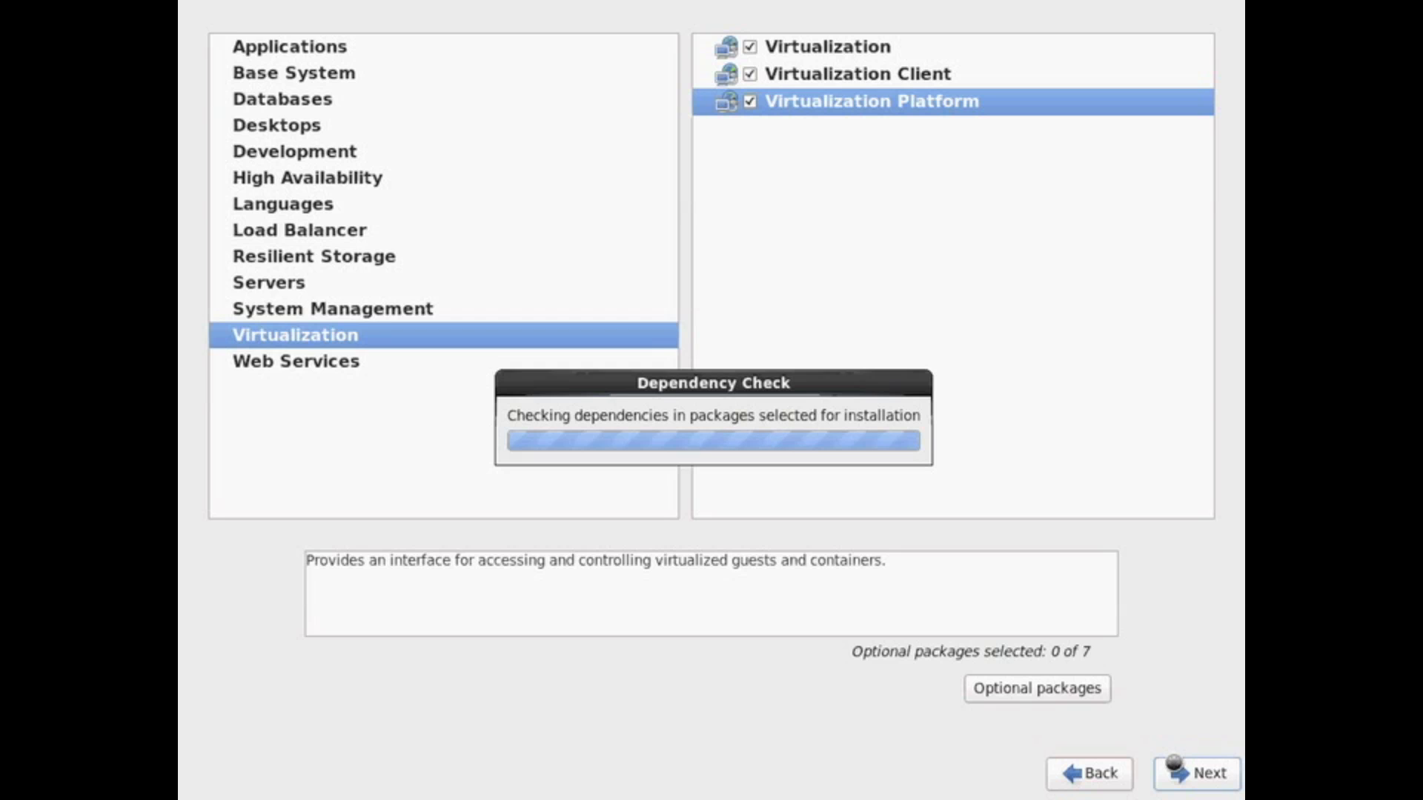
- Complete the installation and reboot to the centos-server graphical login screen
left_click(1196, 773)
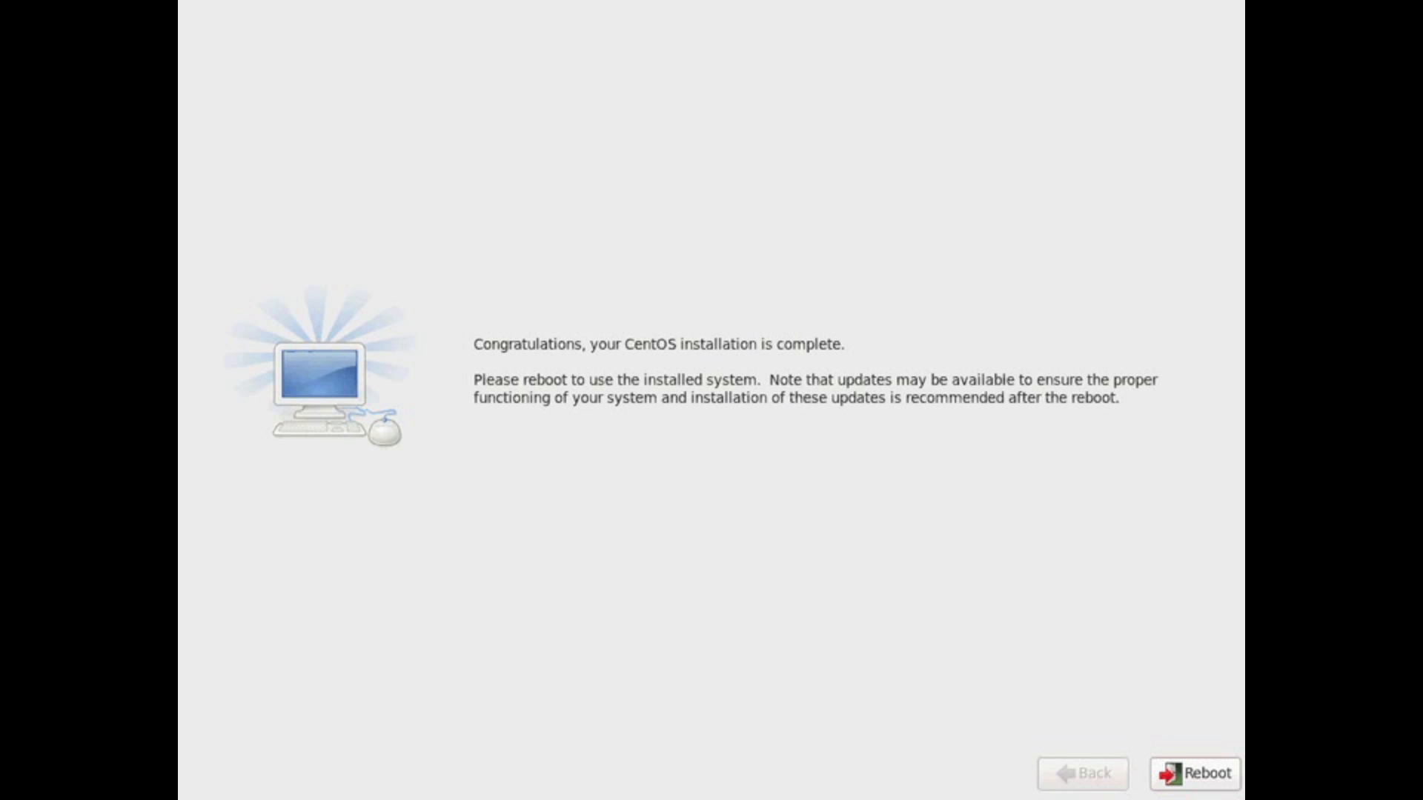
left_click(1193, 773)
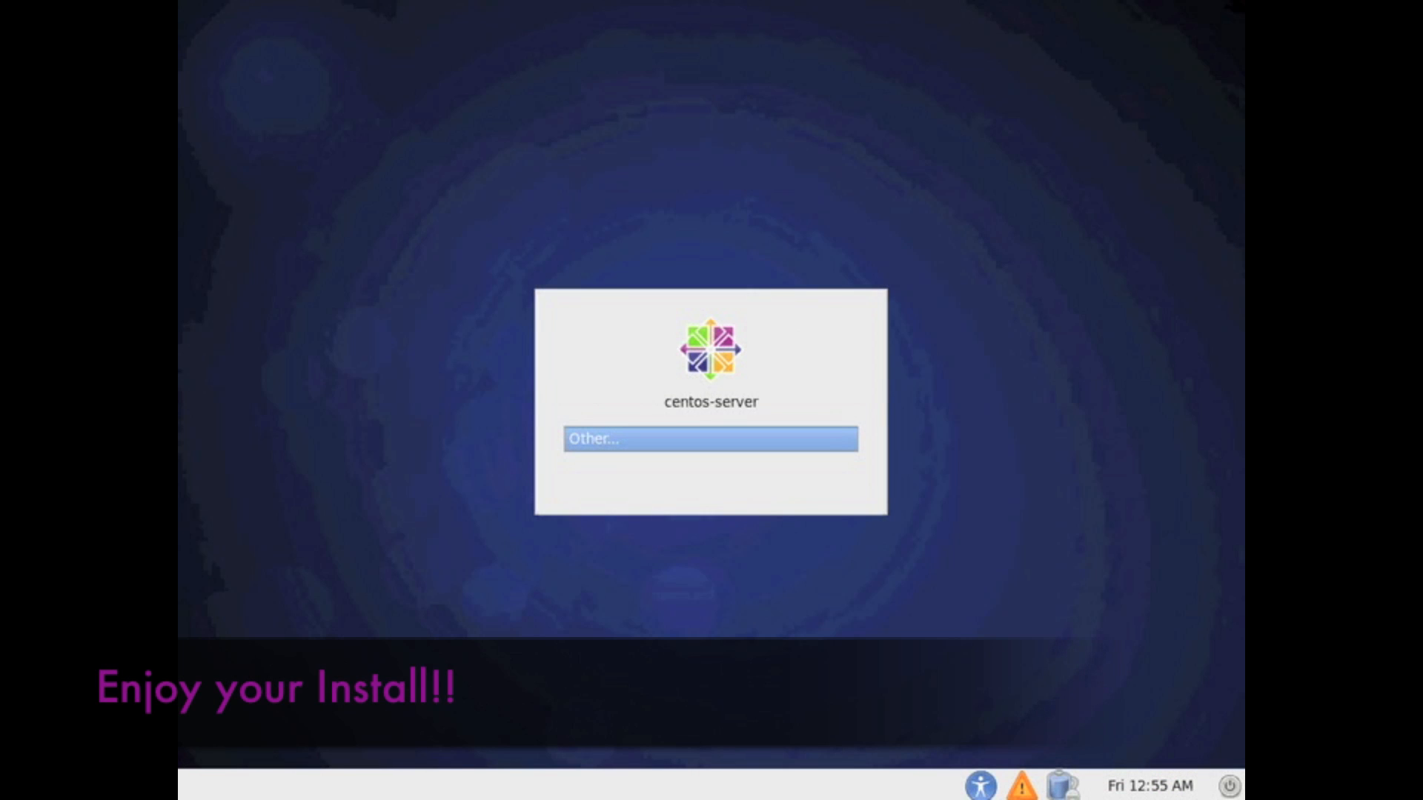